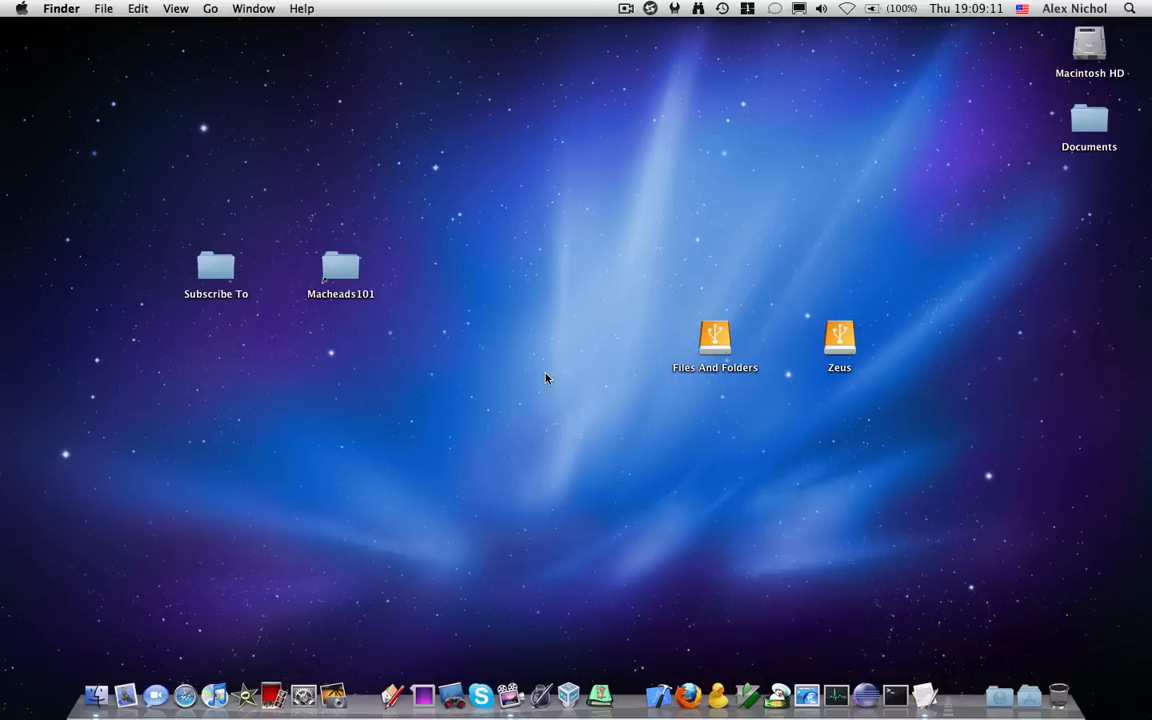
Launch Xcode and bring up its new-project template chooser.
type("x")
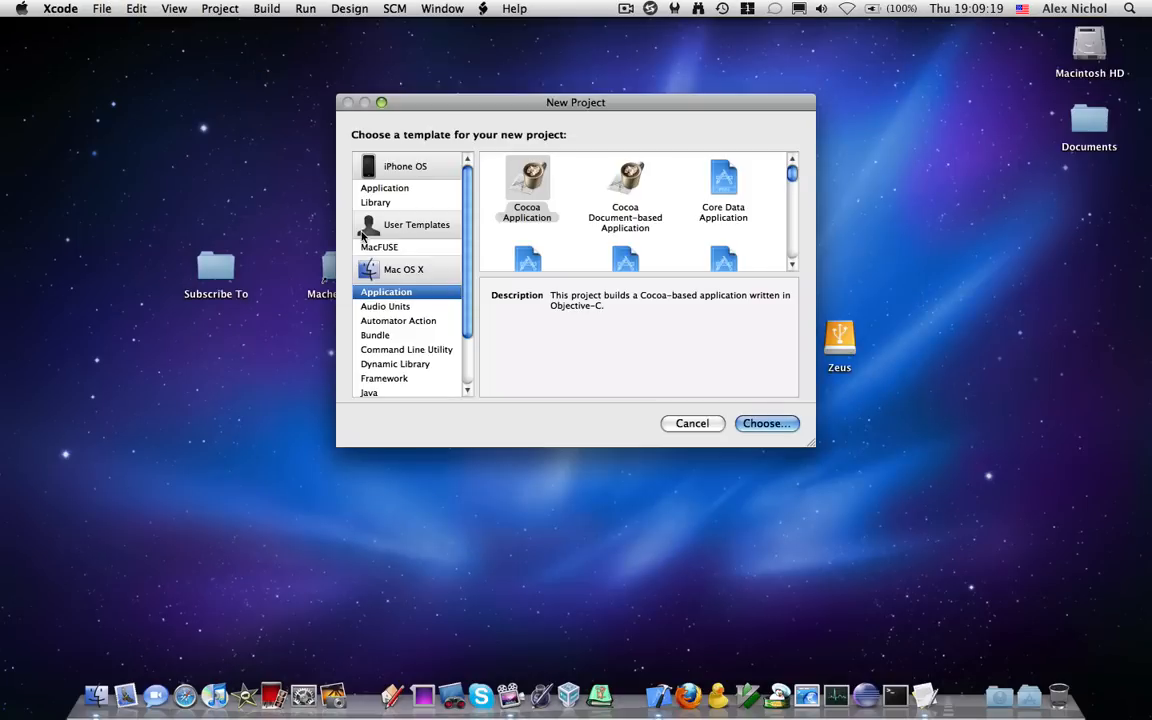
Create a Command Line Utility Foundation Tool project and save it as ListDir.
left_click(406, 349)
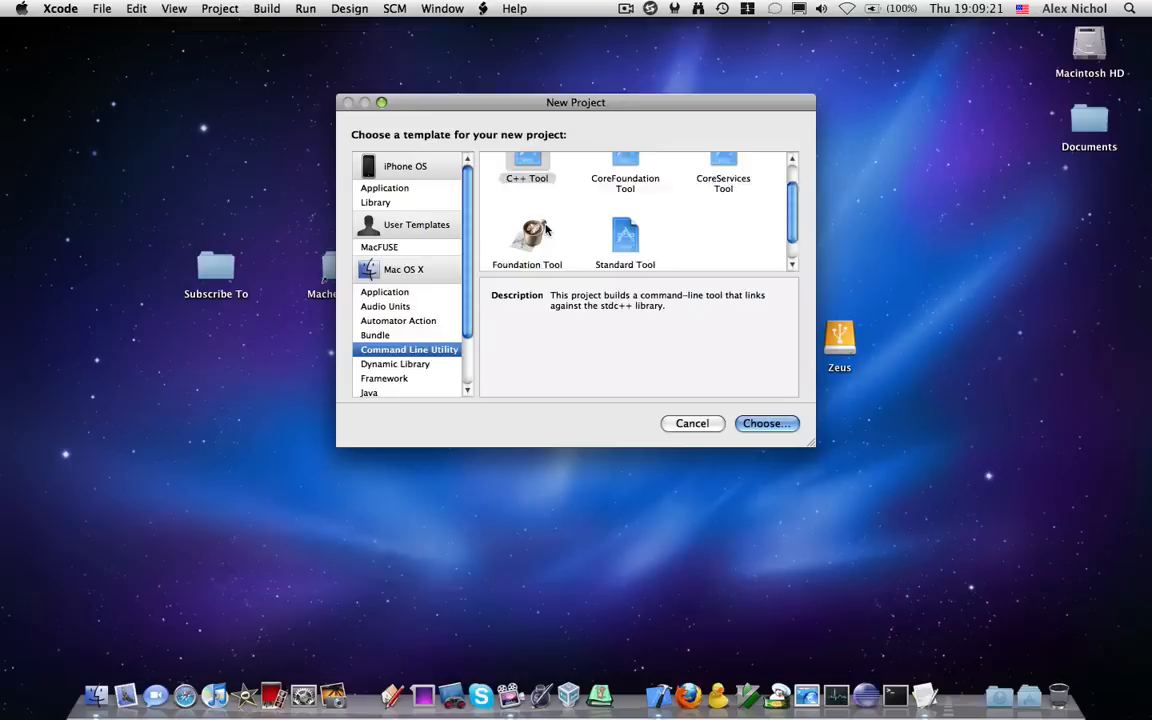
left_click(527, 235)
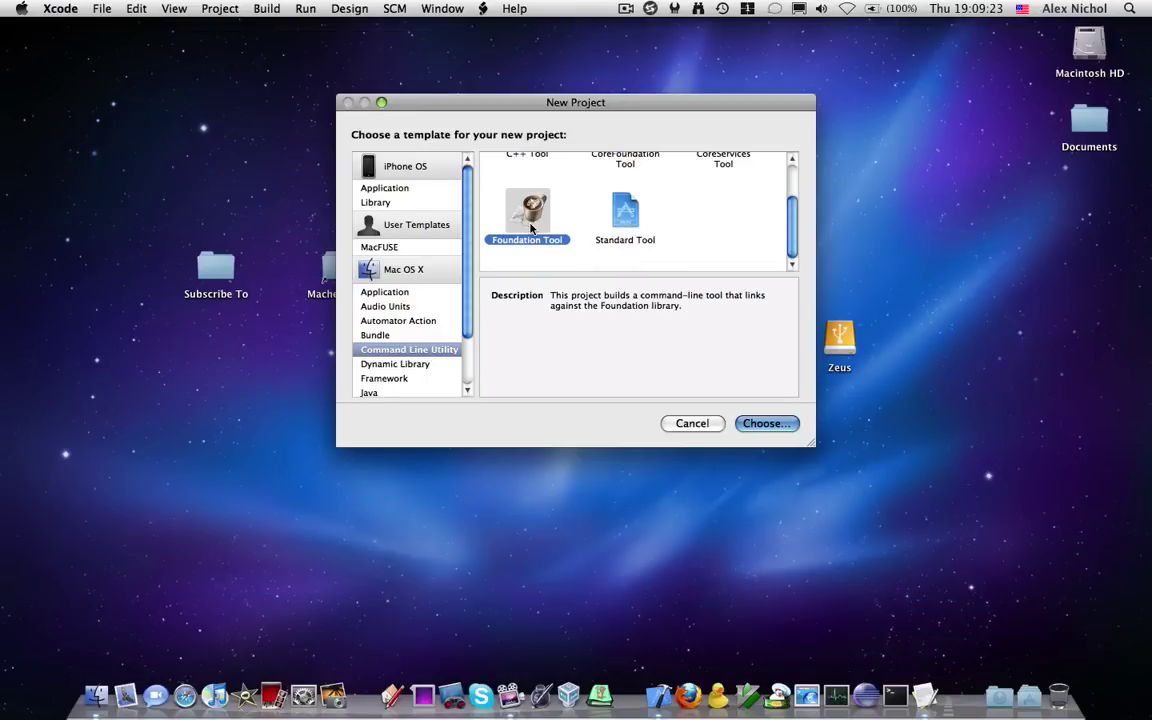
left_click(766, 423)
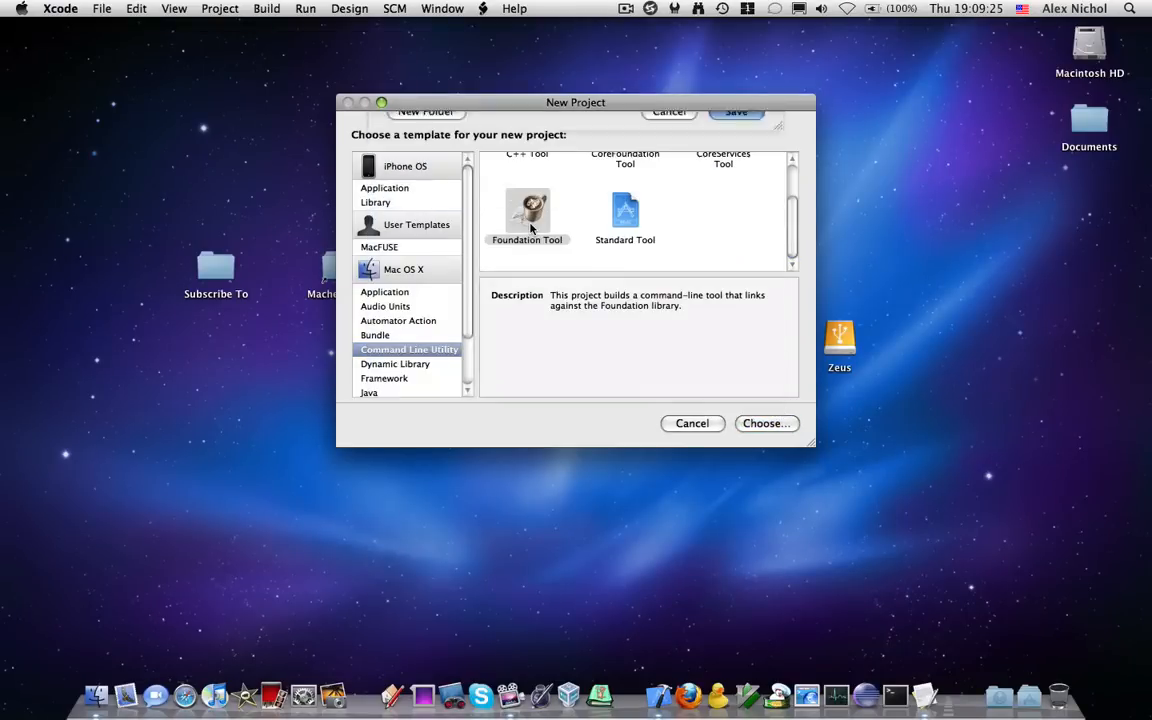
left_click(766, 423)
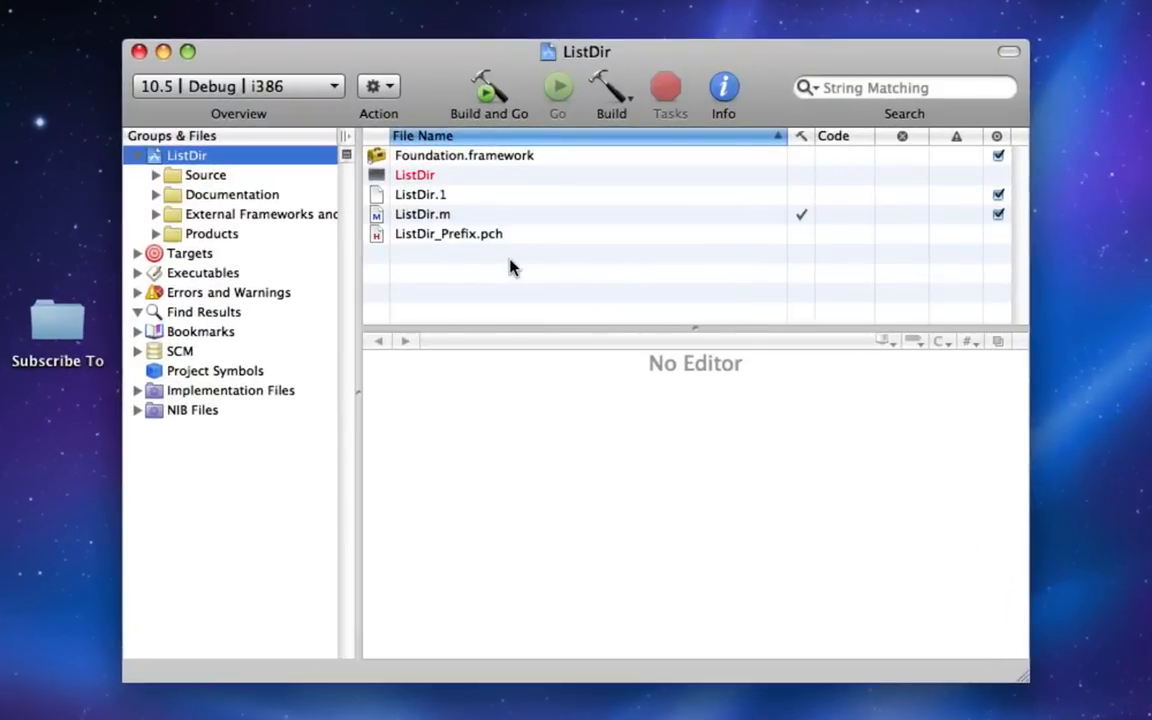
In ListDir.m, assign NSFileManager's directory contents at @"/" to NSArray *listings.
left_click(422, 214)
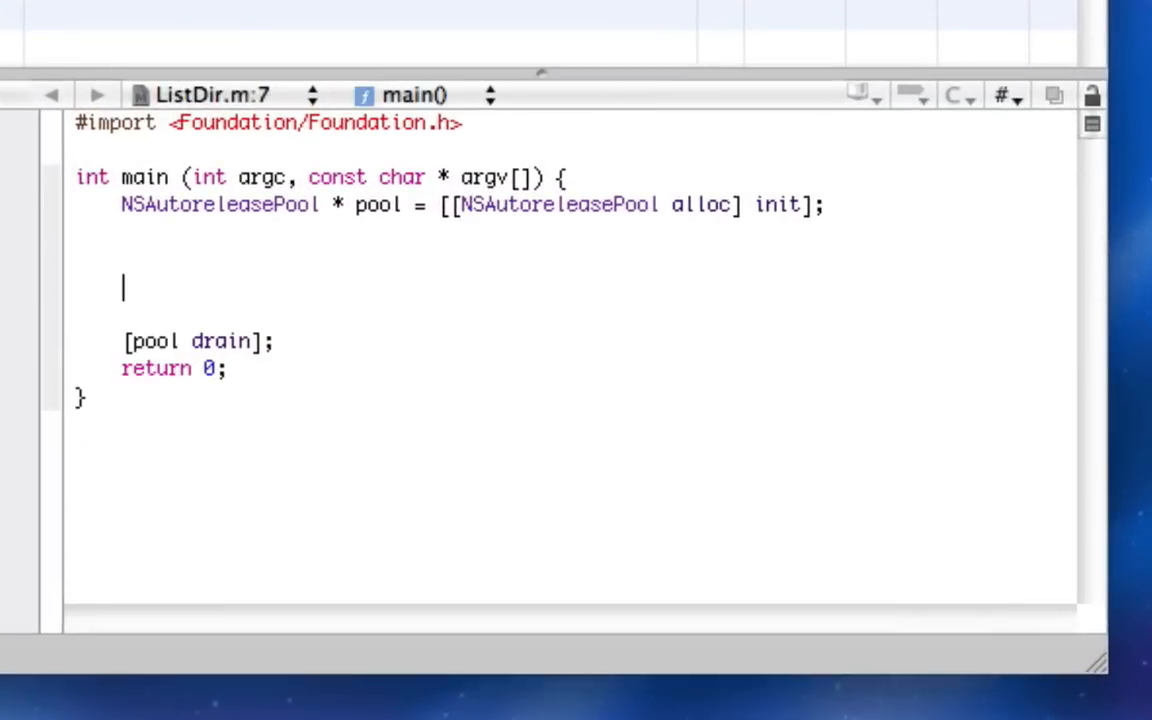
key("Delete")
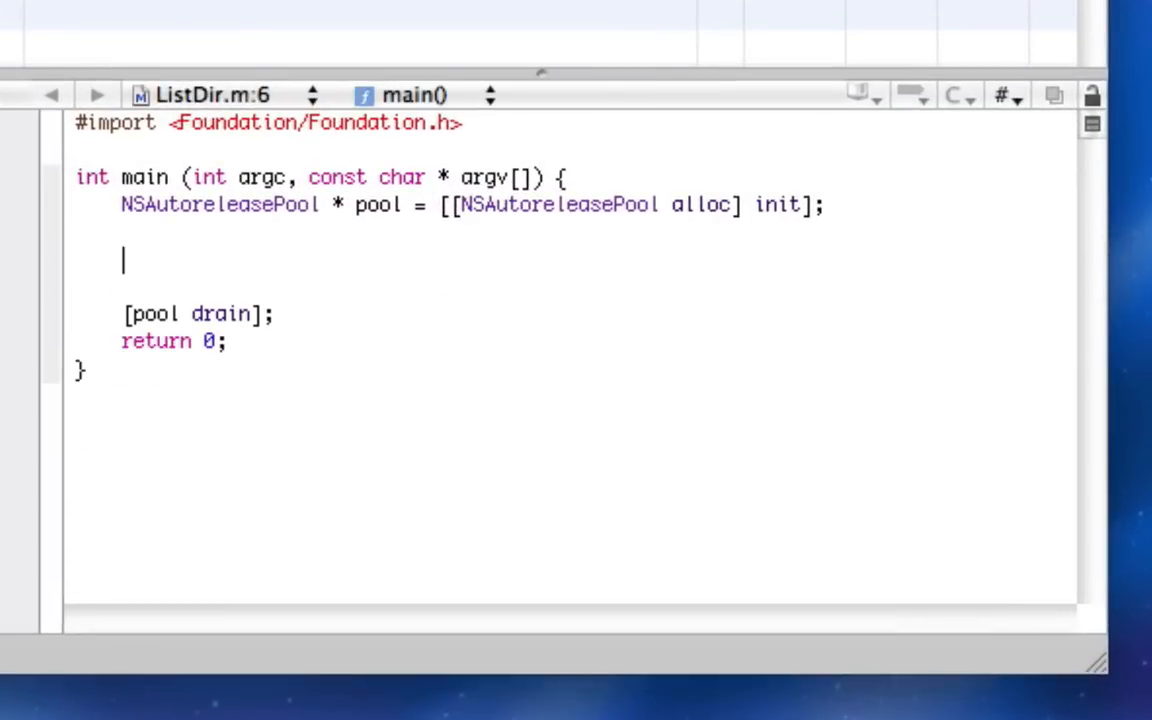
type("NSArray *")
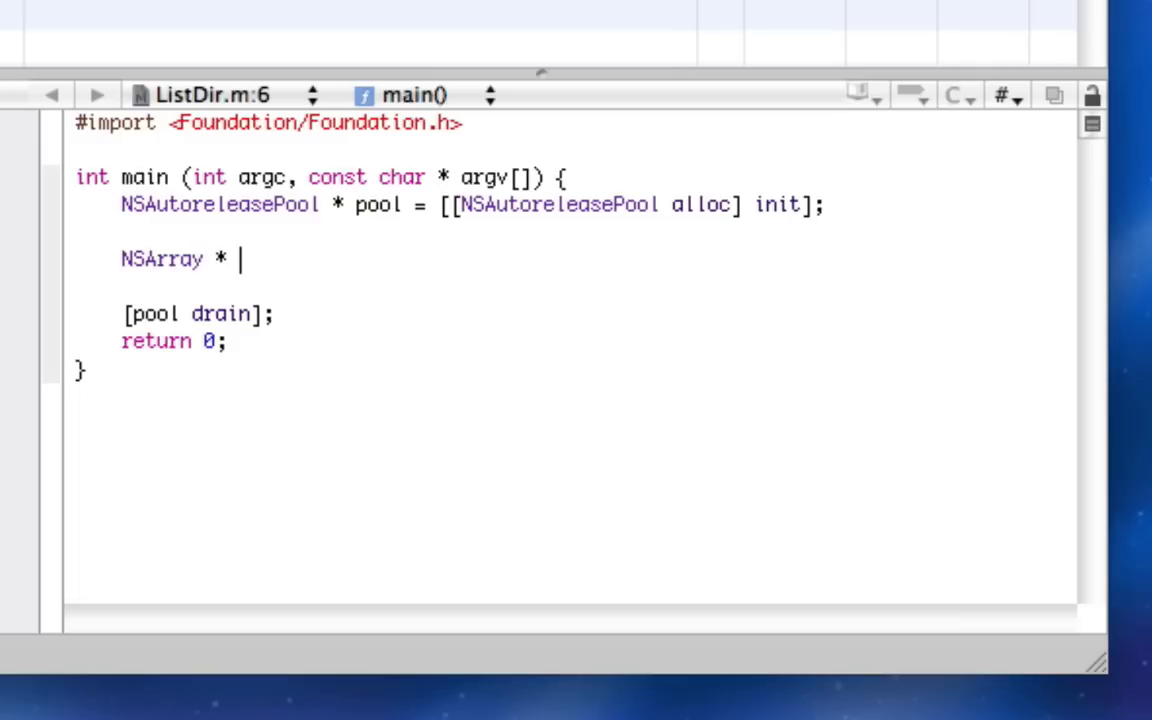
type("listings")
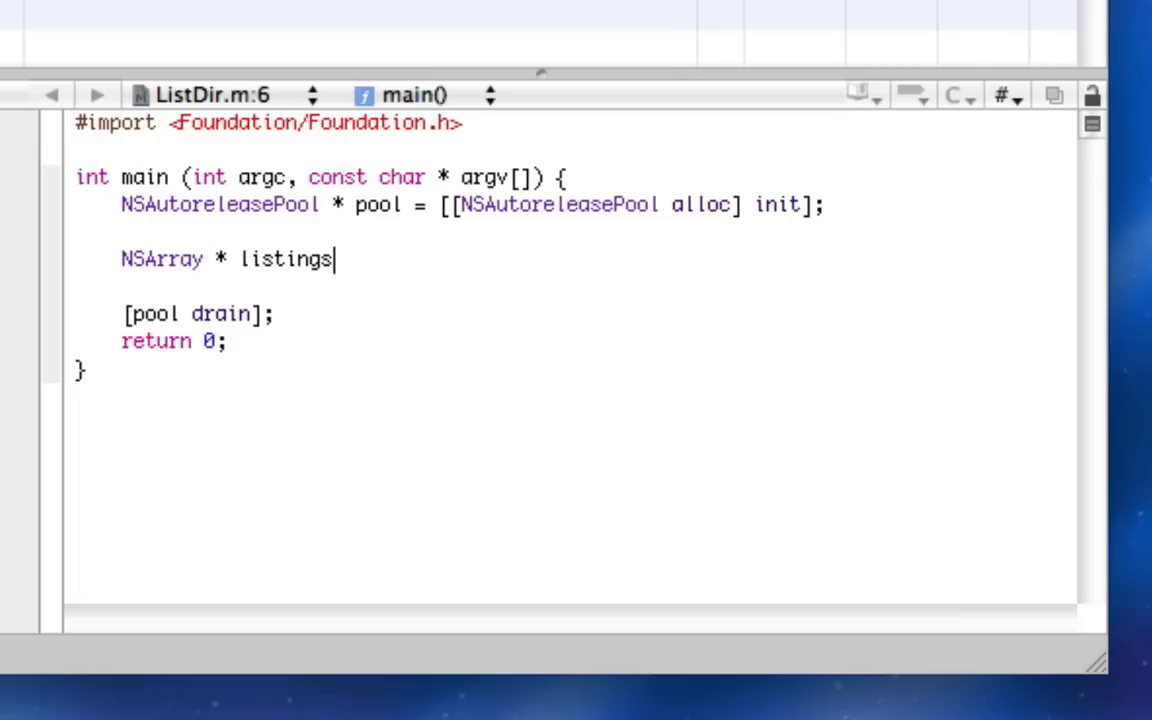
type("= [[NSFileManager defaultManager] dir")
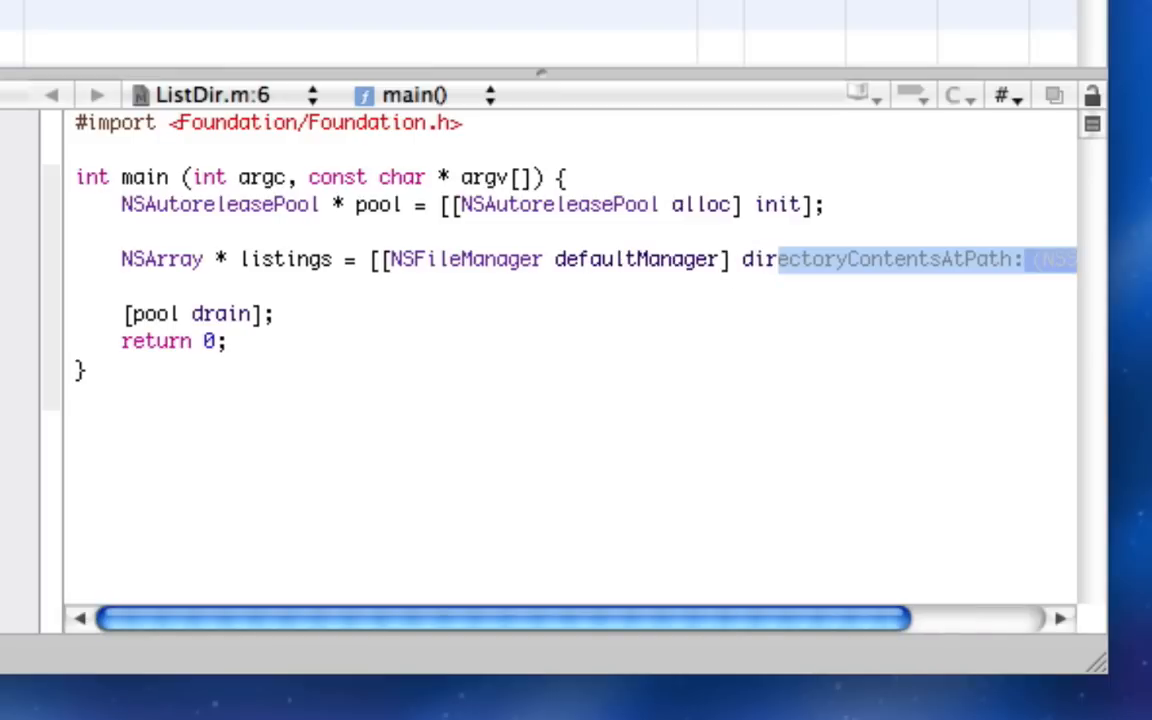
type("@\"\"")
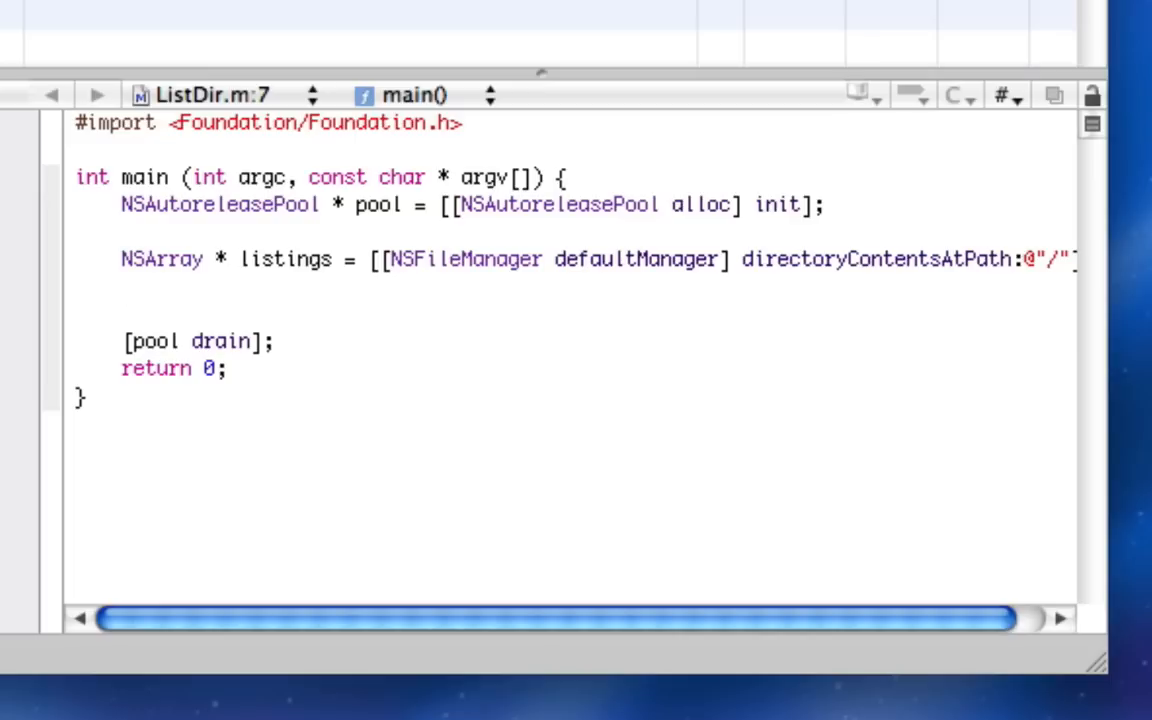
Add a for loop over [listings count] that NSLogs each objectAtIndex:i with "%@".
left_click(123, 289)
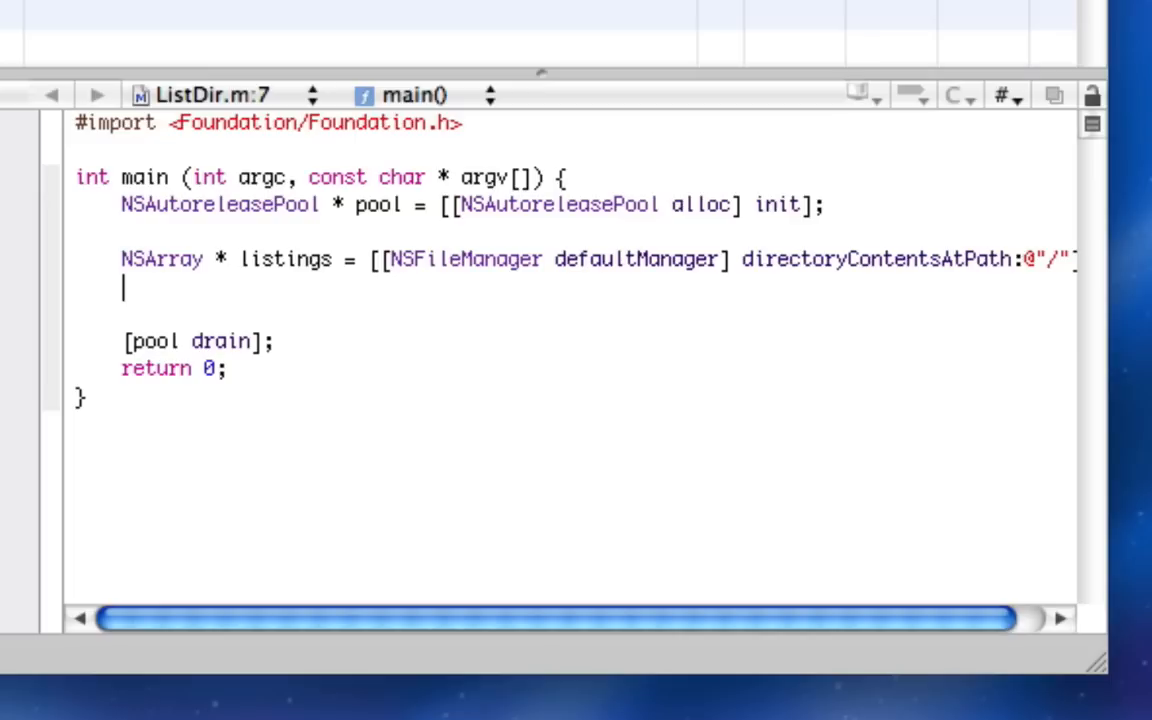
type("i")
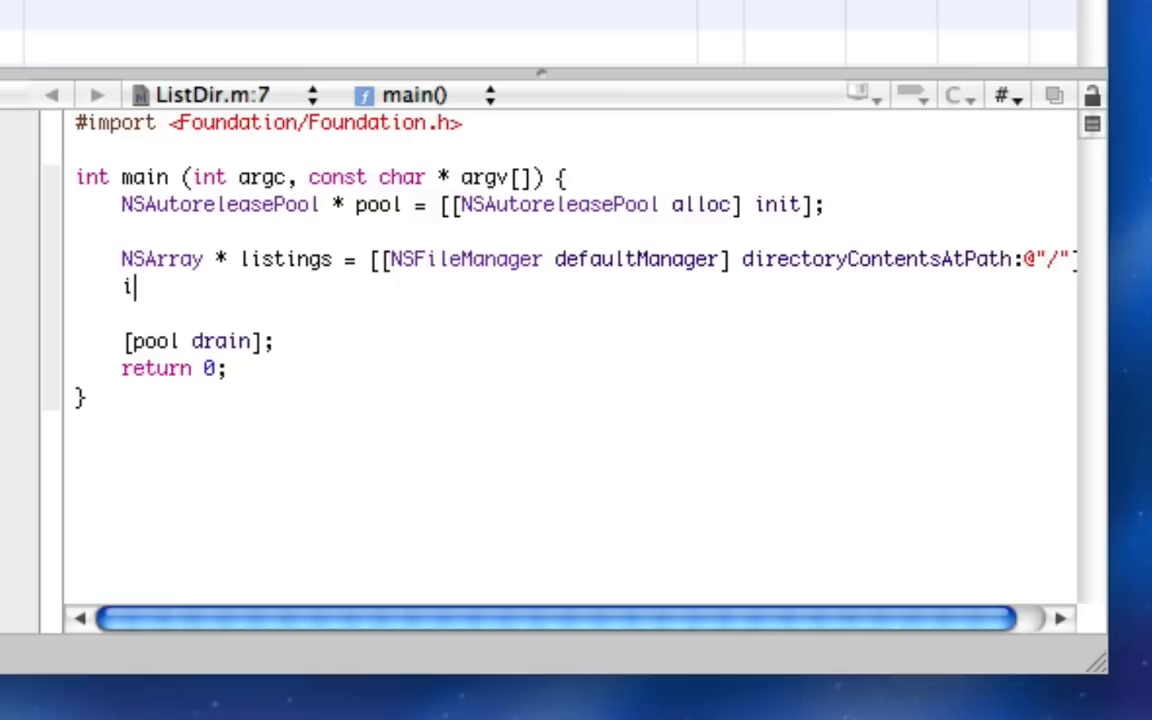
type("nt i;")
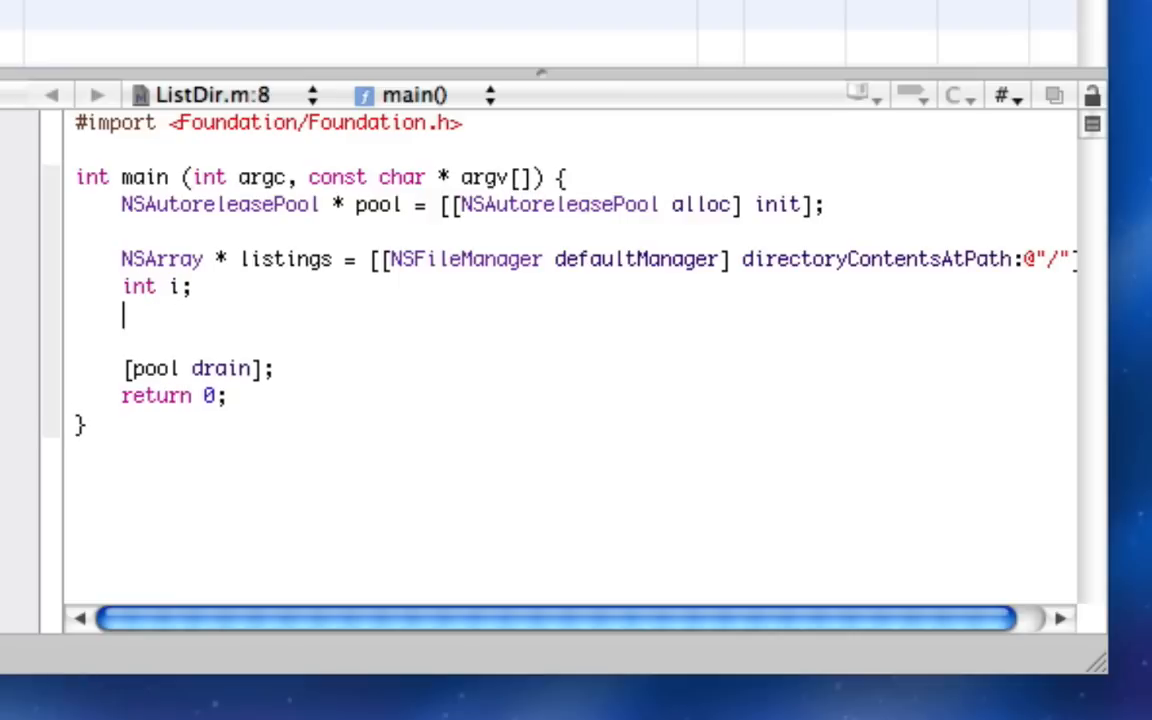
type("for (")
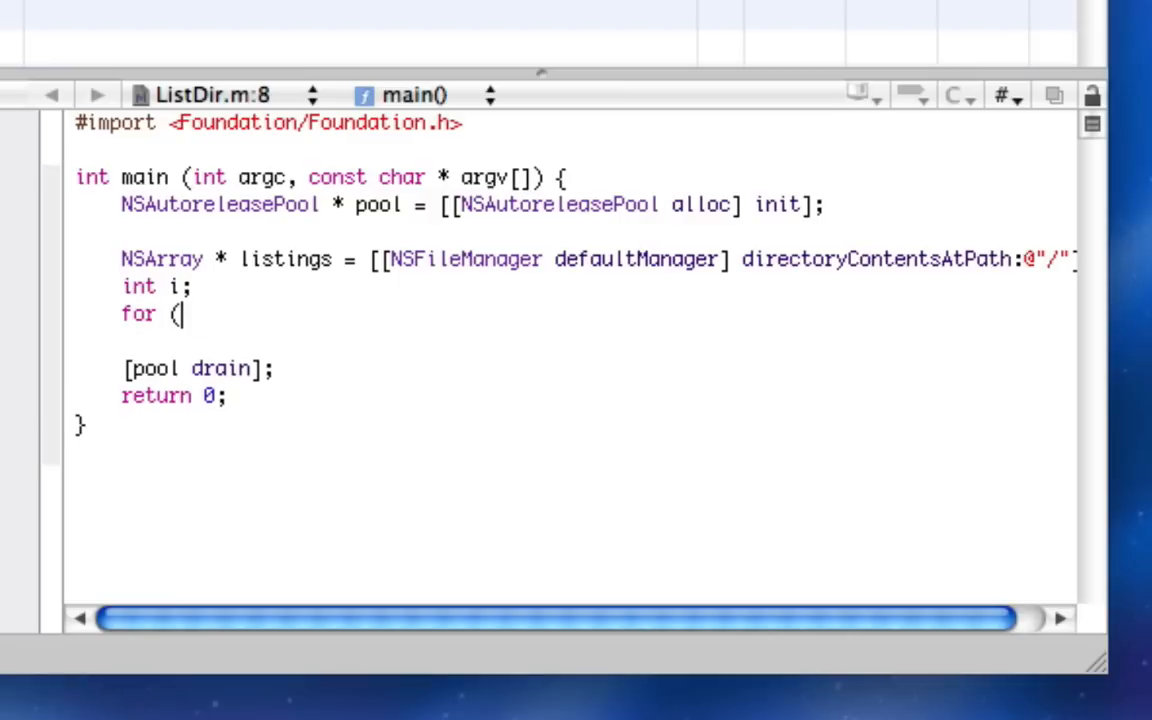
type("i = 0; i <")
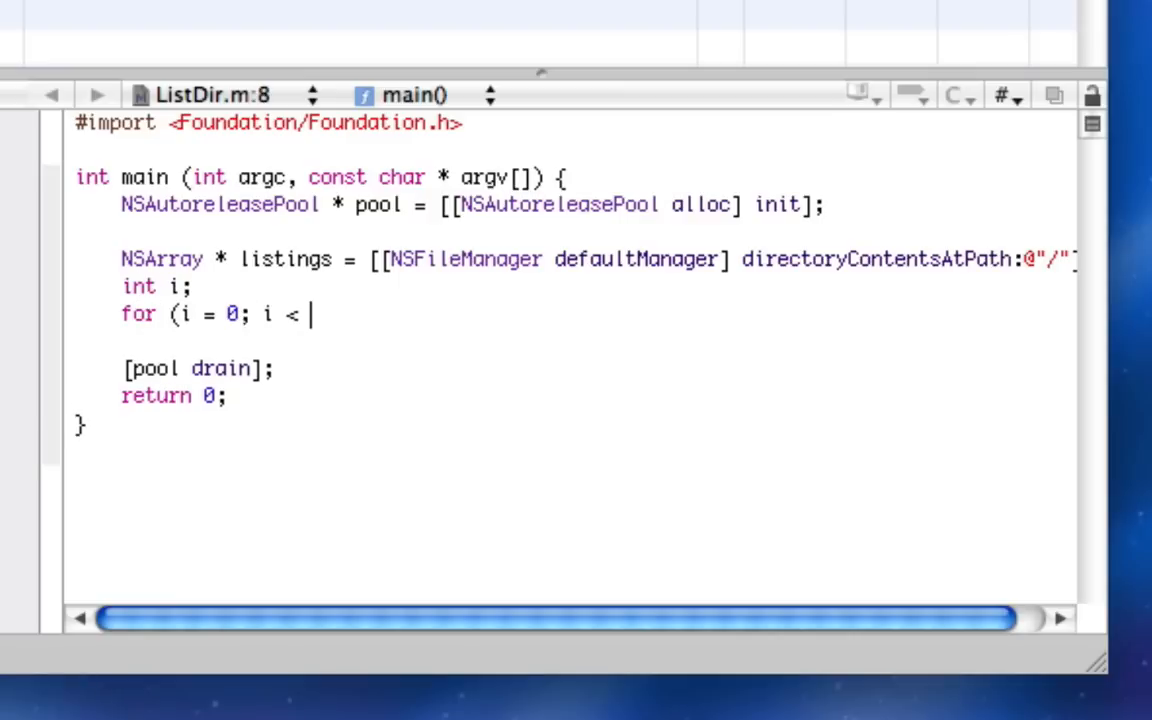
type("[listings")
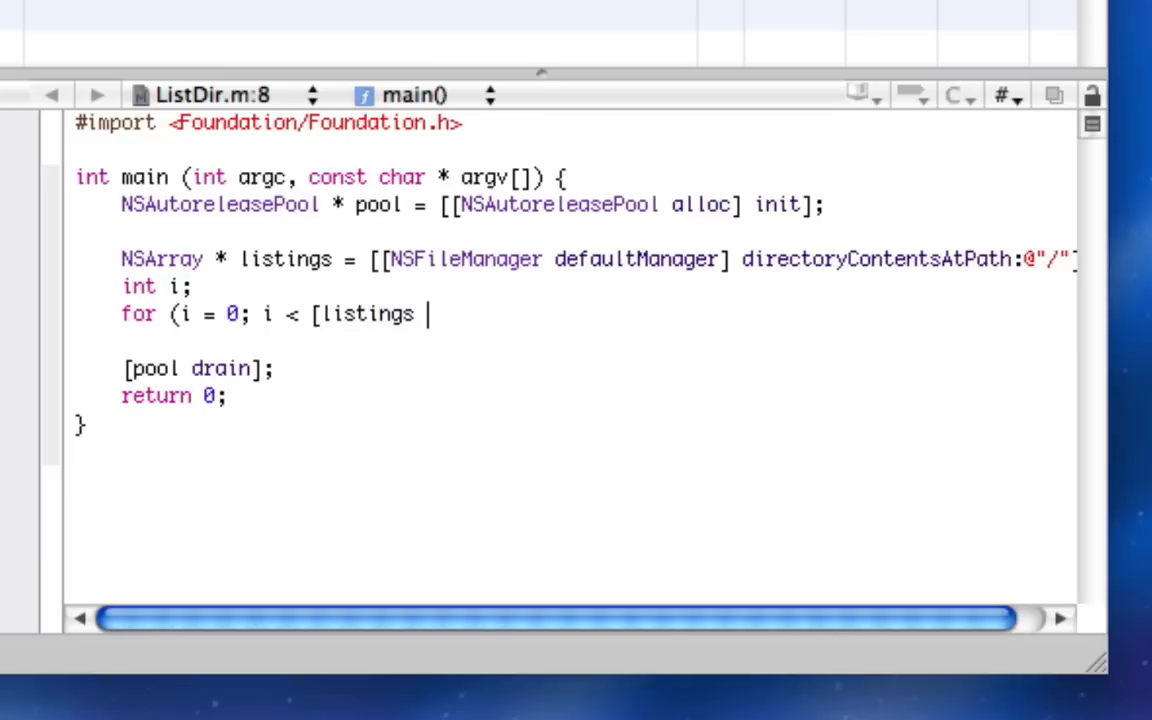
type("count]; i++) {")
type("[")
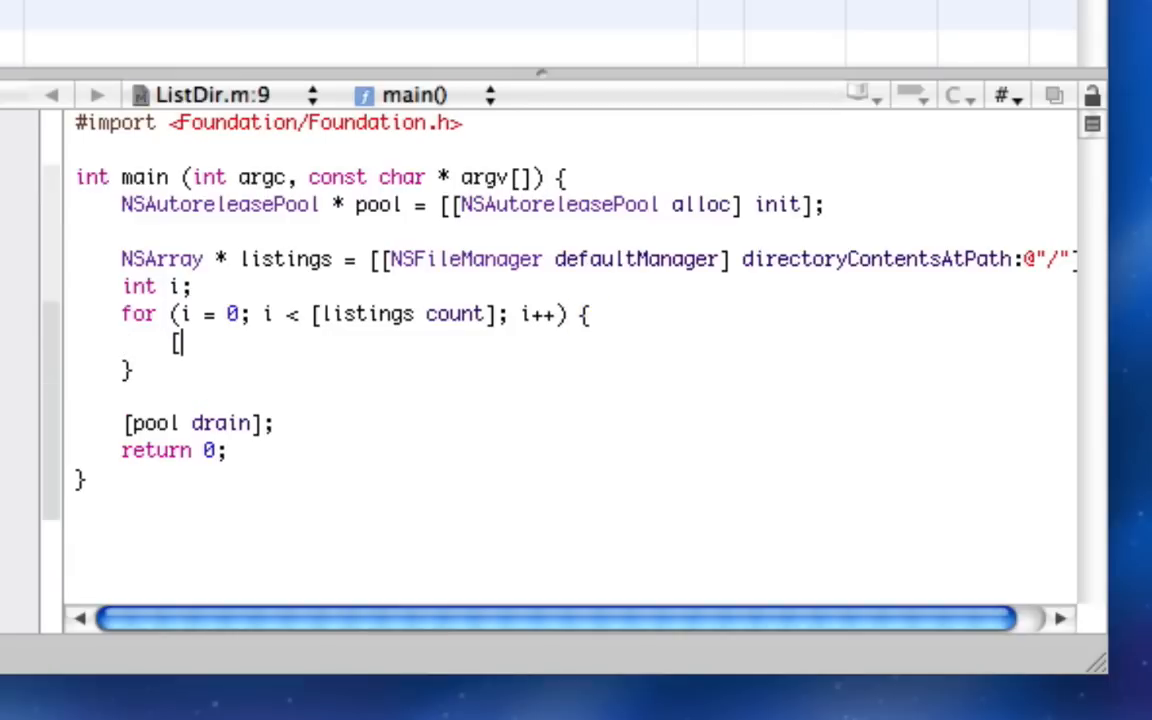
type("NSLog(@")
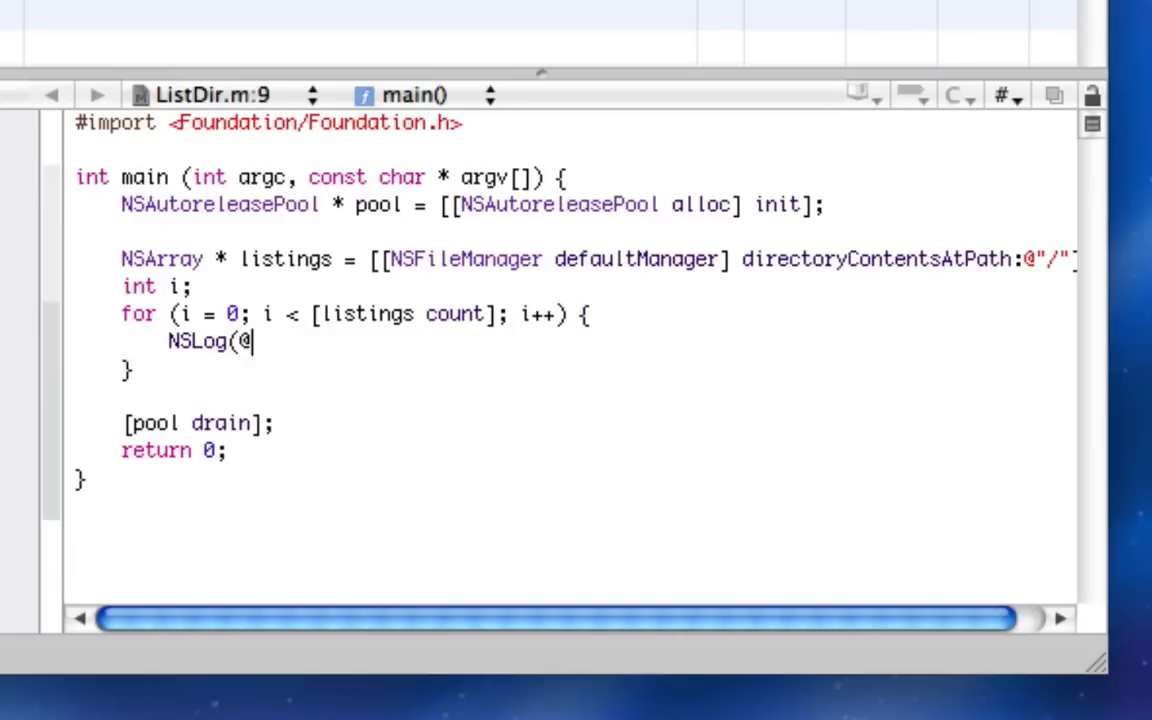
type("\"%@\", [listing")
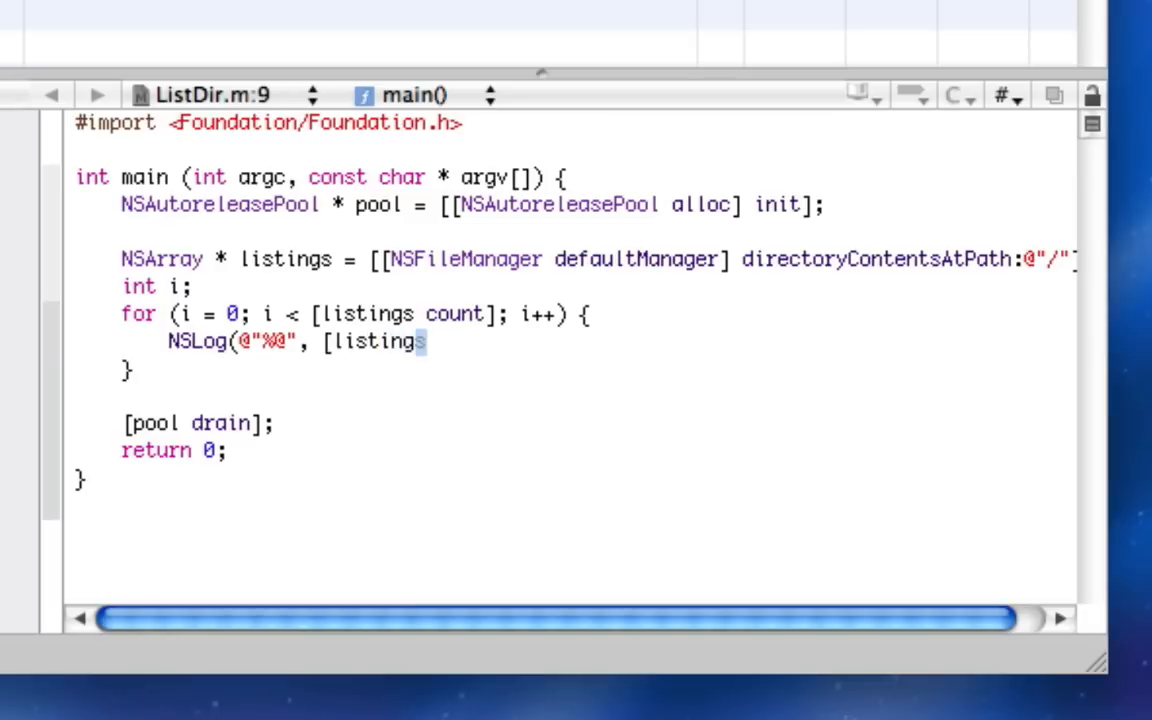
type("objectAtIndex:o")
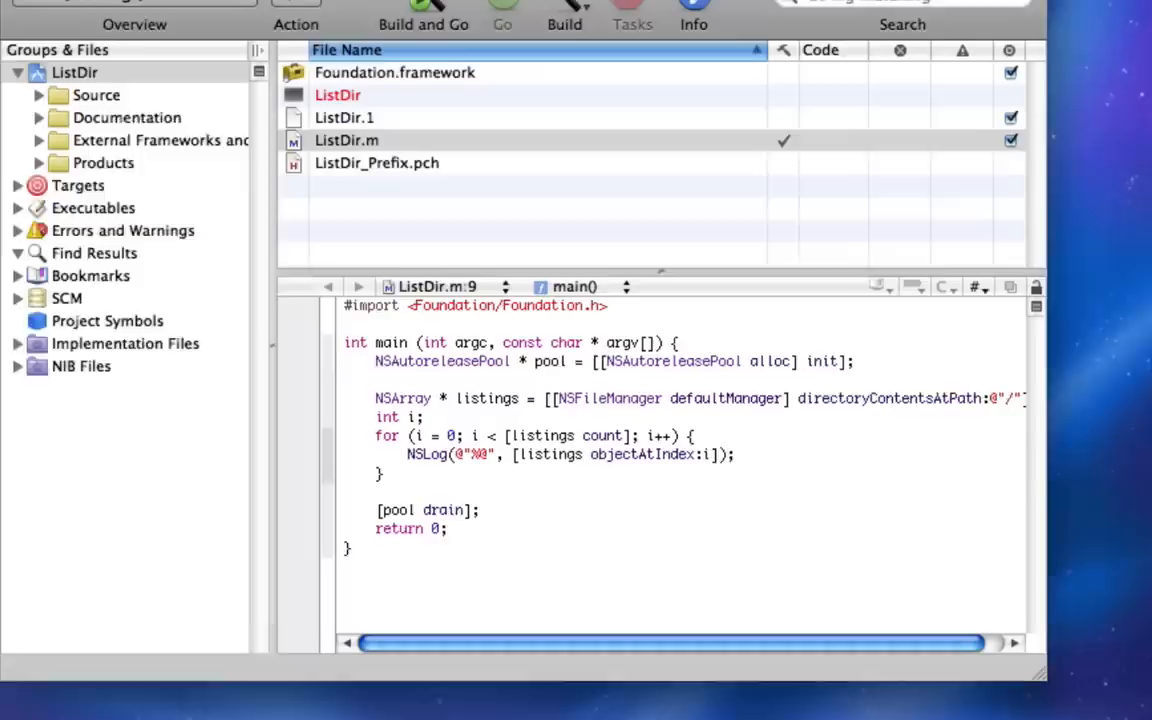
left_click(423, 15)
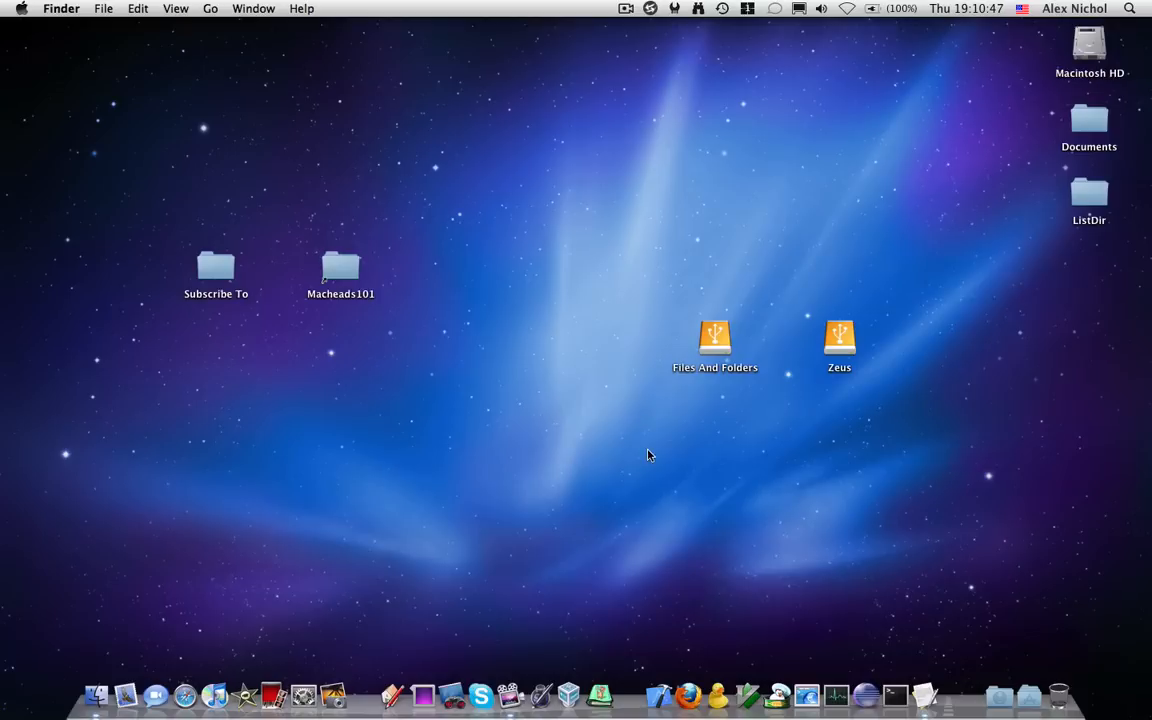
mouse_move(672, 678)
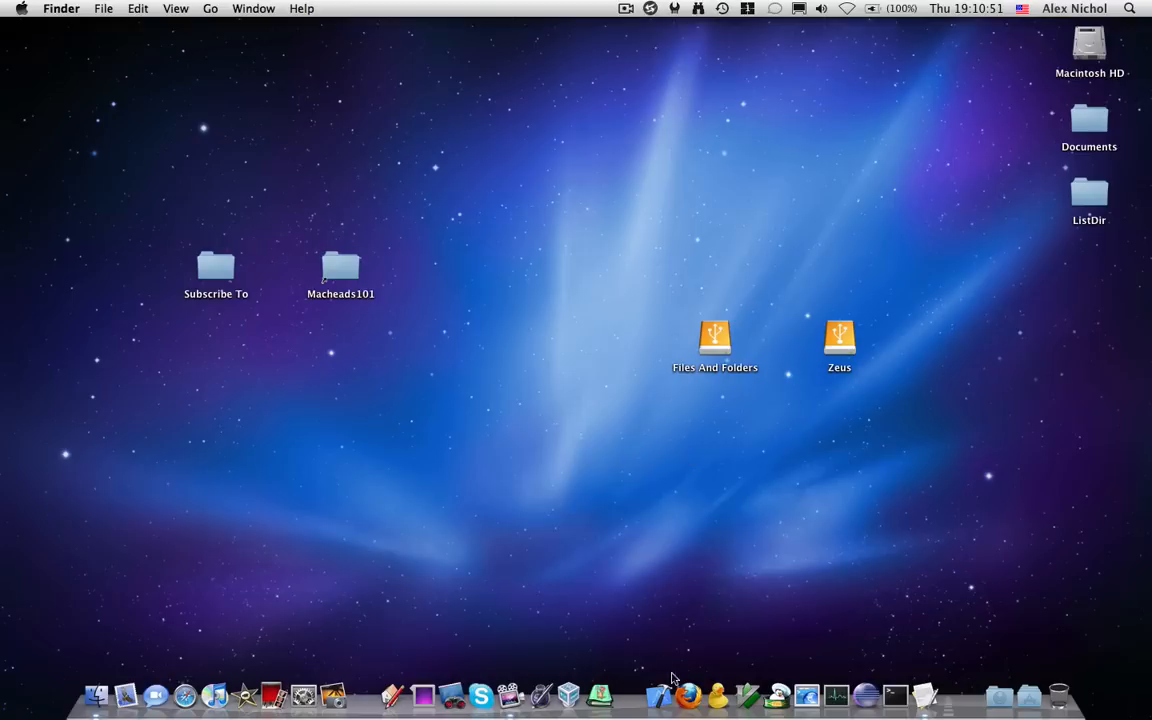
Relaunch Xcode from the Dock to reach the new-project template chooser.
left_click(660, 693)
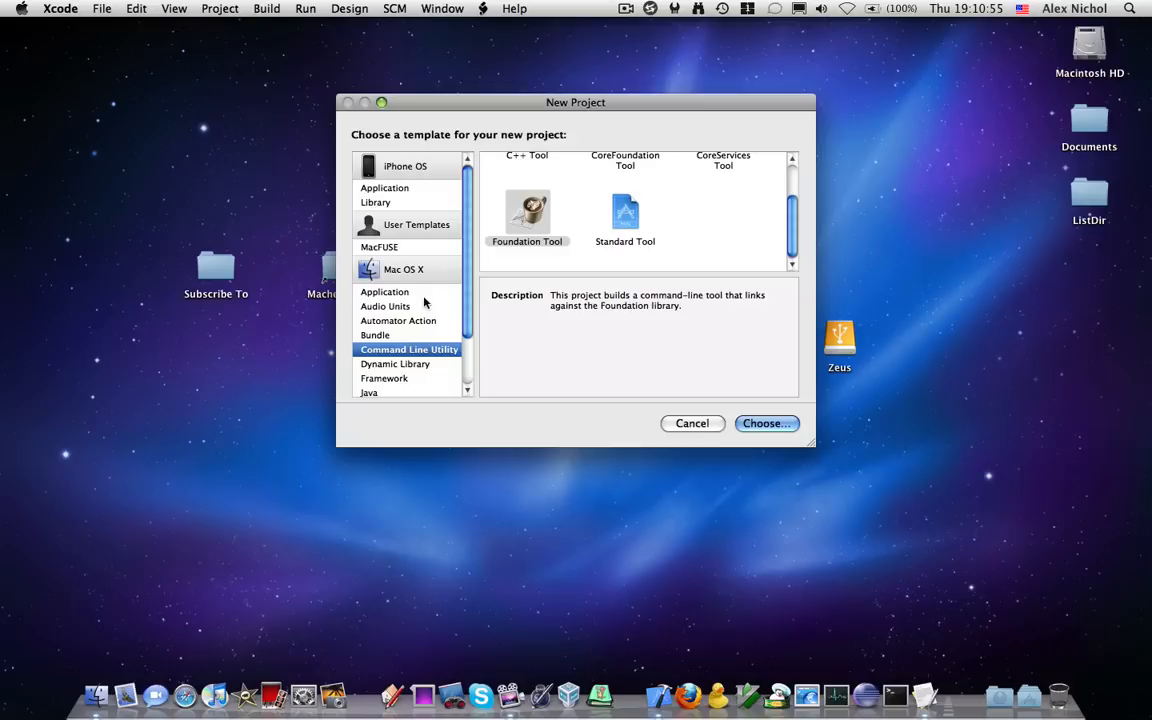
Create the ListDirGUI Cocoa Application project and start a new file in Classes.
left_click(385, 291)
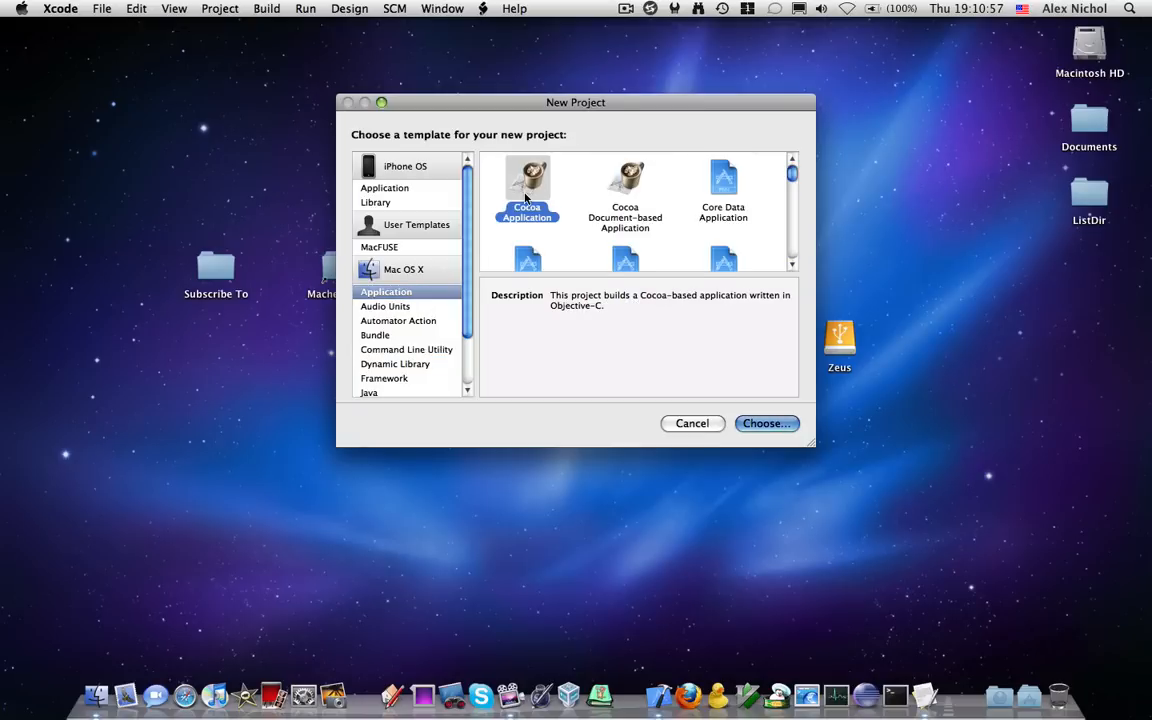
left_click(766, 423)
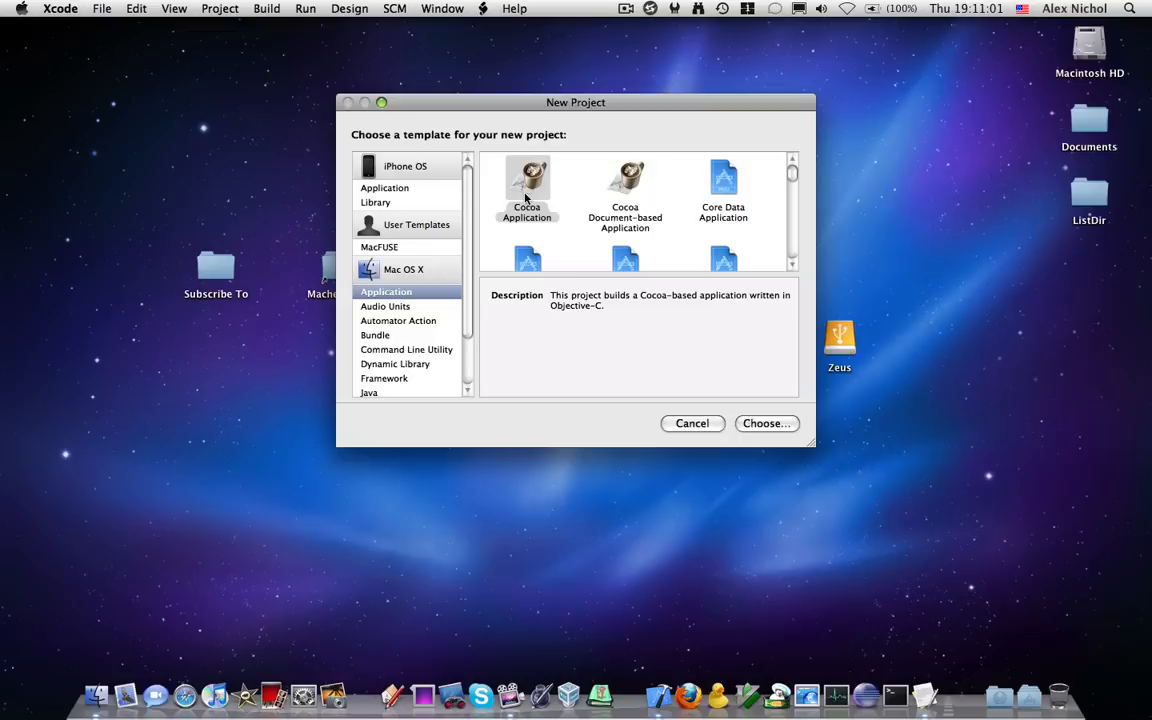
left_click(766, 423)
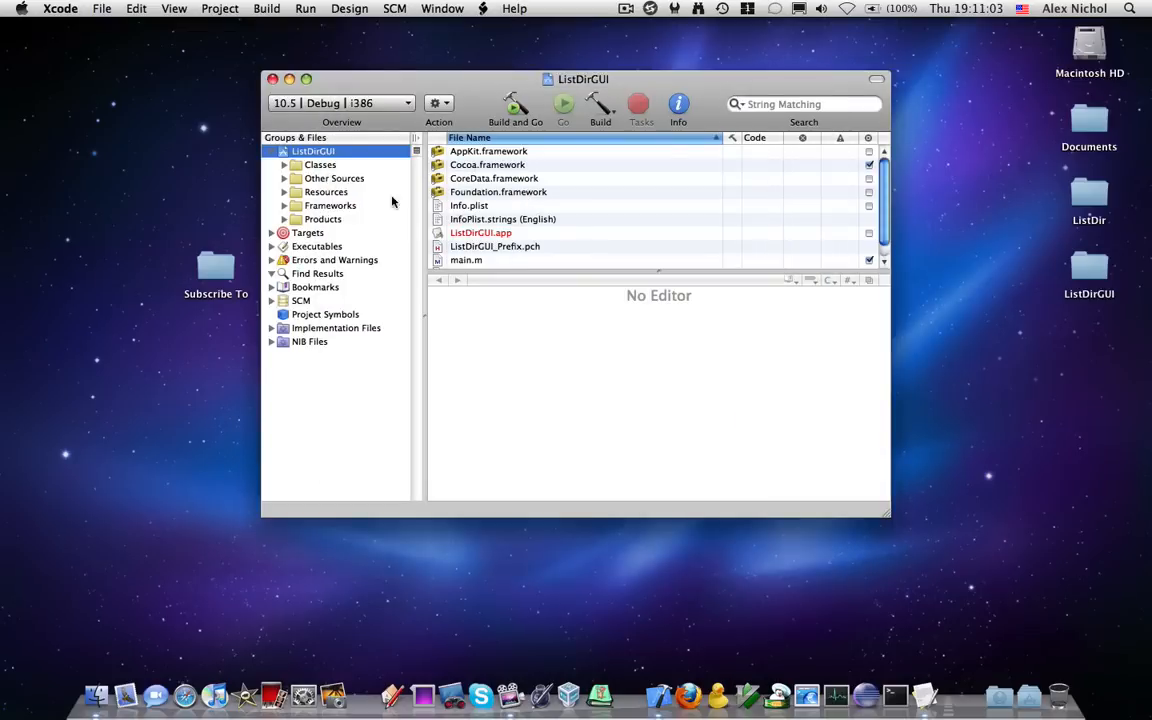
left_click(320, 164)
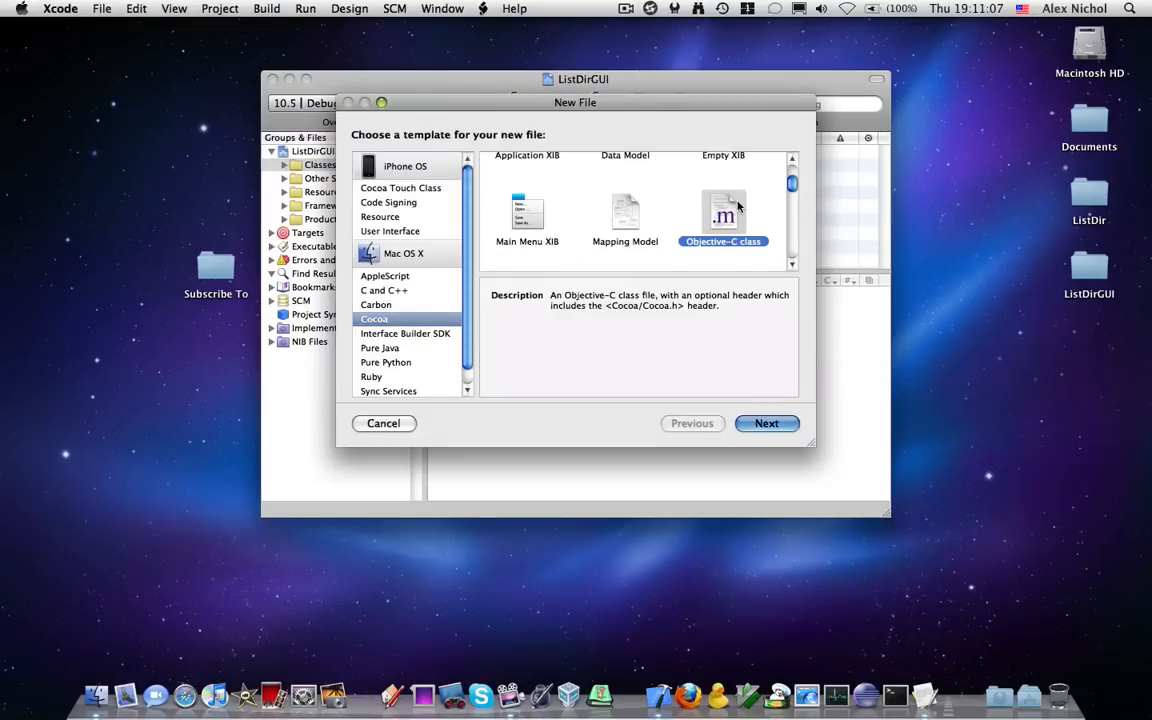
Create the AppController Objective-C class with both .m and .h files.
left_click(767, 423)
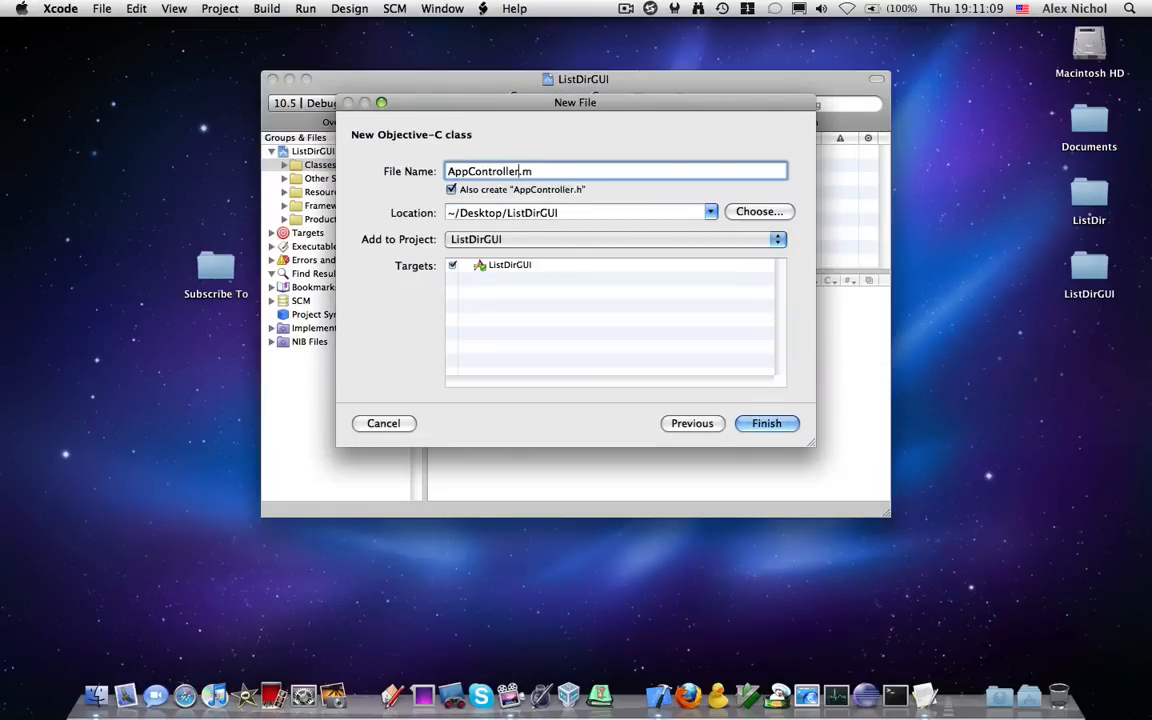
left_click(766, 423)
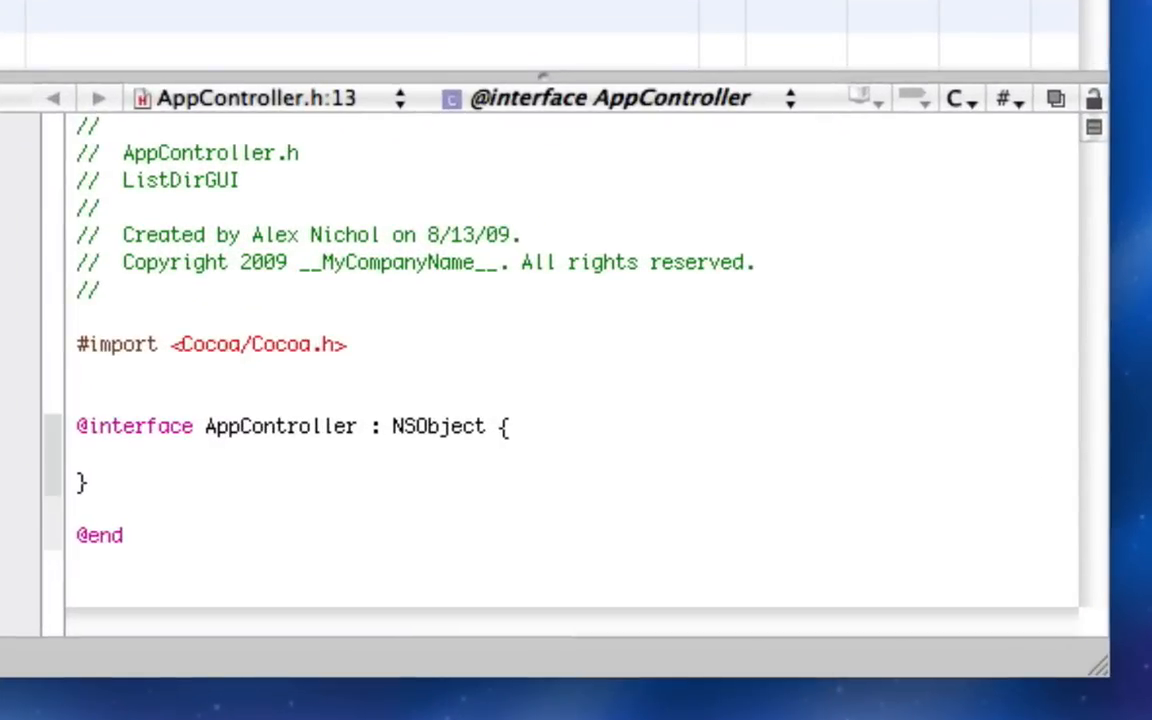
Declare IBOutlet NSTableView *tableview1 and IBOutlet NSTextField *textfield1 in AppController.h.
type("IBOutlet")
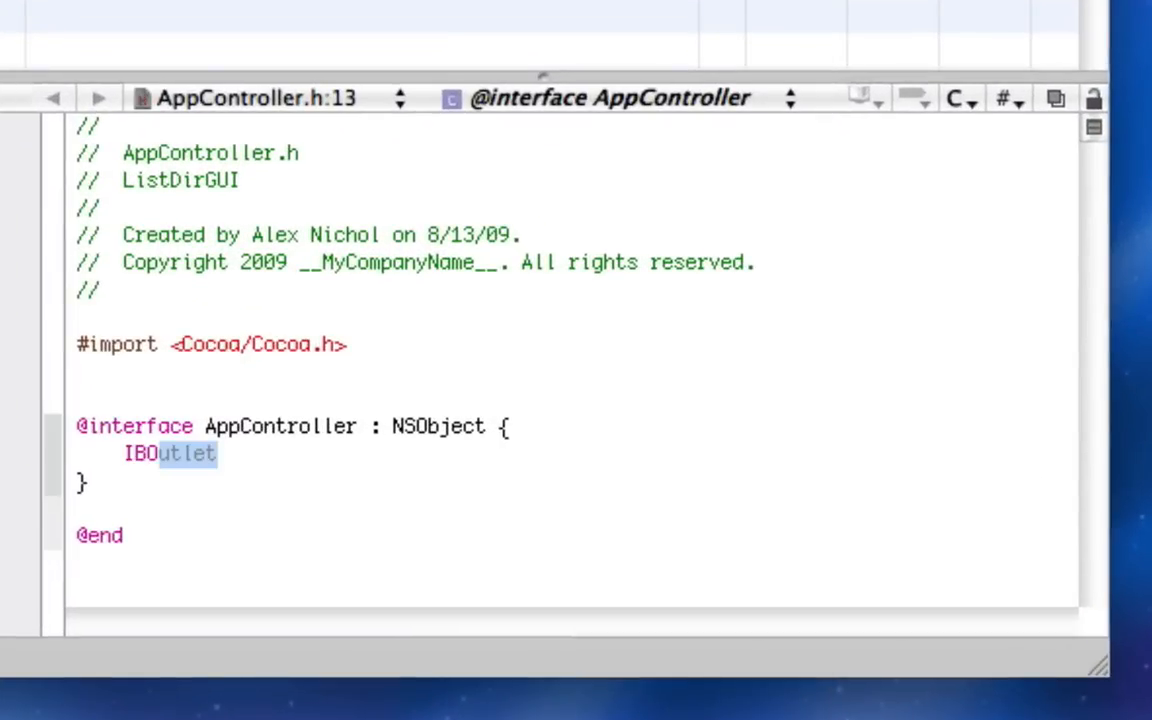
type("NS")
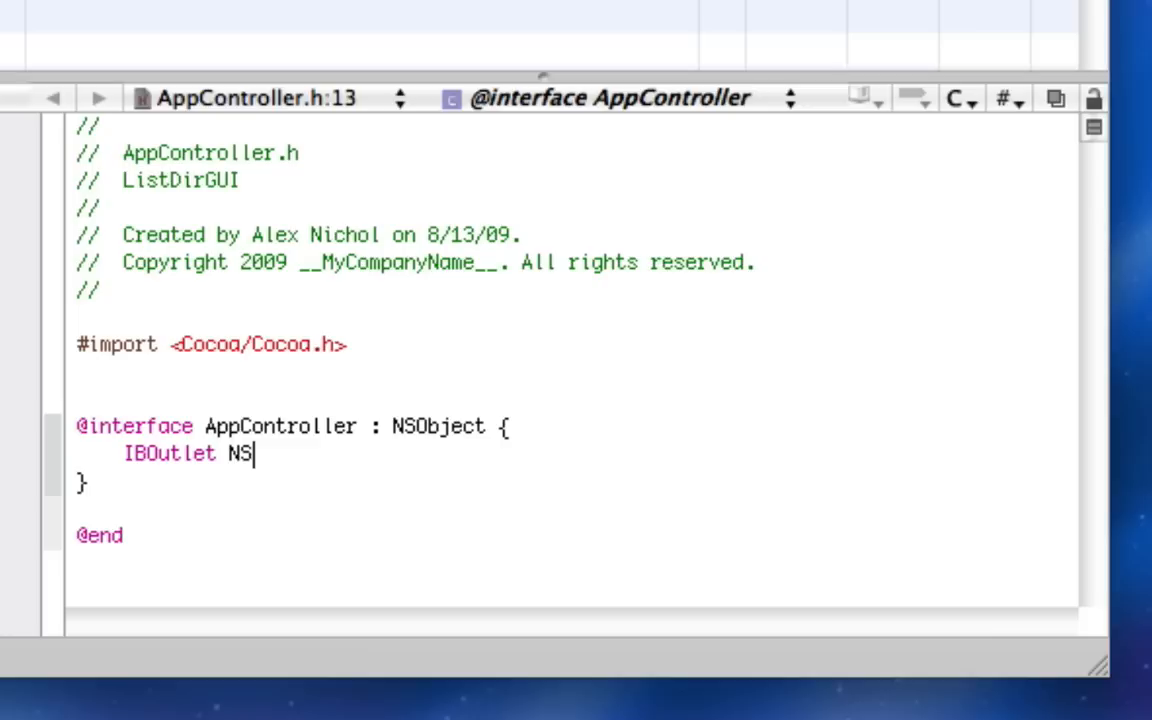
type("TableView")
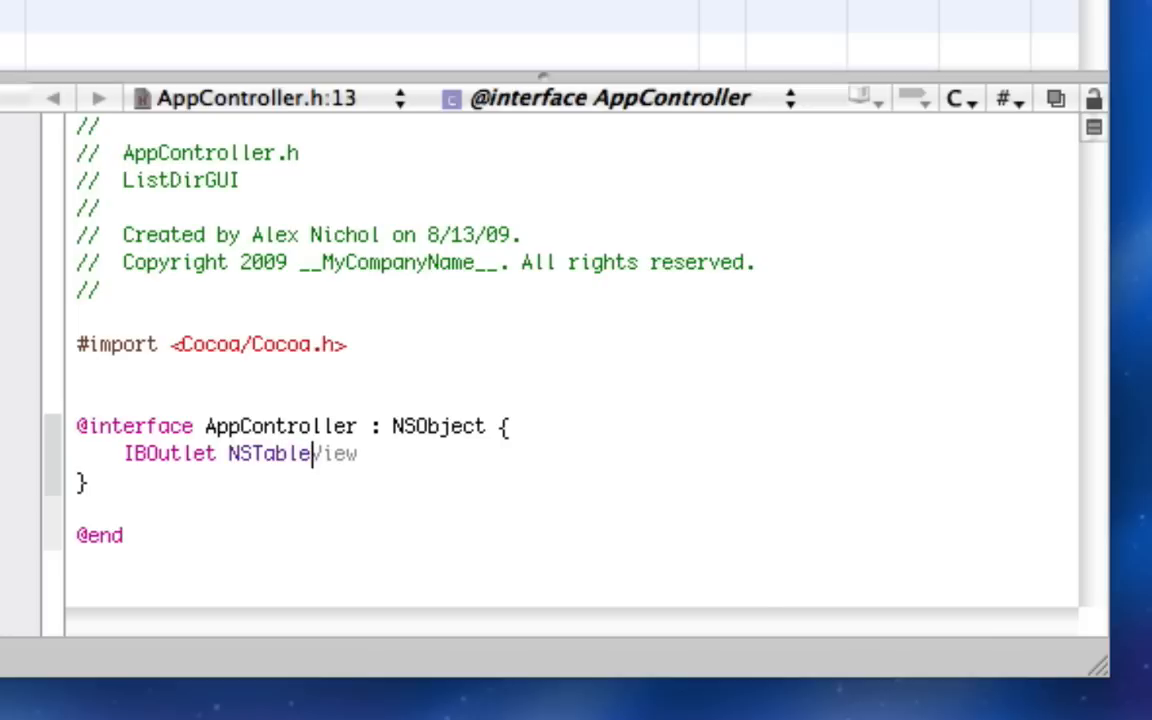
type("* tablev")
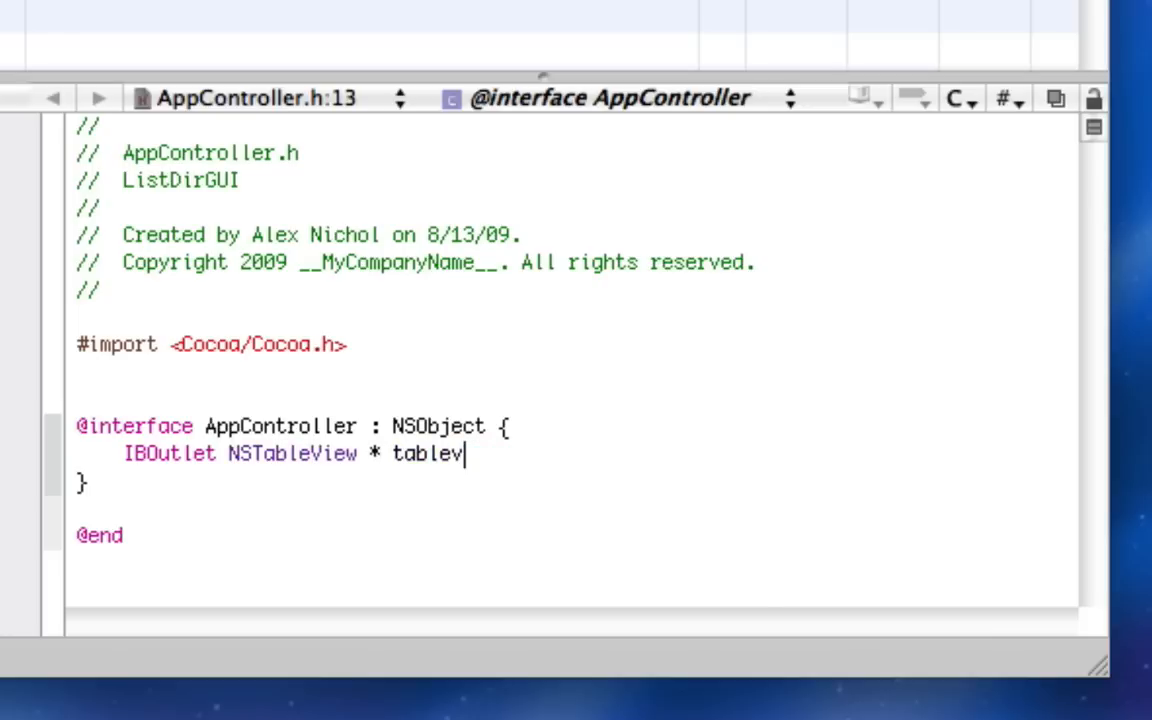
type("iew1;")
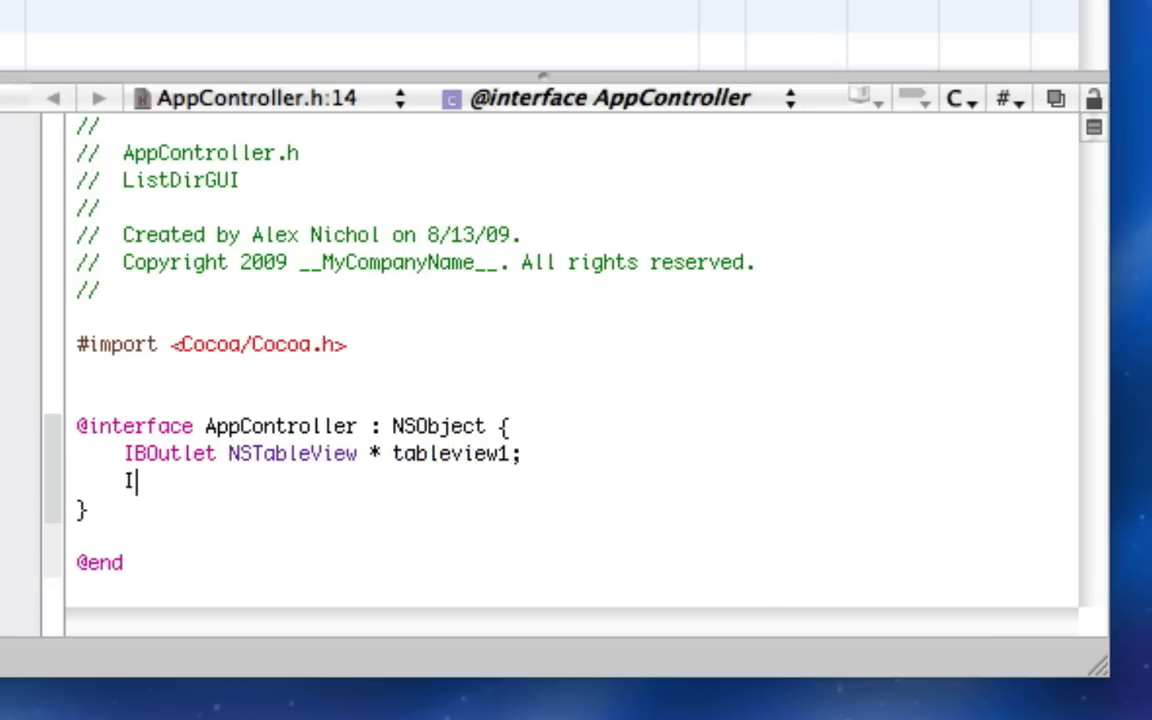
type("BOutlet NST")
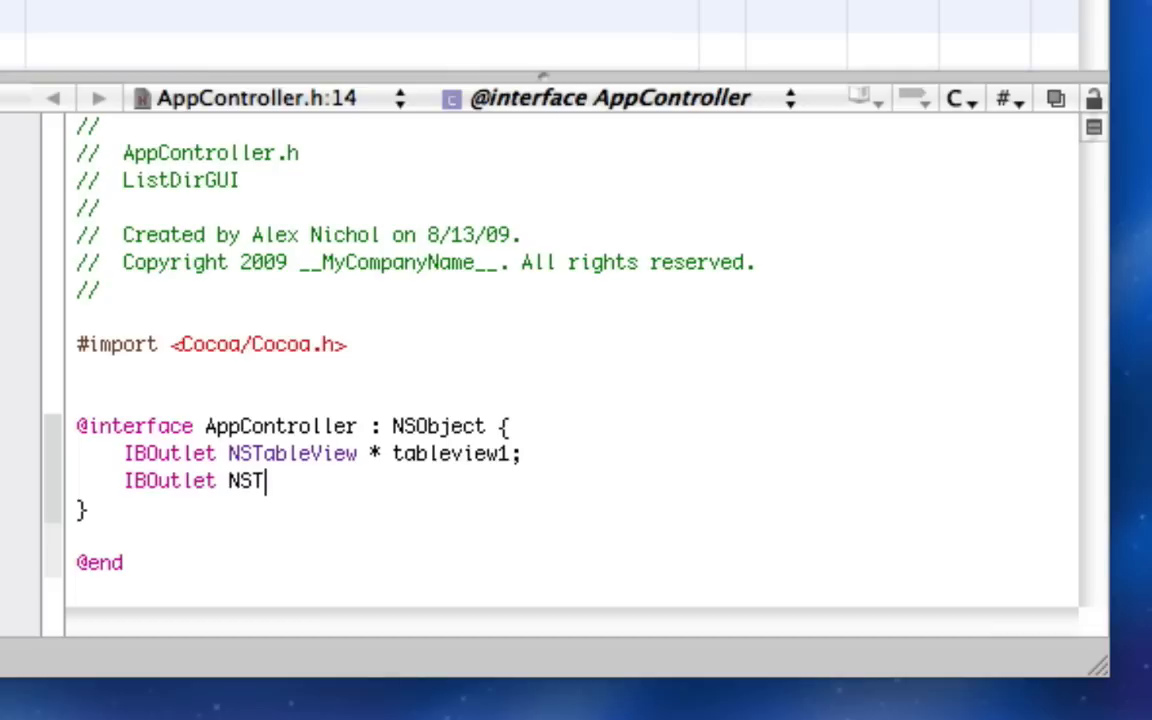
type("extField *")
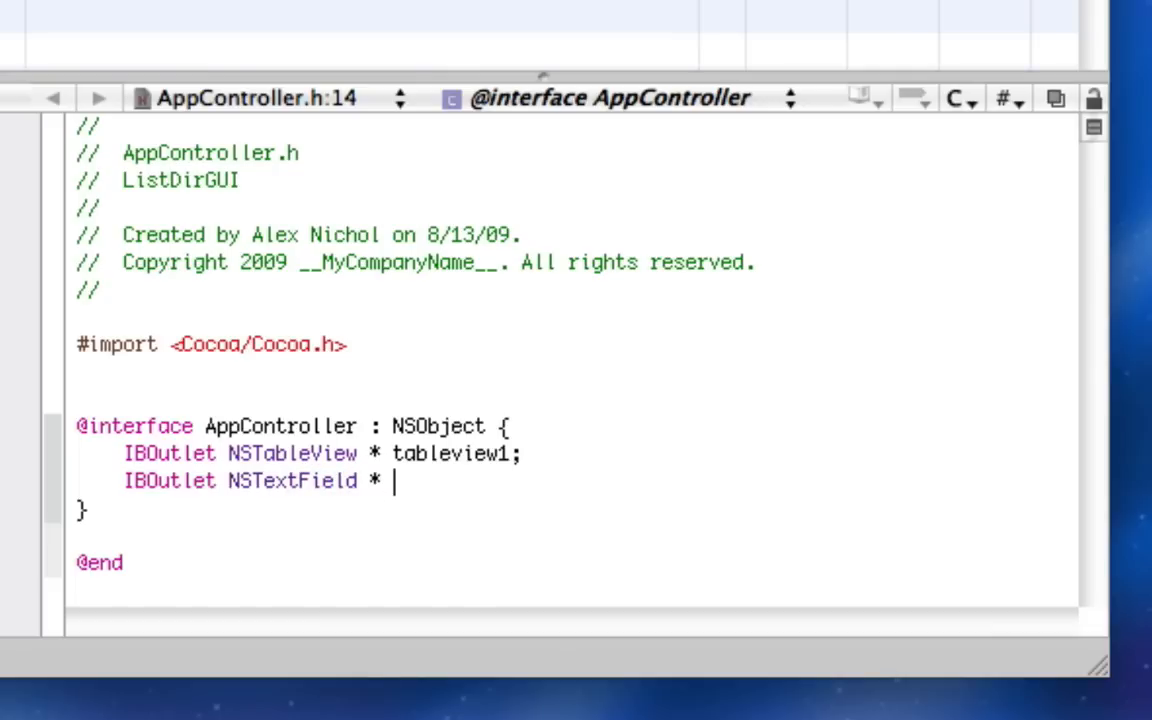
type("d")
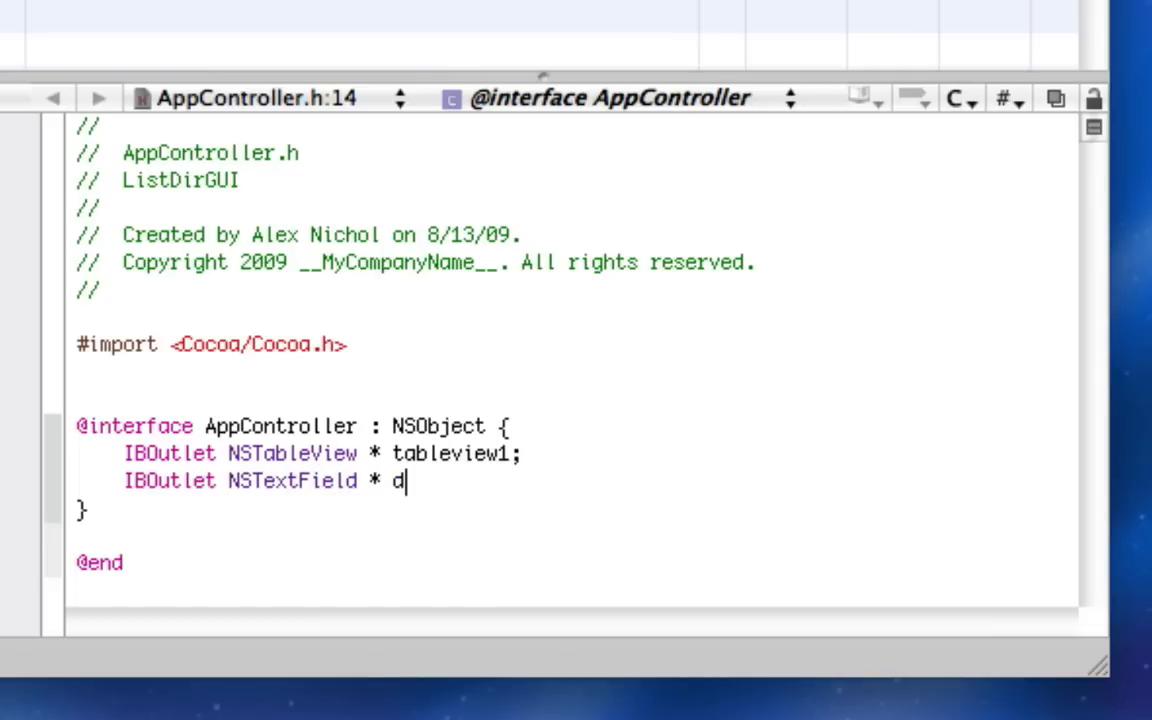
type("extfield1;")
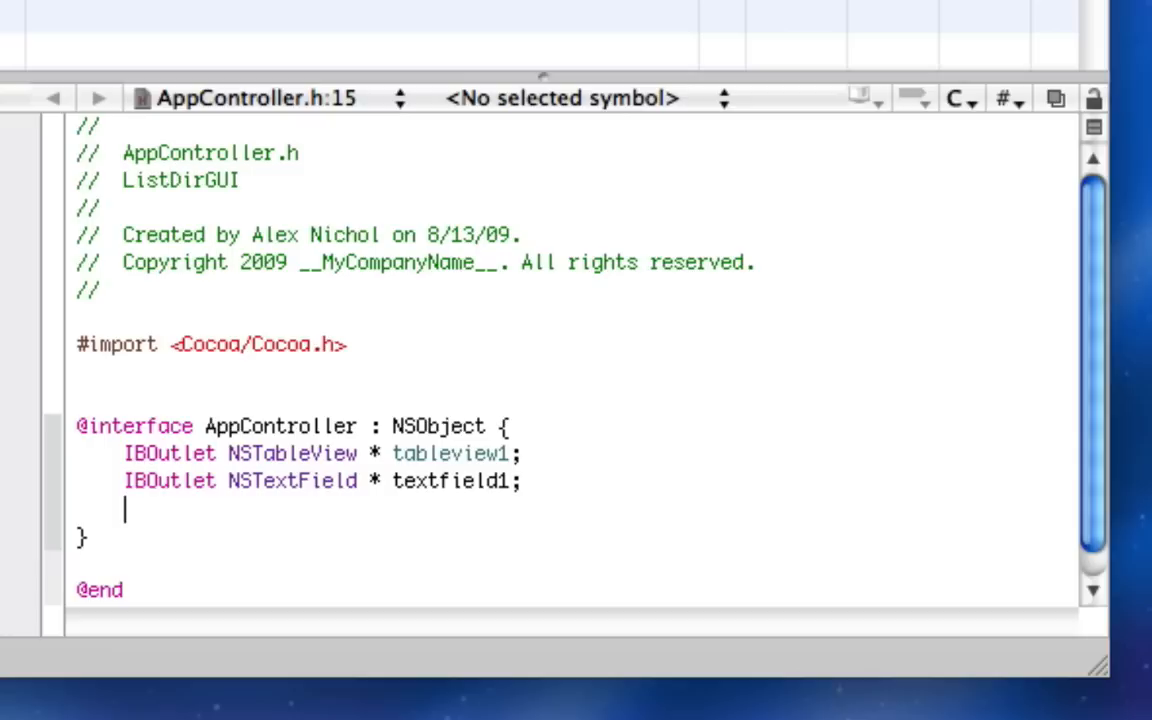
Declare NSMutableArray *array1 and add the missing semicolon after textfield1.
type("NSMutableSet")
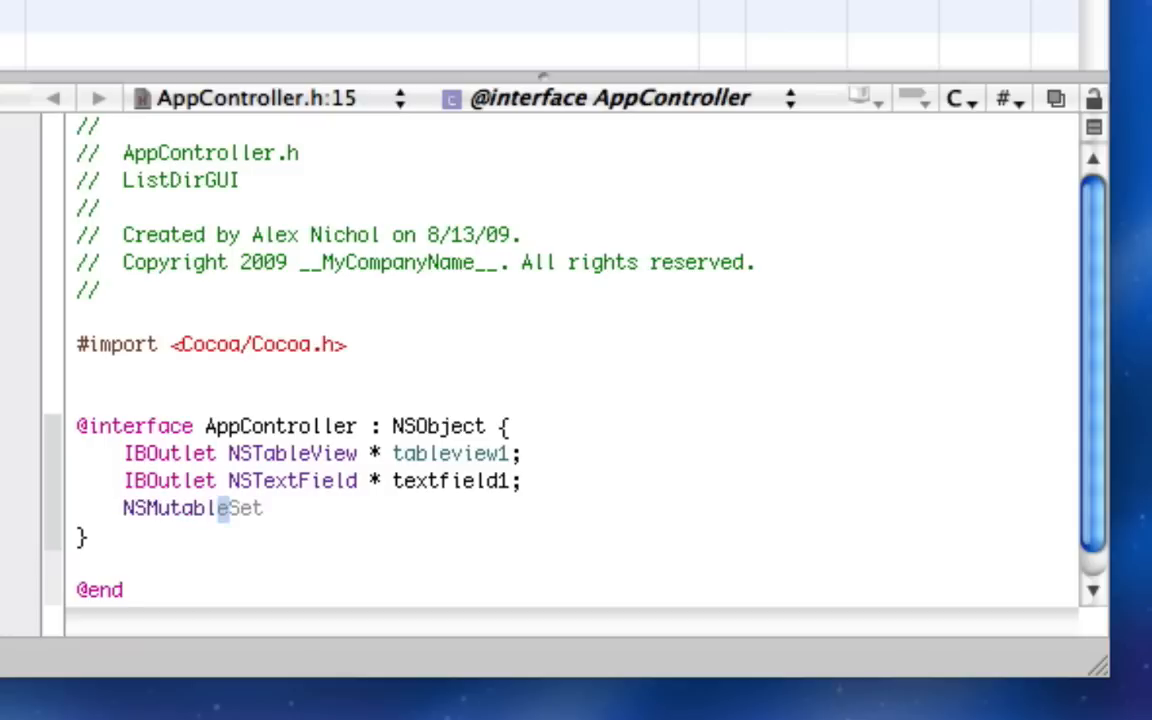
type("Array *")
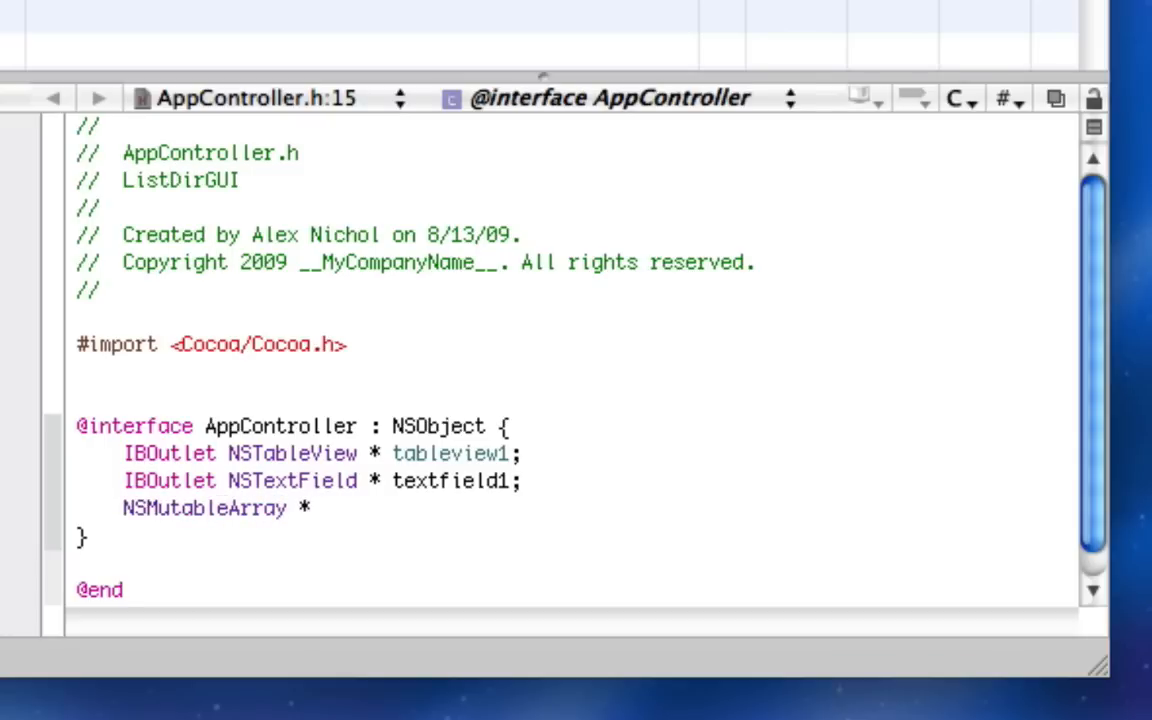
type("array1;")
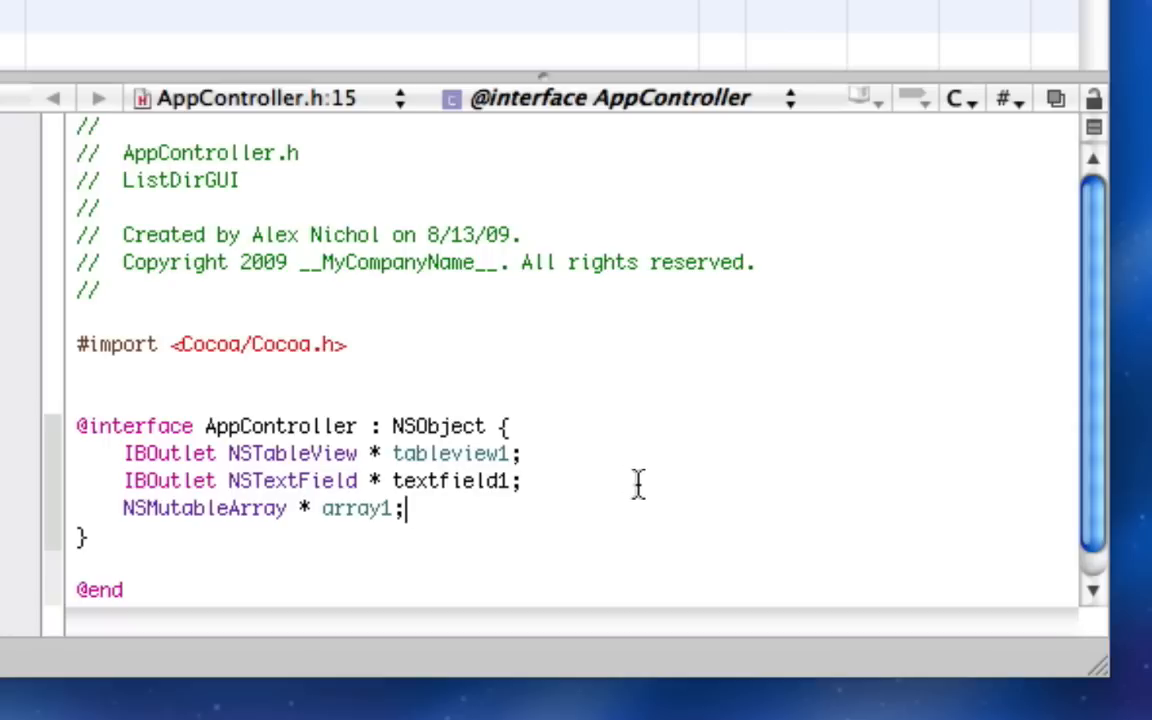
left_click(512, 481)
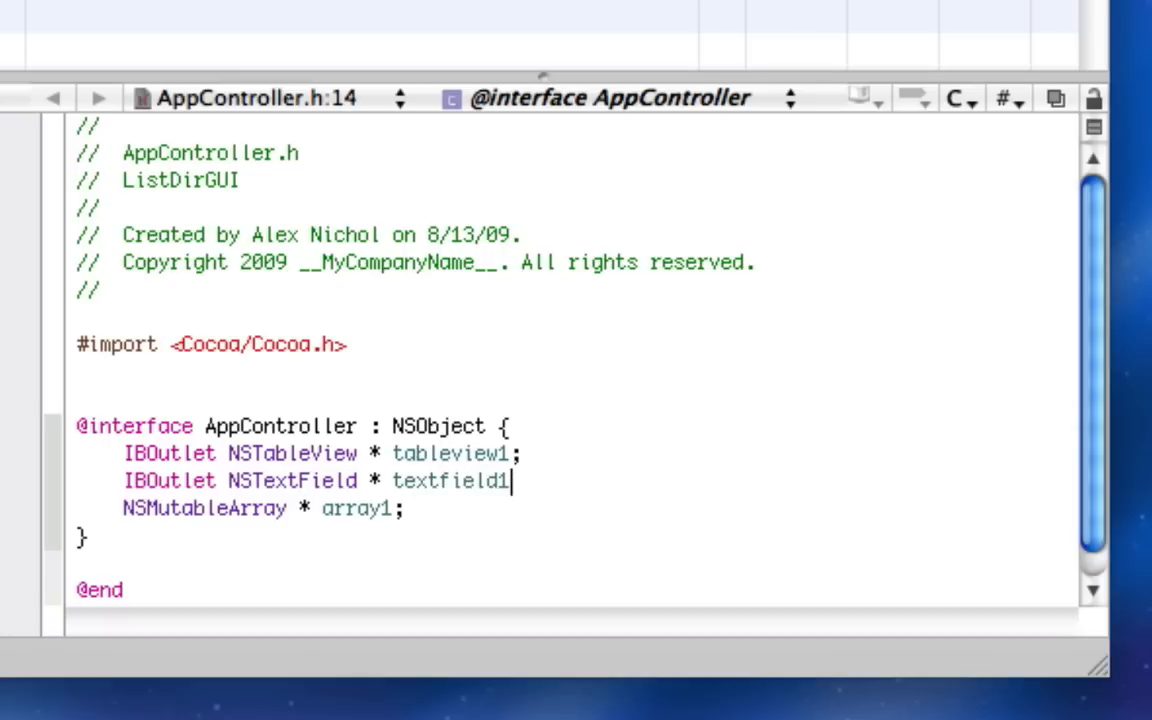
type(";")
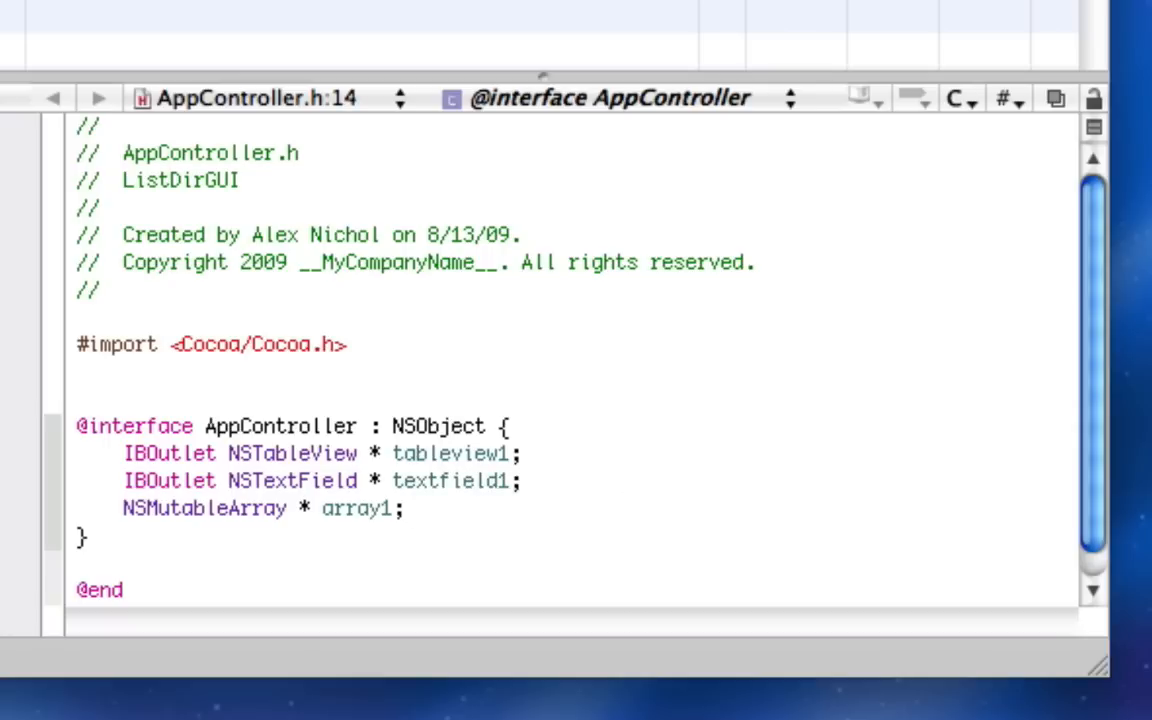
left_click(513, 481)
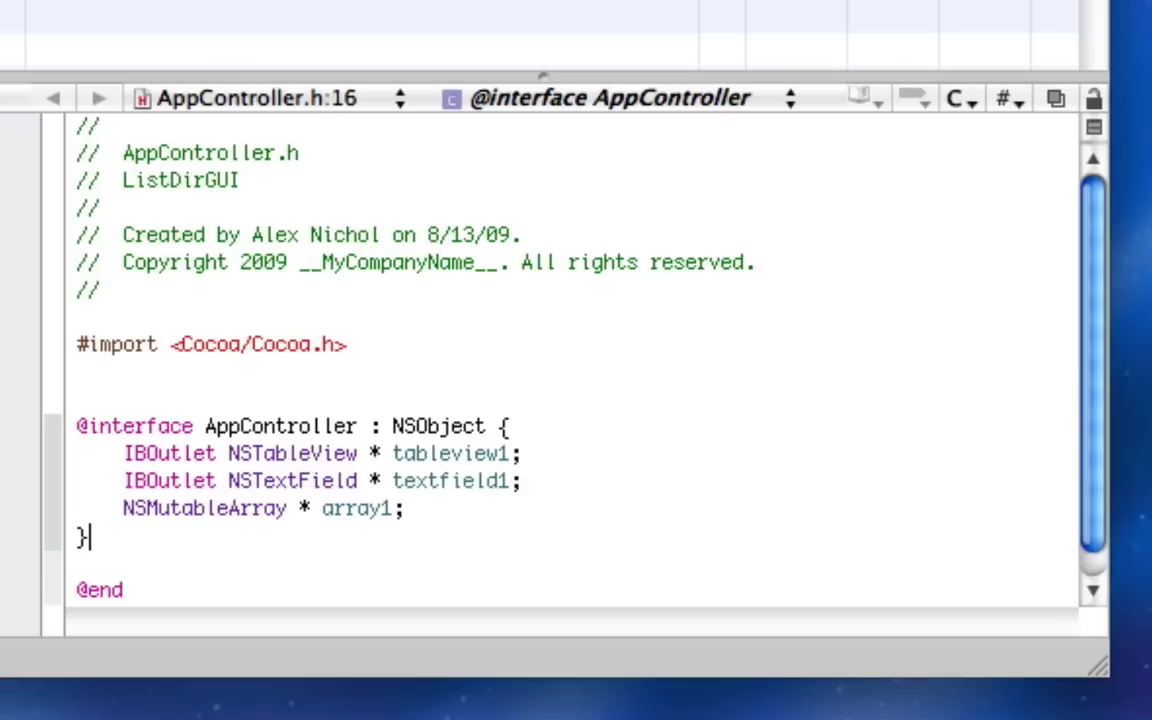
Declare - (IBAction)listDirectoryClick:(id)sender; in the header, then switch to AppController.m.
type("- (IBAction")
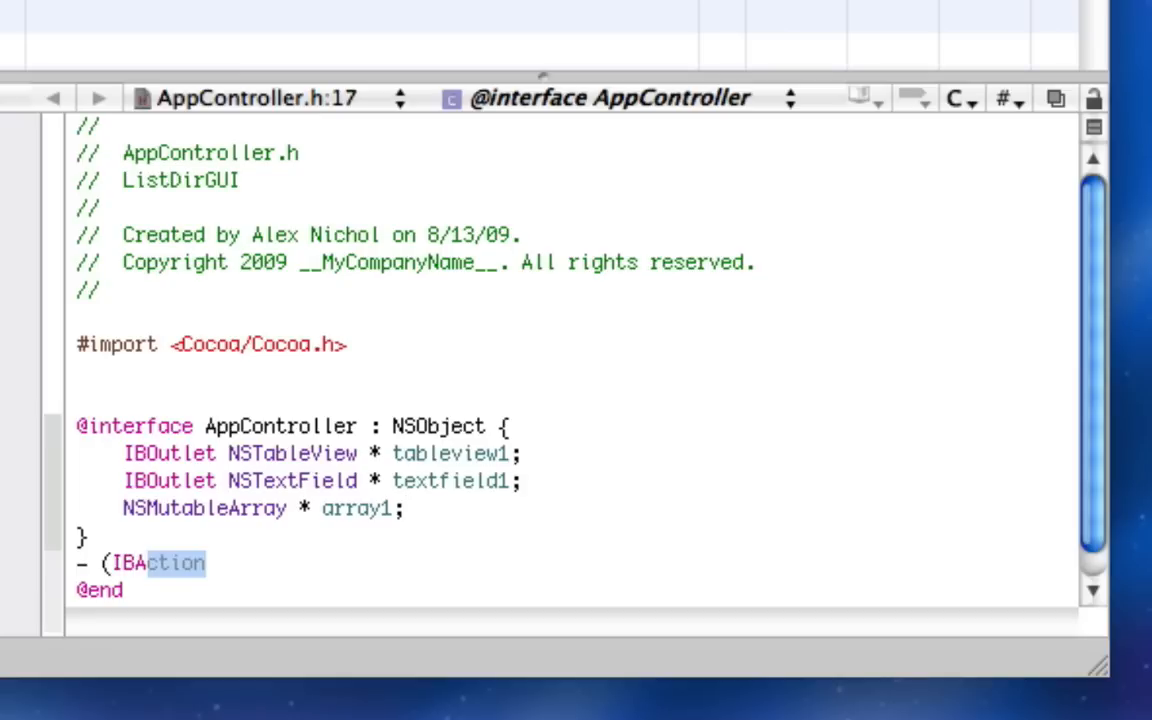
type(")")
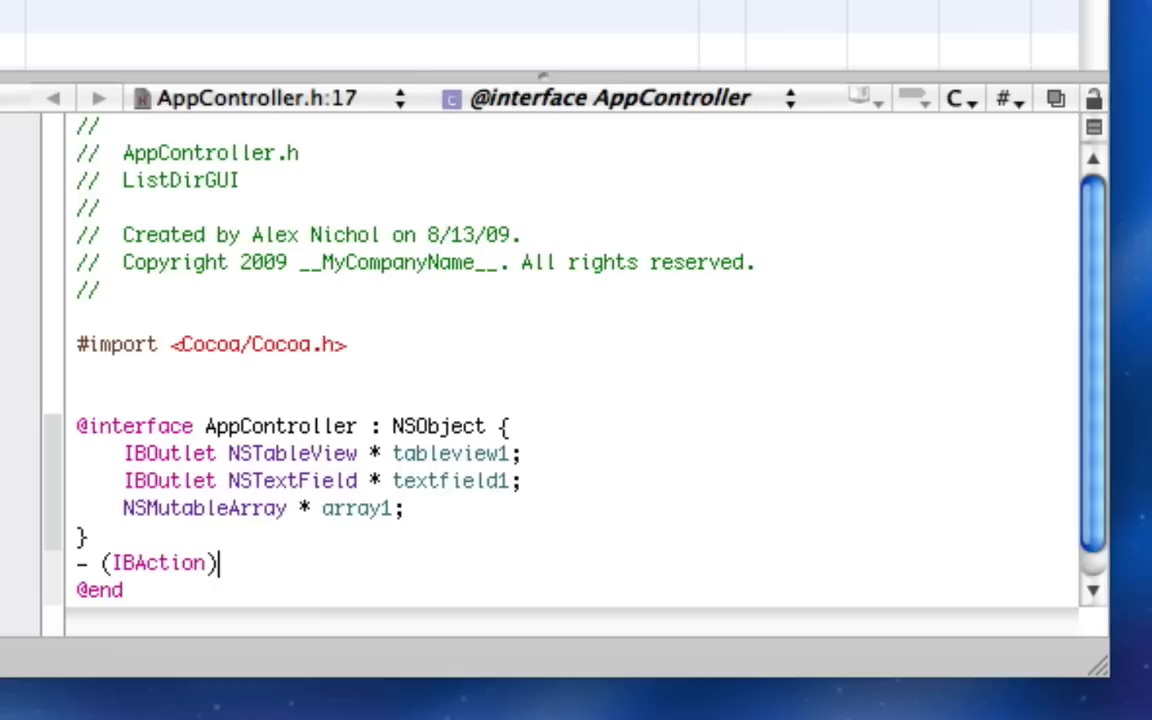
type("listDirectory")
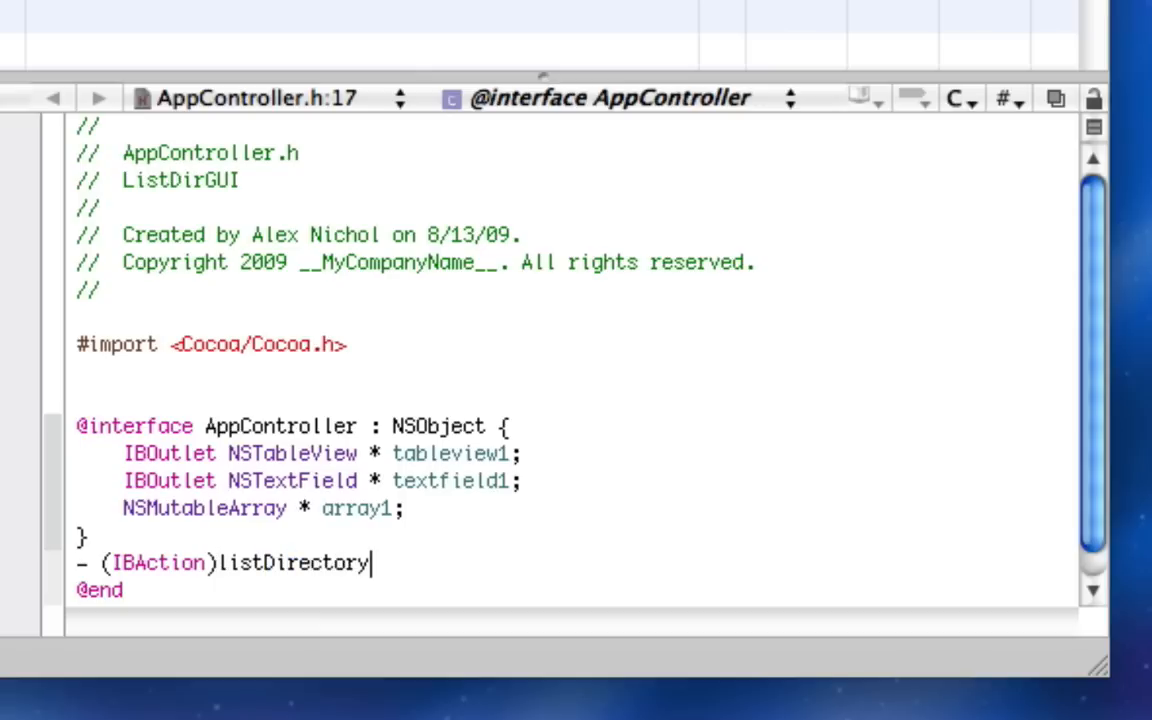
type("Click:(")
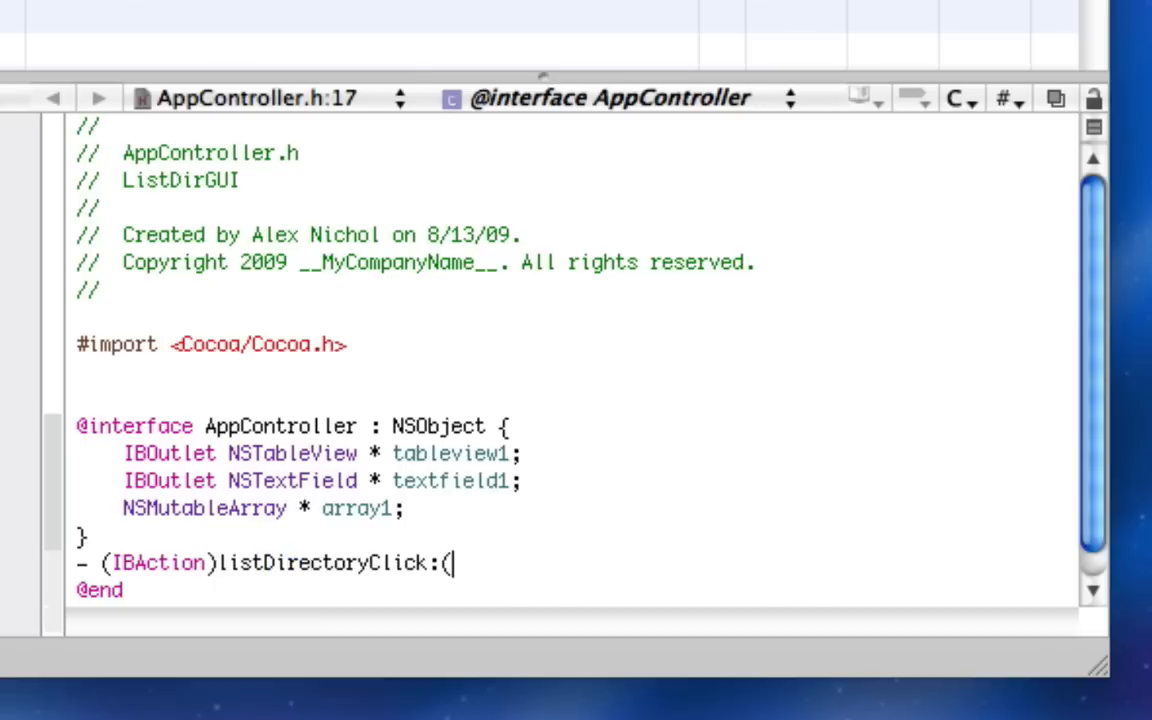
type("id)sender;")
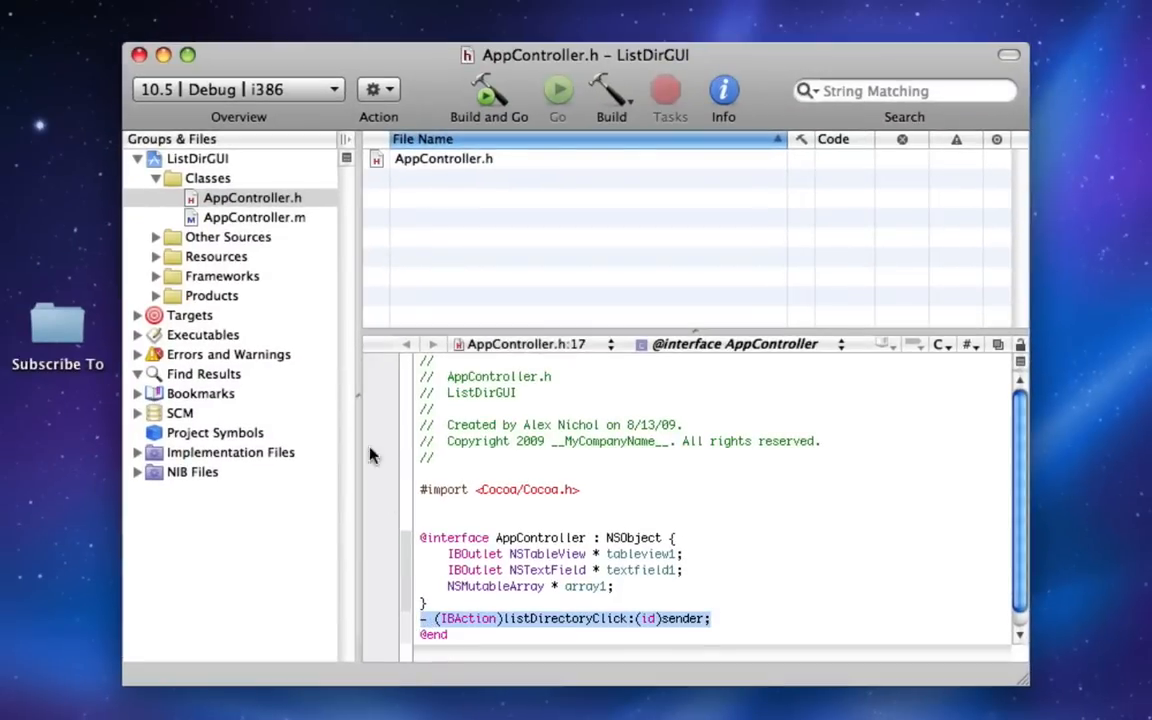
left_click(254, 217)
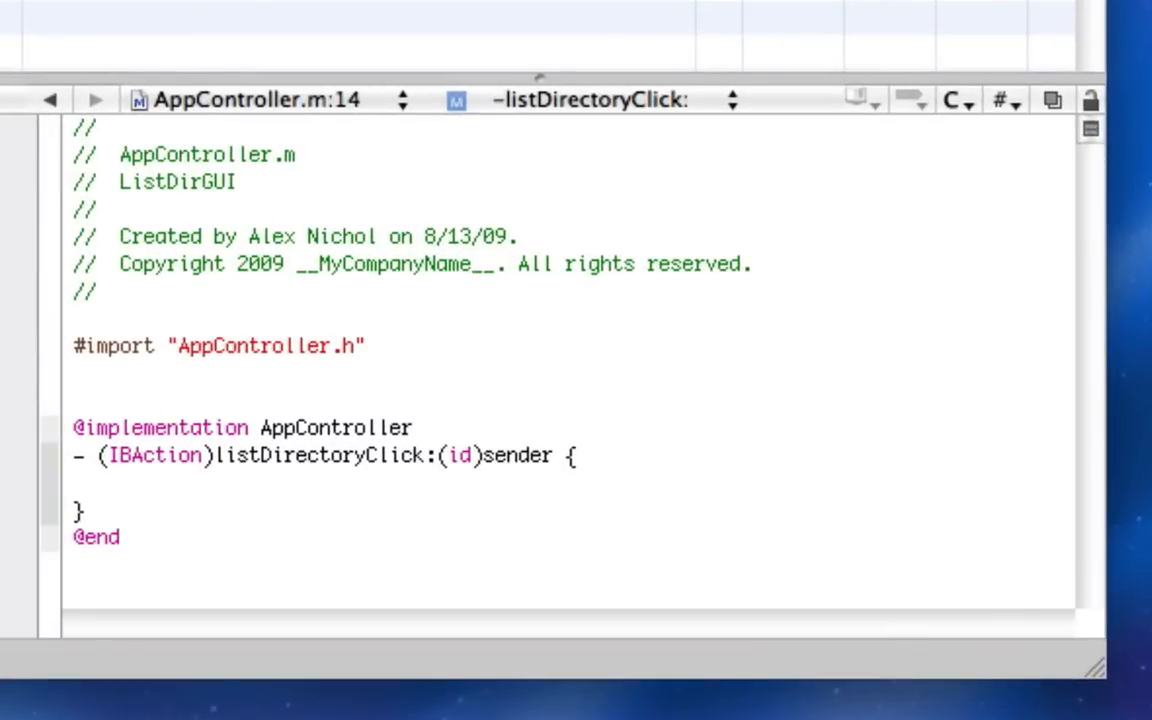
left_click(120, 484)
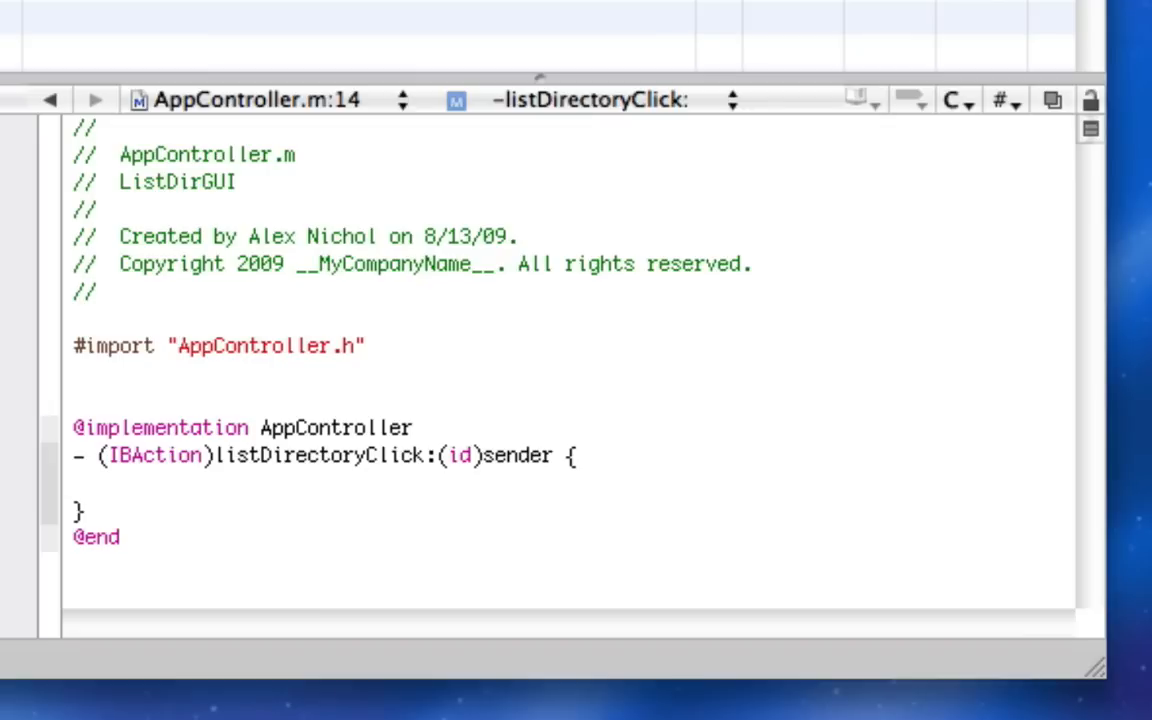
left_click(122, 485)
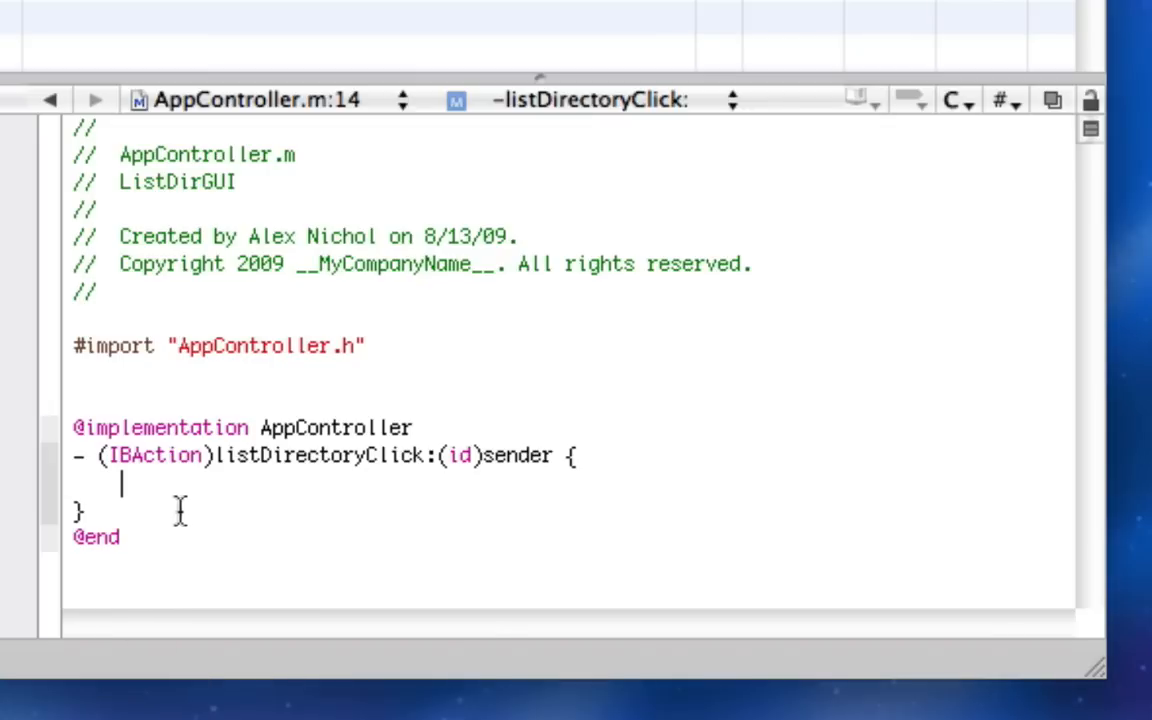
Add - (int)numberOfRowsInTableView:(NSTableView *)tv returning [array1 count].
type("- (int)numberOfRowsInTableView:(NSTableView *)tv {")
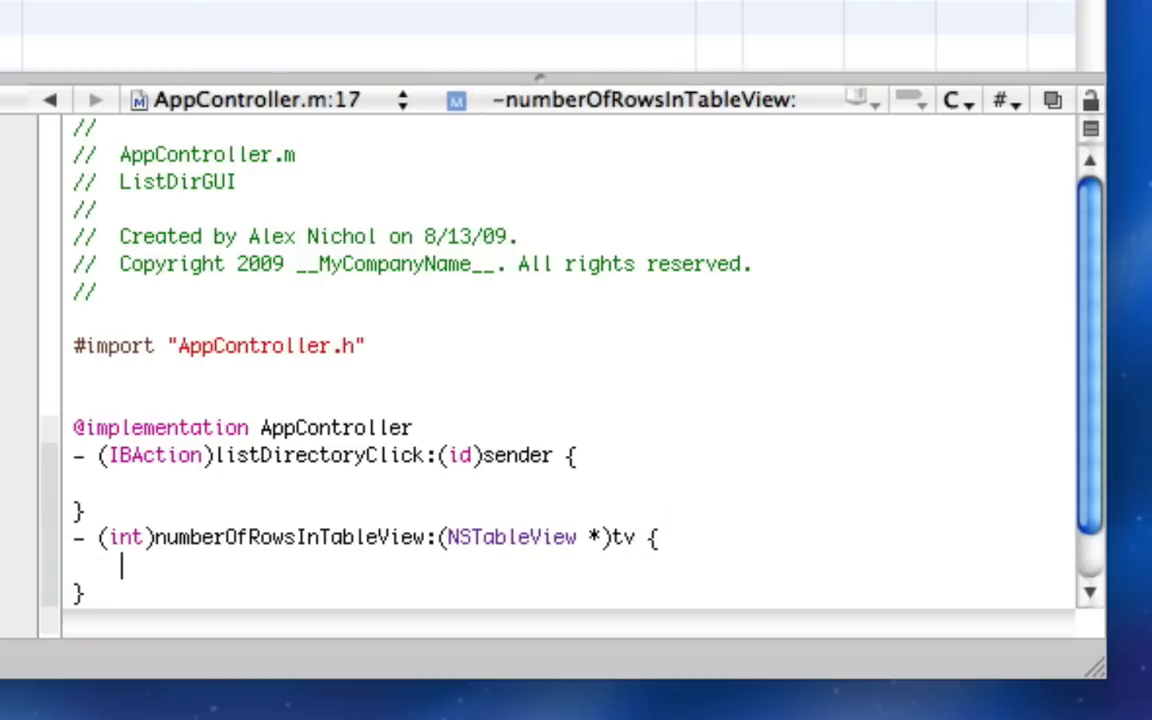
type("r")
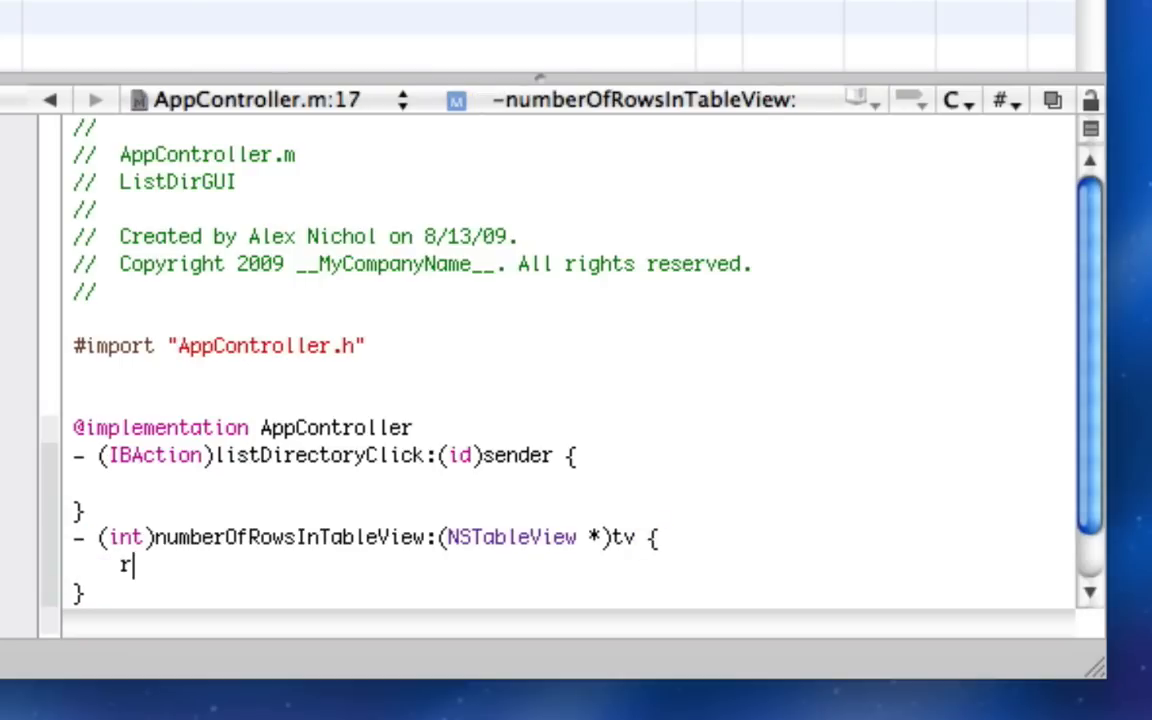
type("eturn [ar")
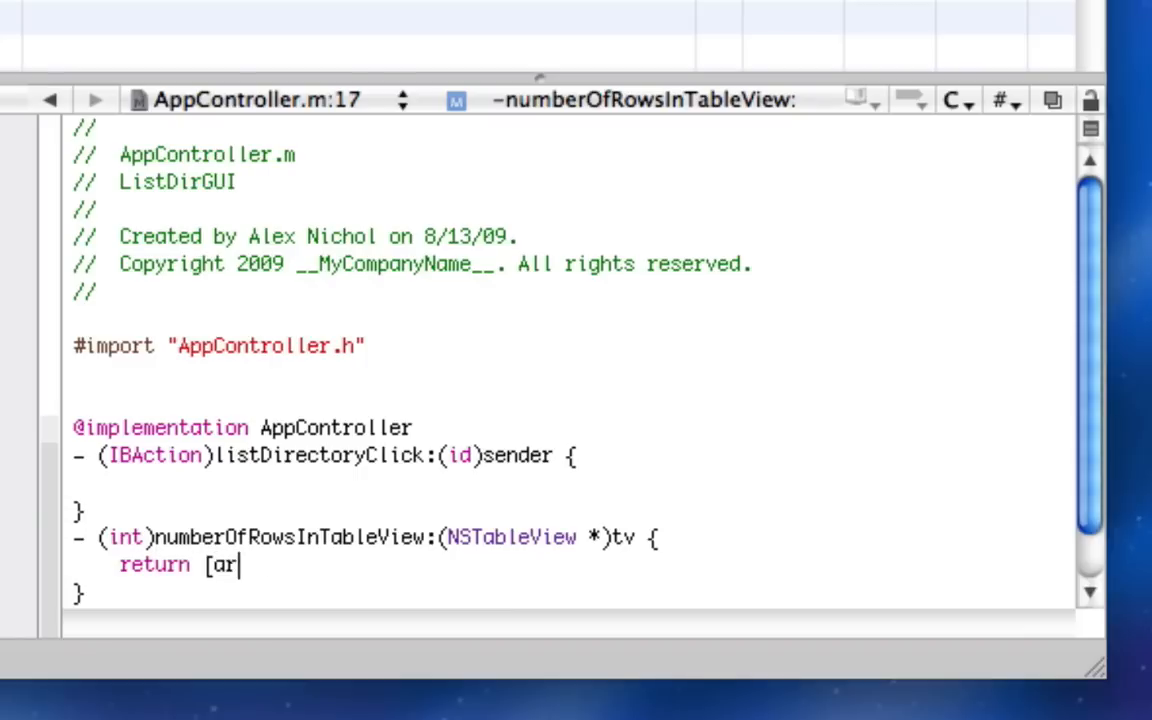
type("ray1 count]]")
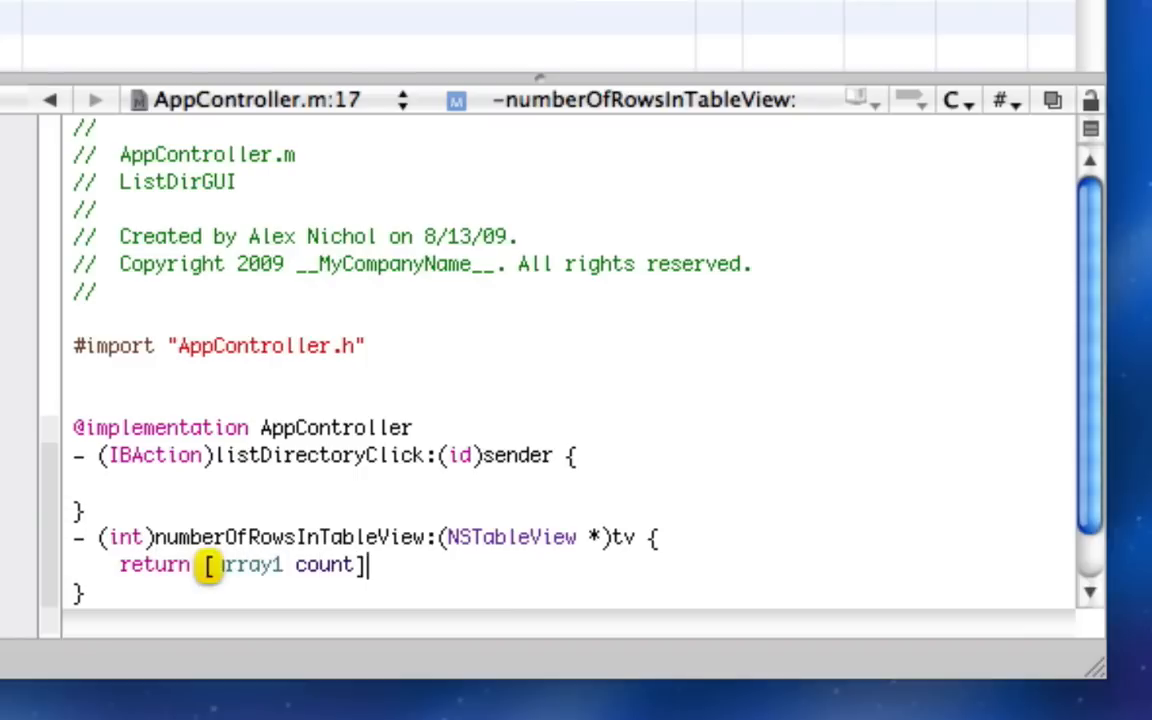
type(";")
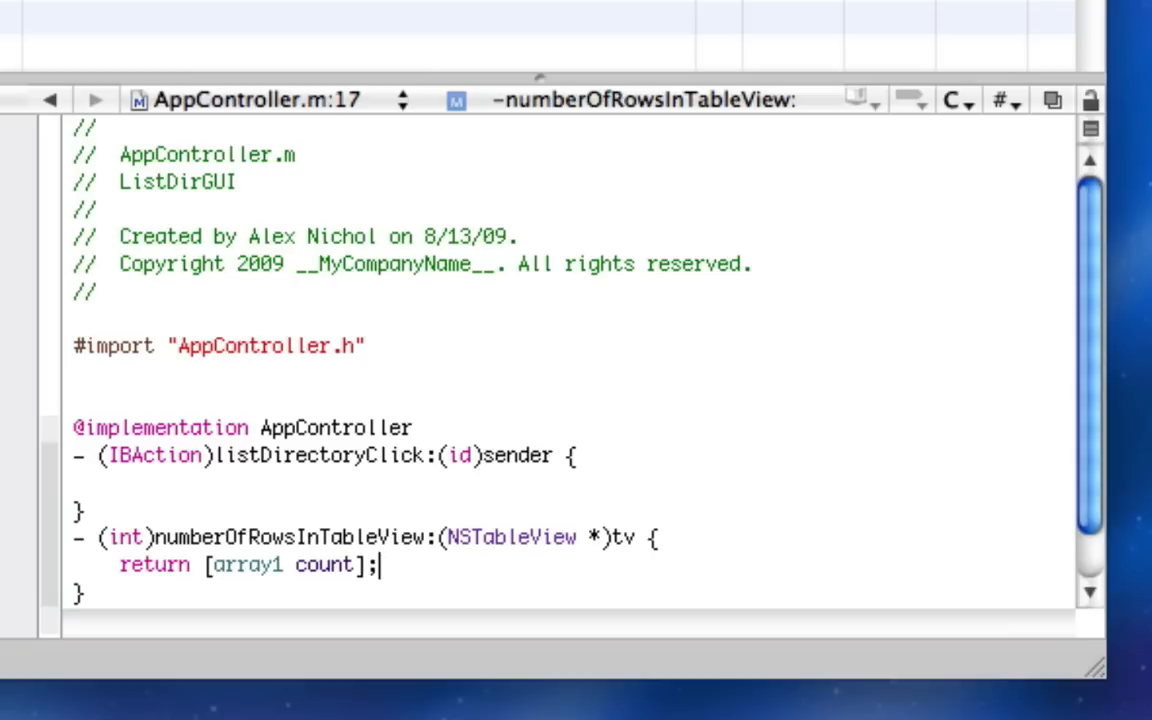
mouse_move(197, 503)
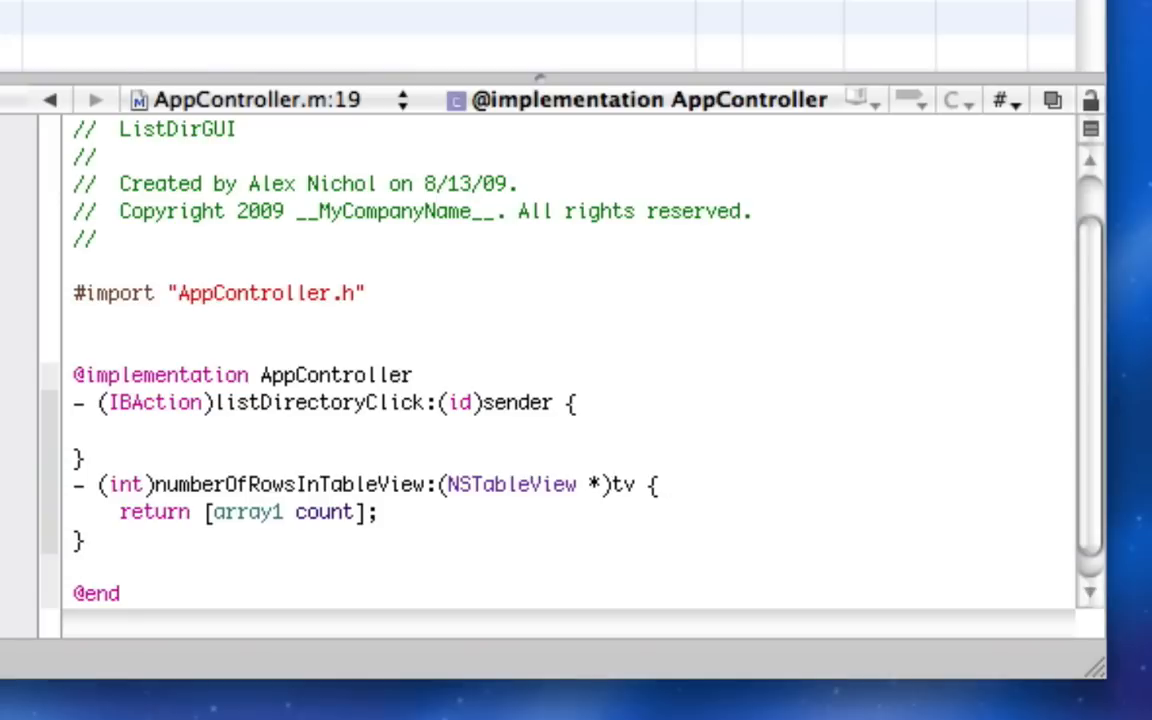
mouse_move(692, 555)
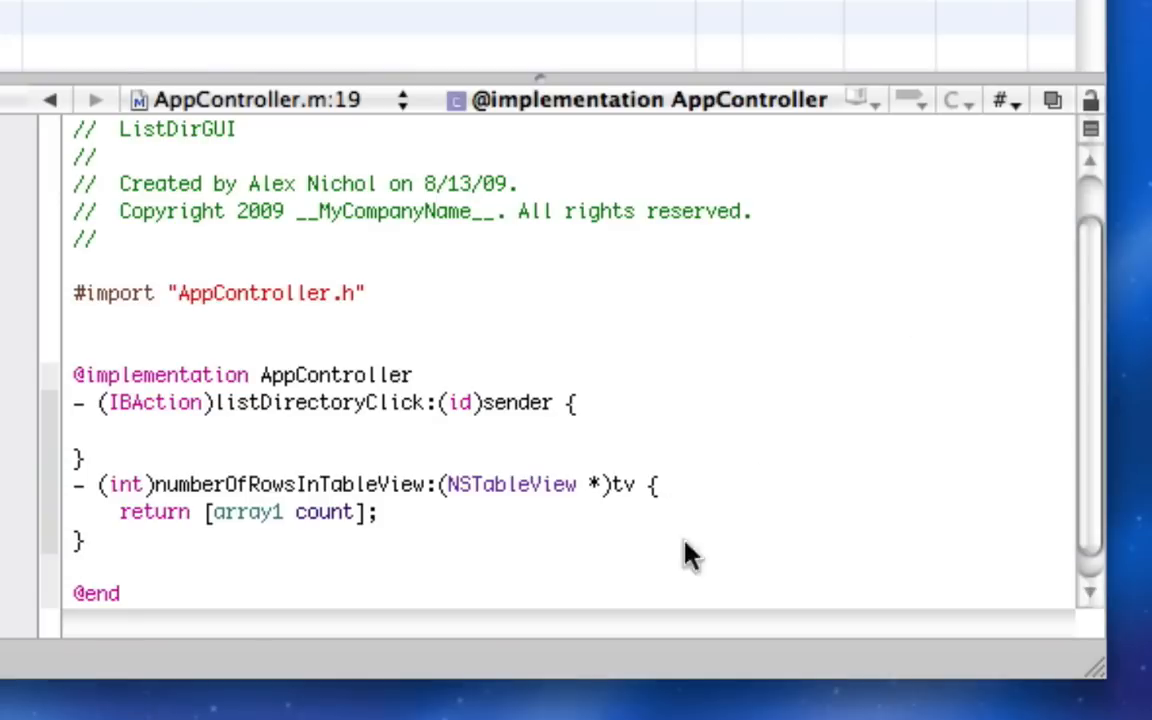
Make tableView:objectValueForTableColumn:row: return (NSString *)[array1 objectAtIndex:row].
scroll("right", 3)
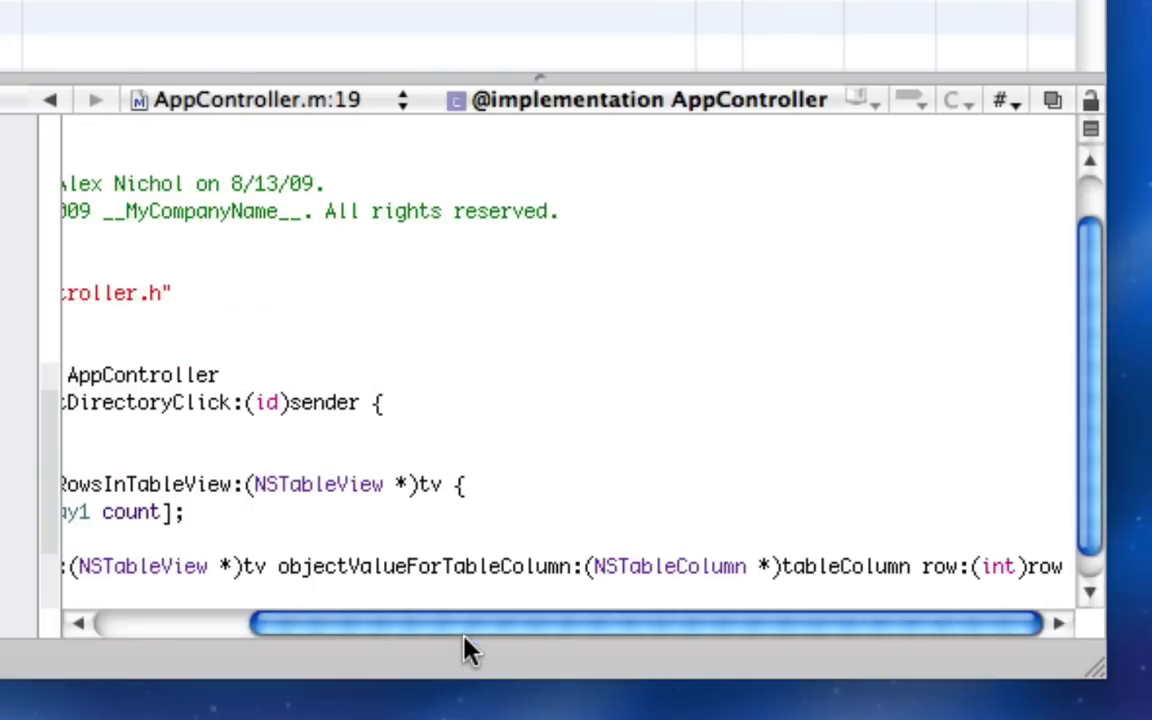
left_click_drag(470, 625, 425, 625)
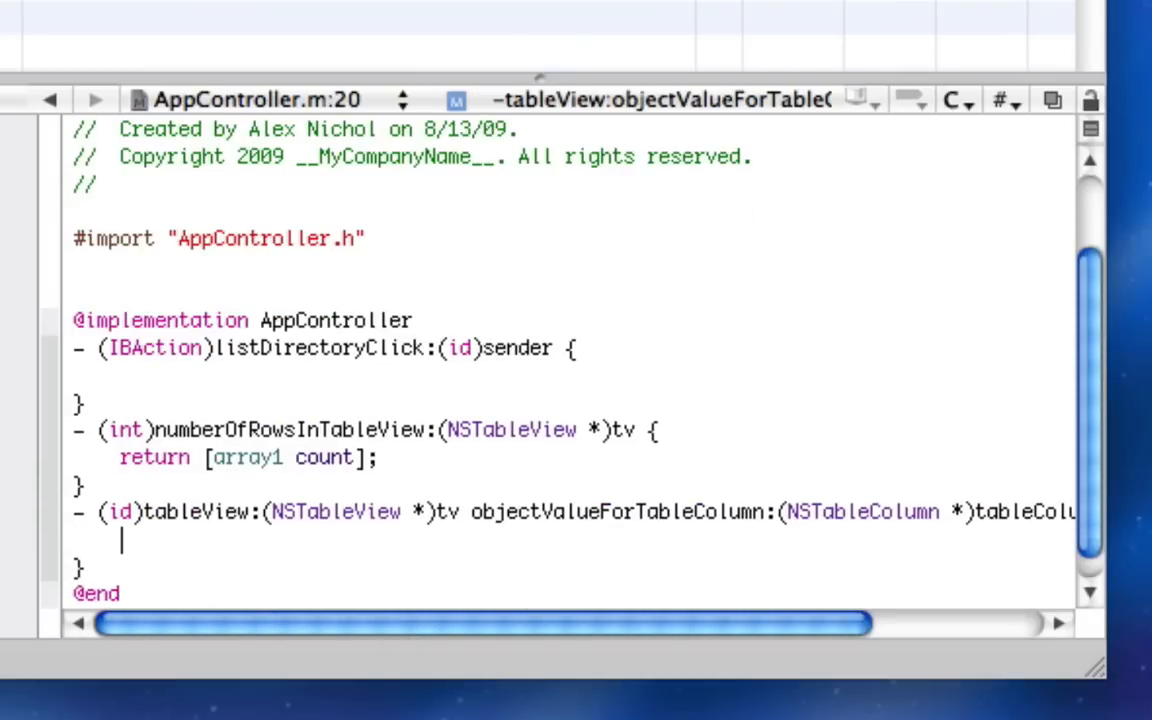
type("return (NS")
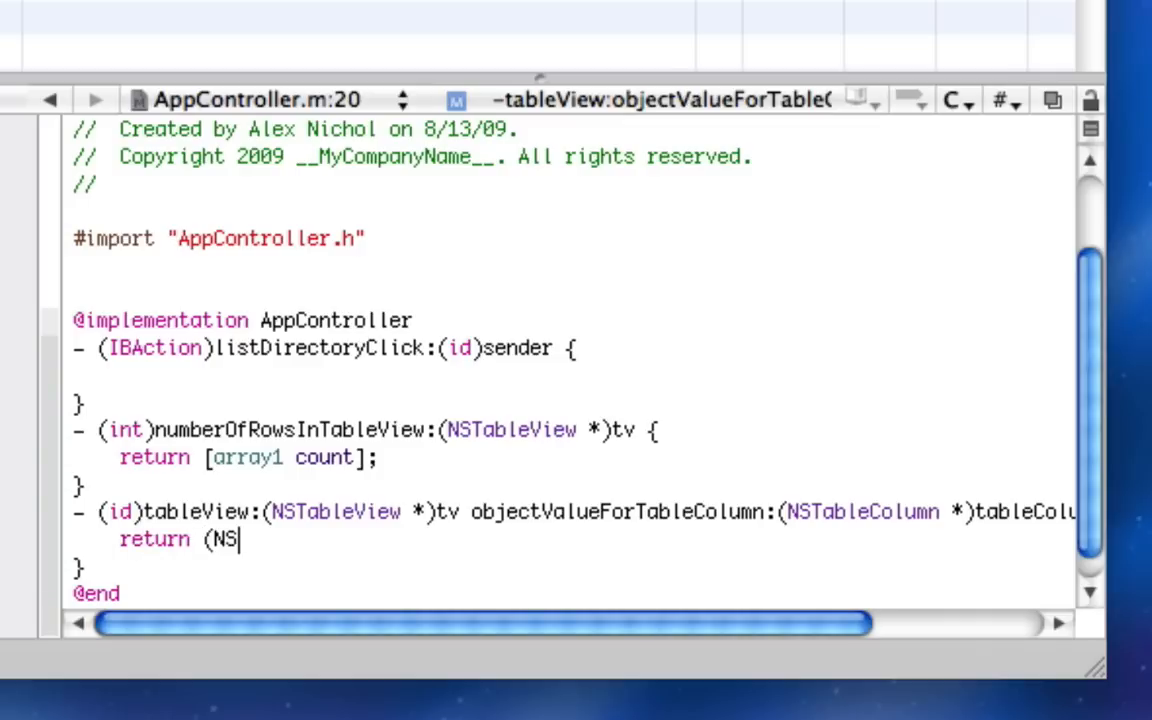
type("String *)[array1 objectAtIndex:row];")
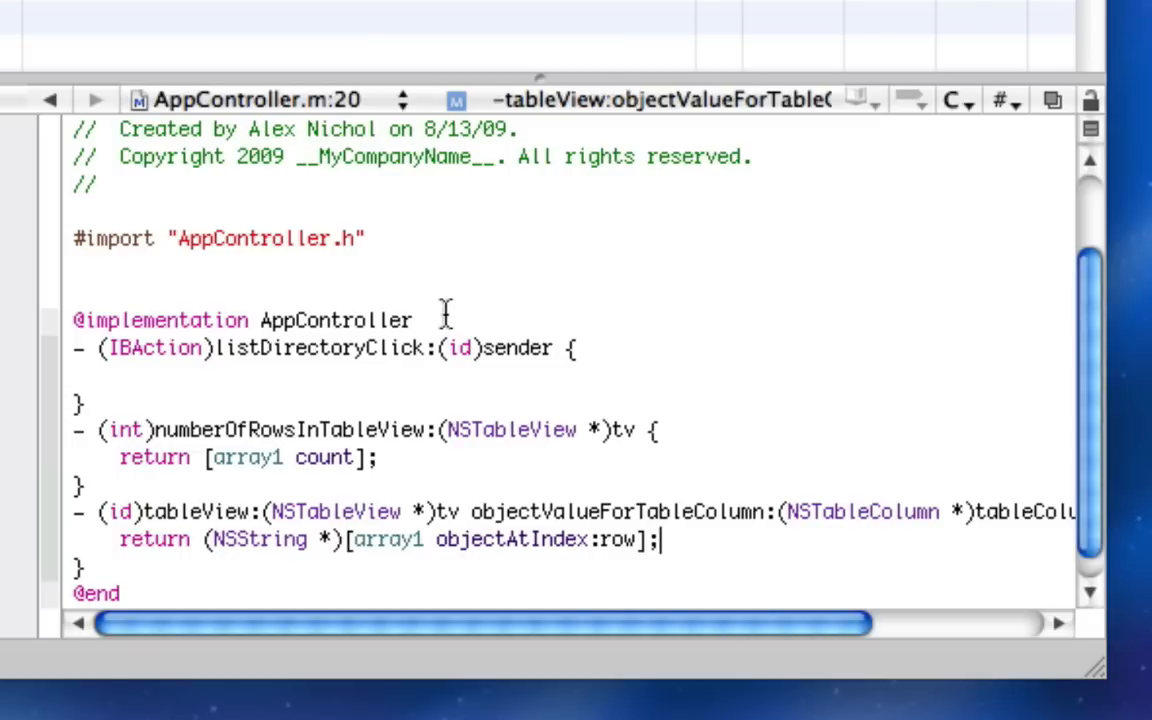
type("- (void)awakeFromN")
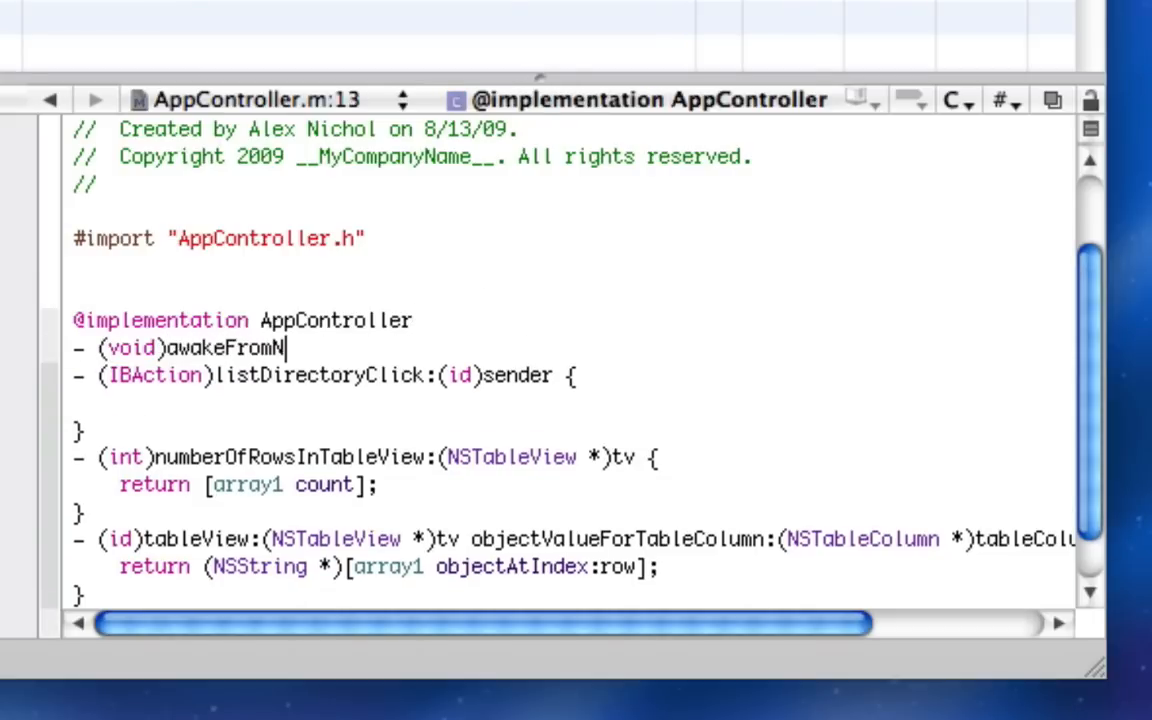
Add an awakeFromNib method containing '[tableview1 setDataSource:self];', using code completion.
type("ib {")
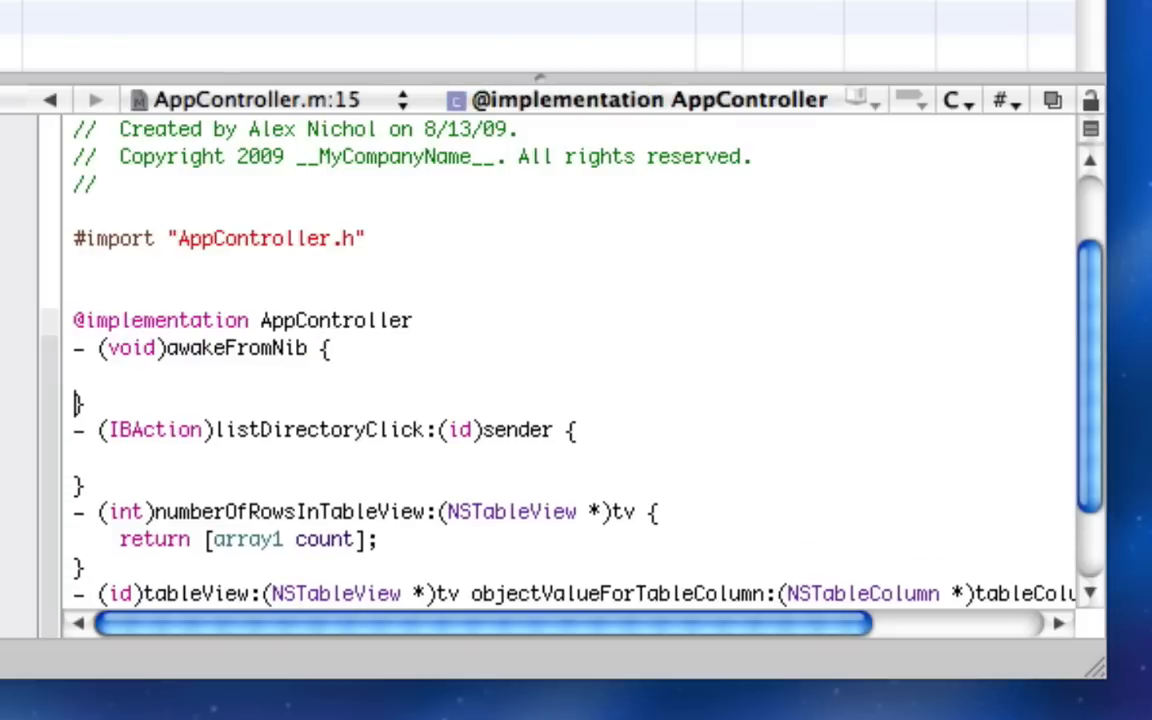
type("[tableview1 setDataSource:(id)aSource")
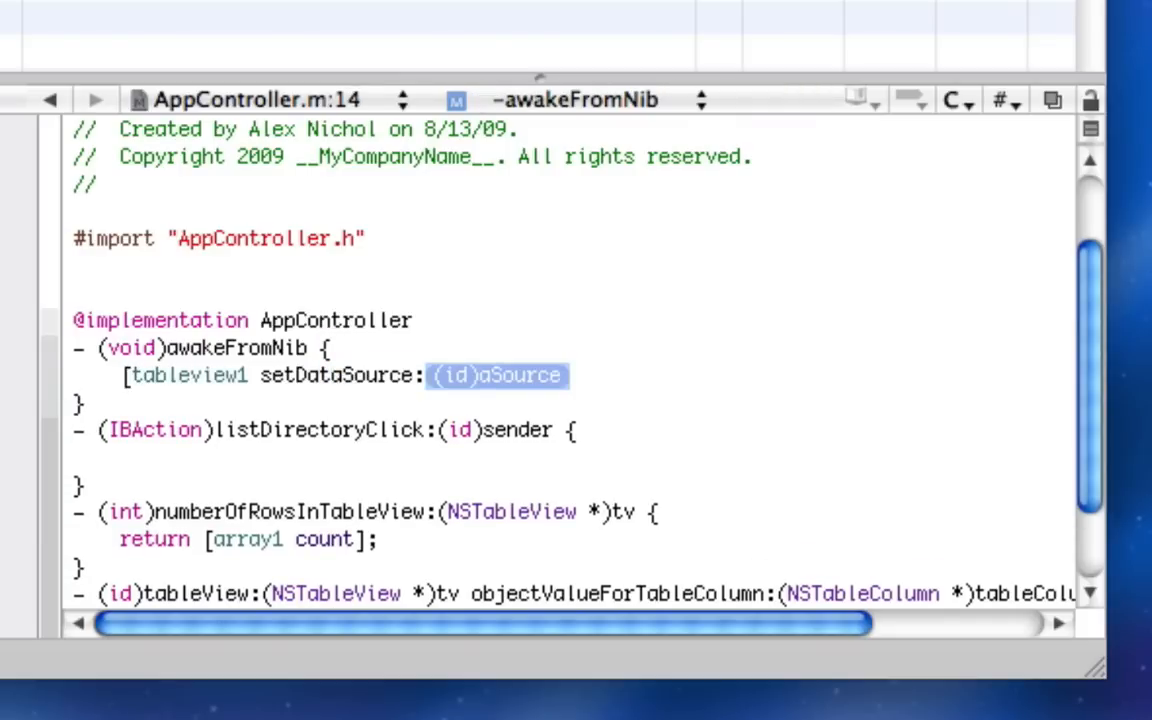
type("self];")
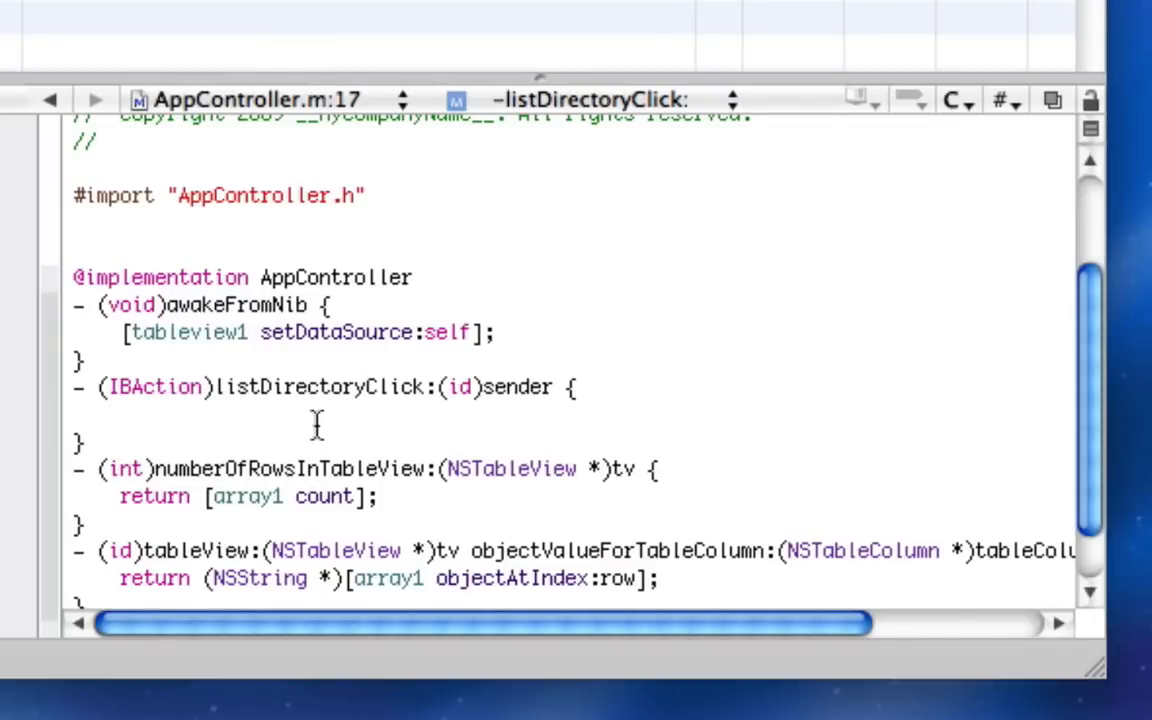
Add '[tableview1 reloadData]' and, above it, autorelease the old array1.
type("[tableview1")
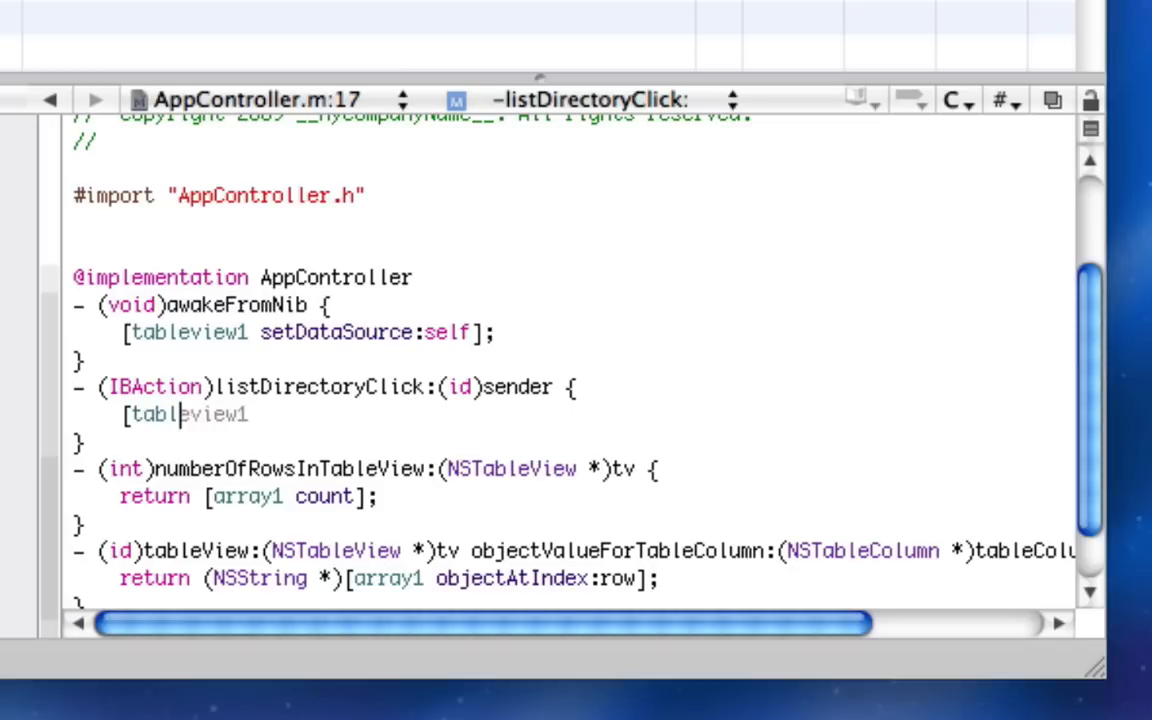
type("reloadData];")
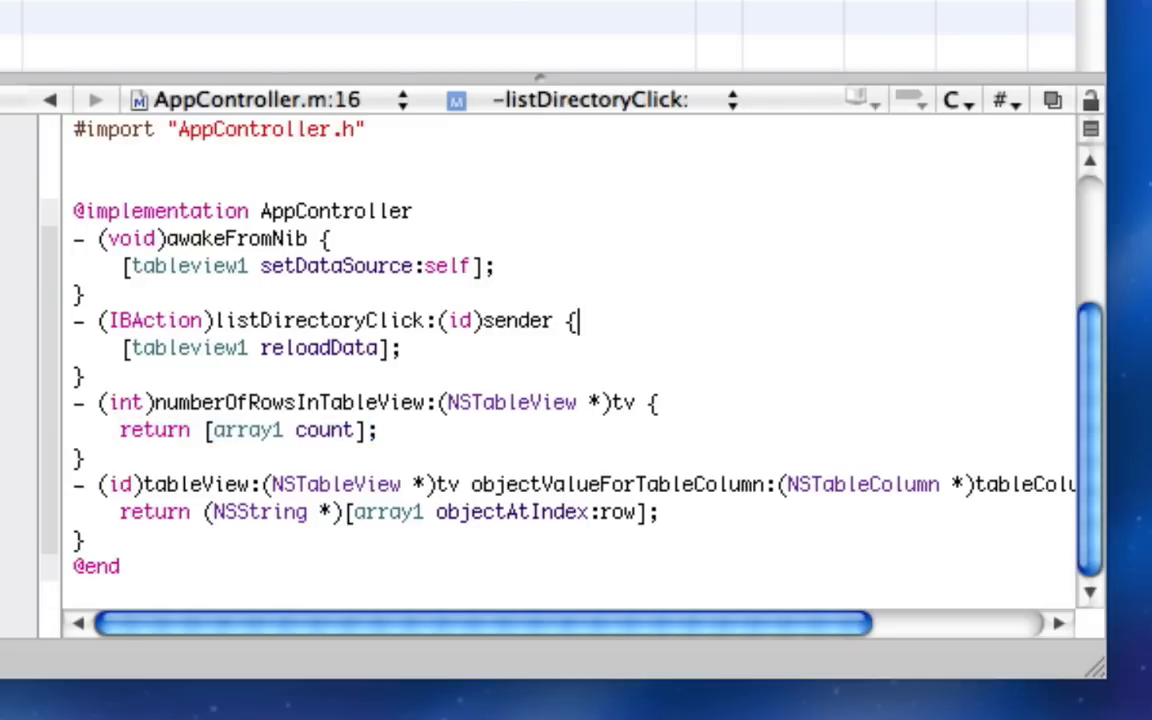
key("Return")
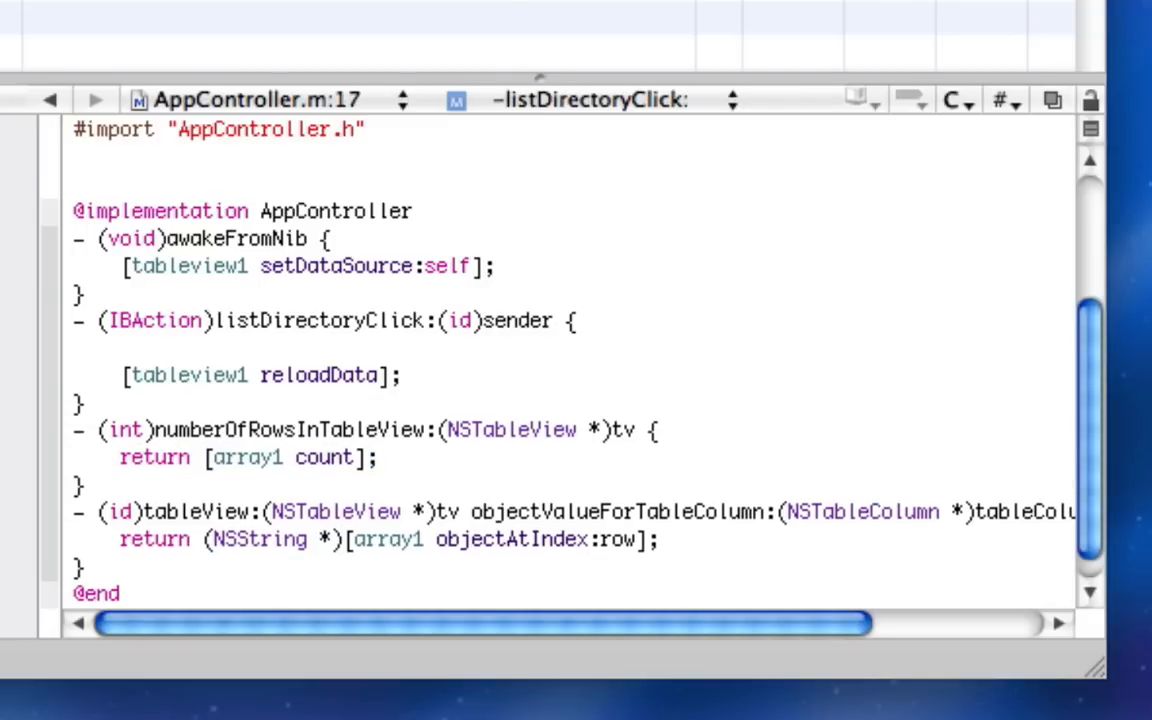
type("[array1")
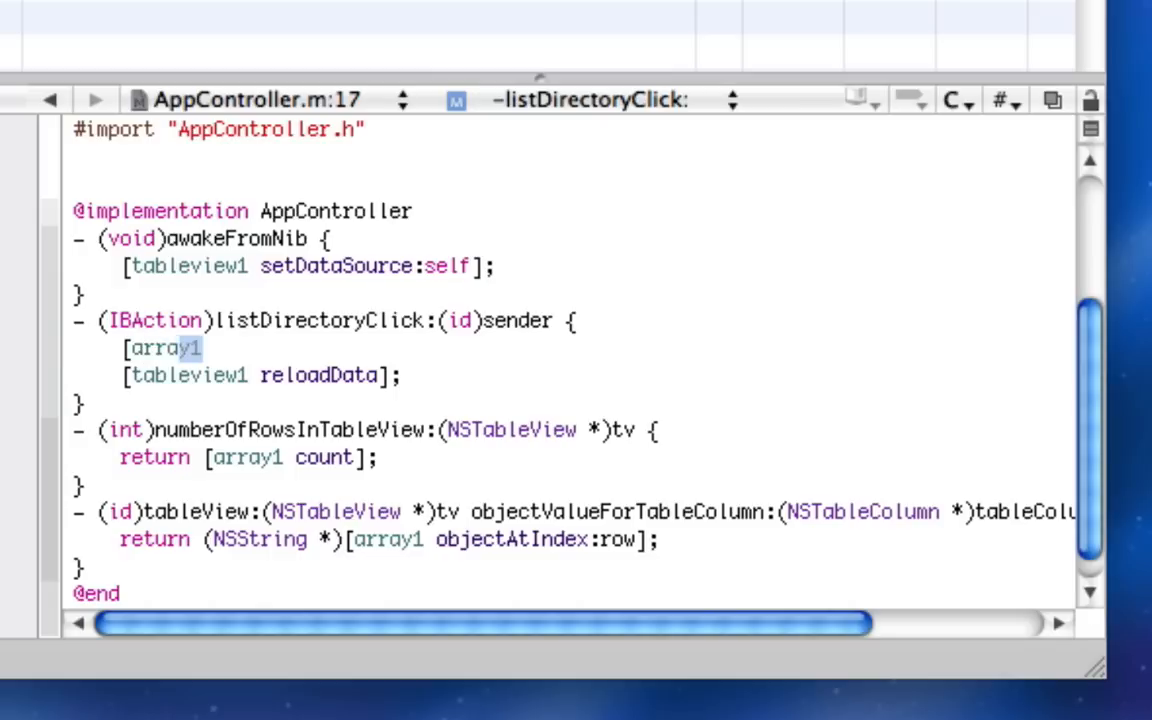
type("a")
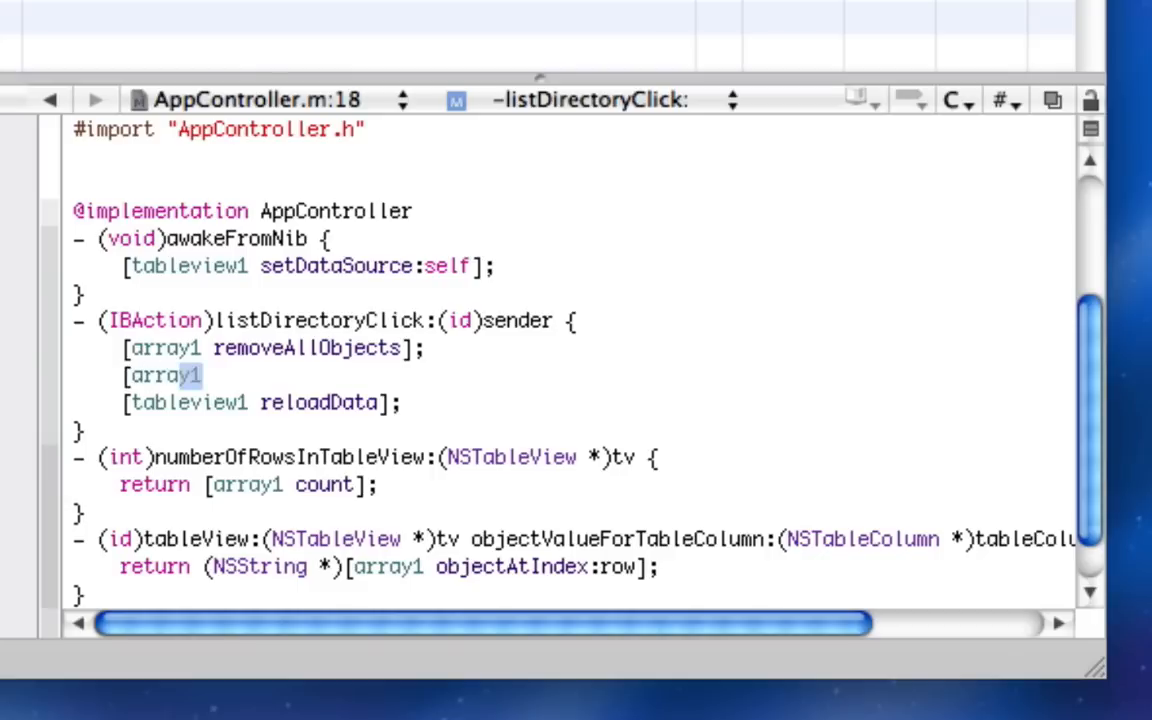
type("autorelease")
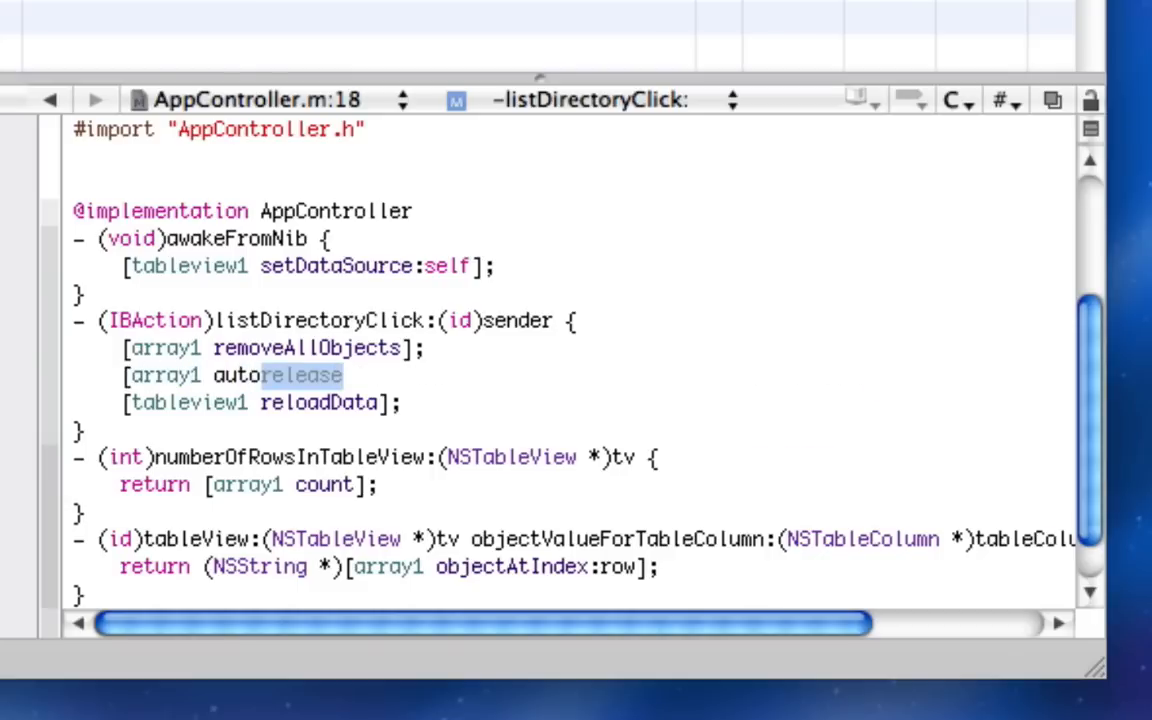
key("Return")
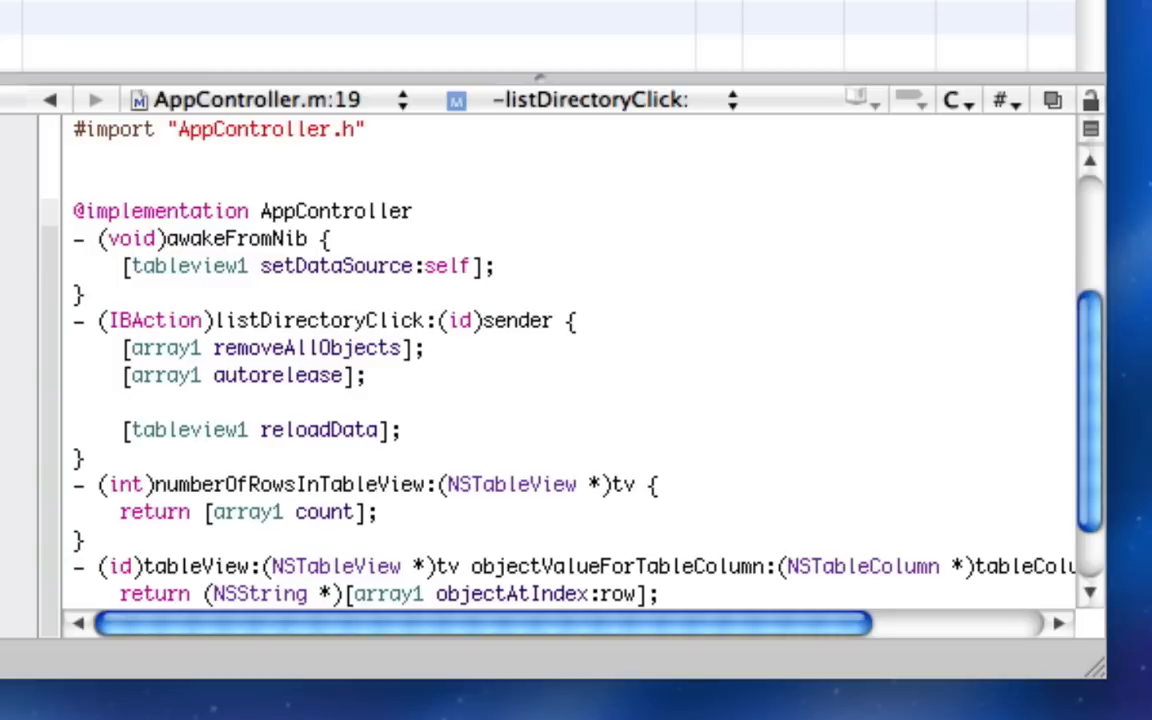
Reassign array1 to a new NSMutableArray built from NSFileManager directory contents.
type("array1")
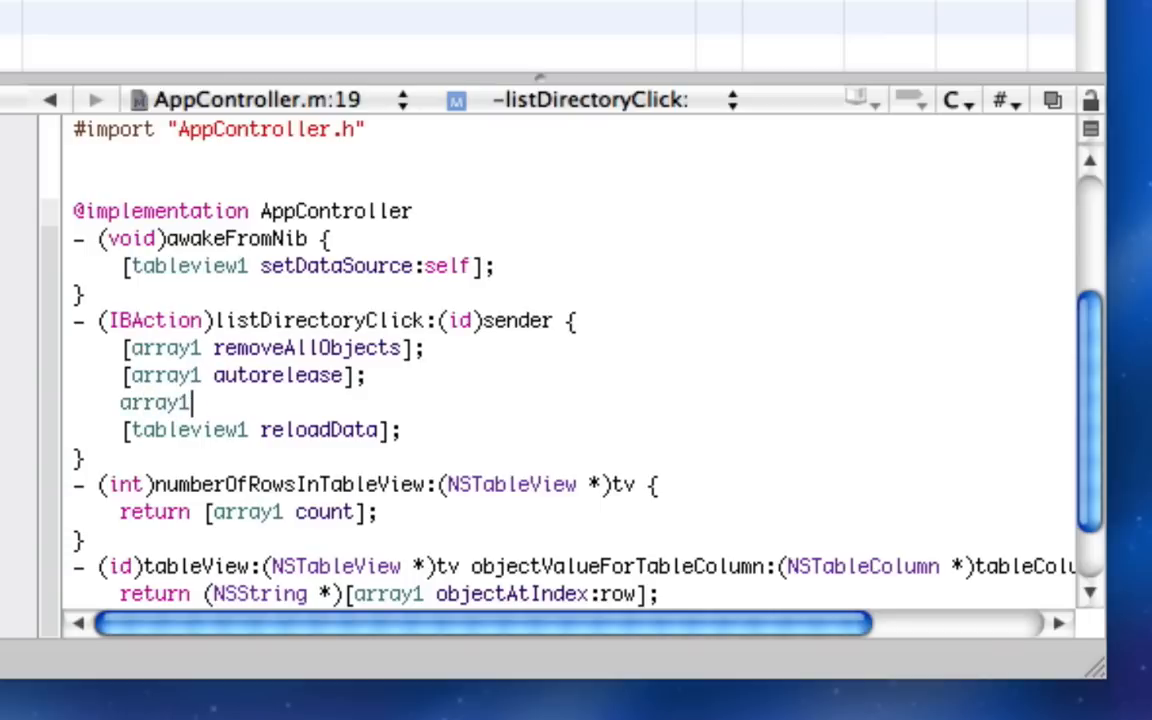
type("= [[NSMutab")
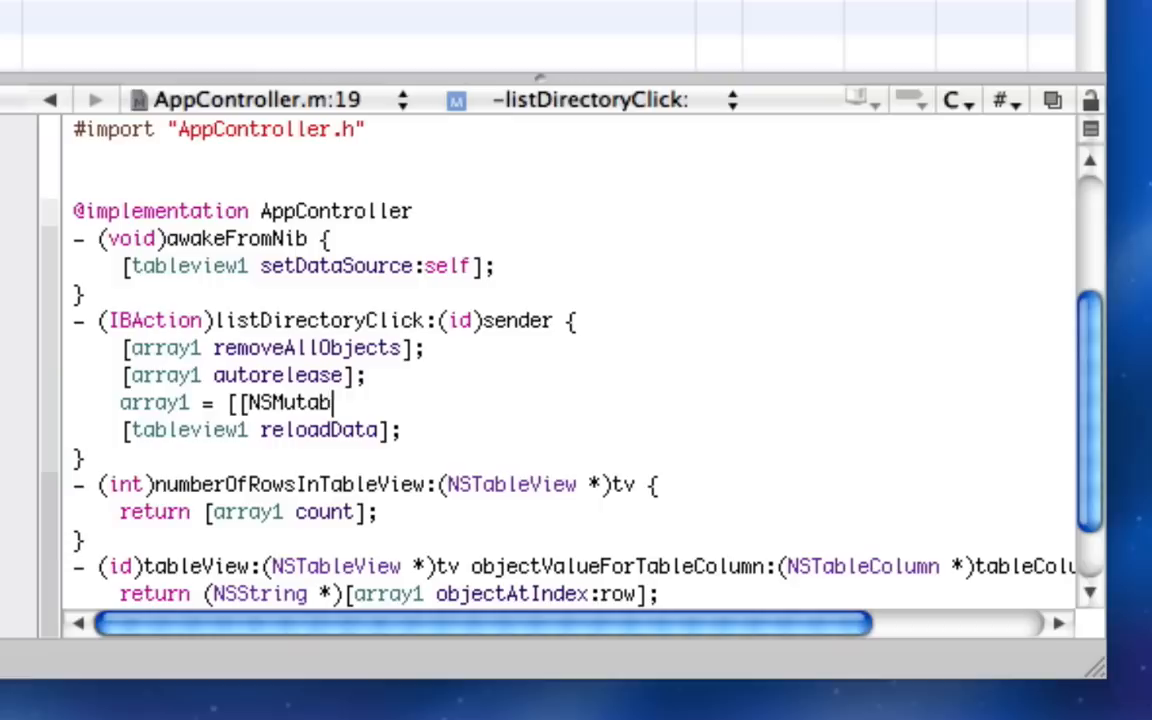
type("leArray alloc] initWithArray:")
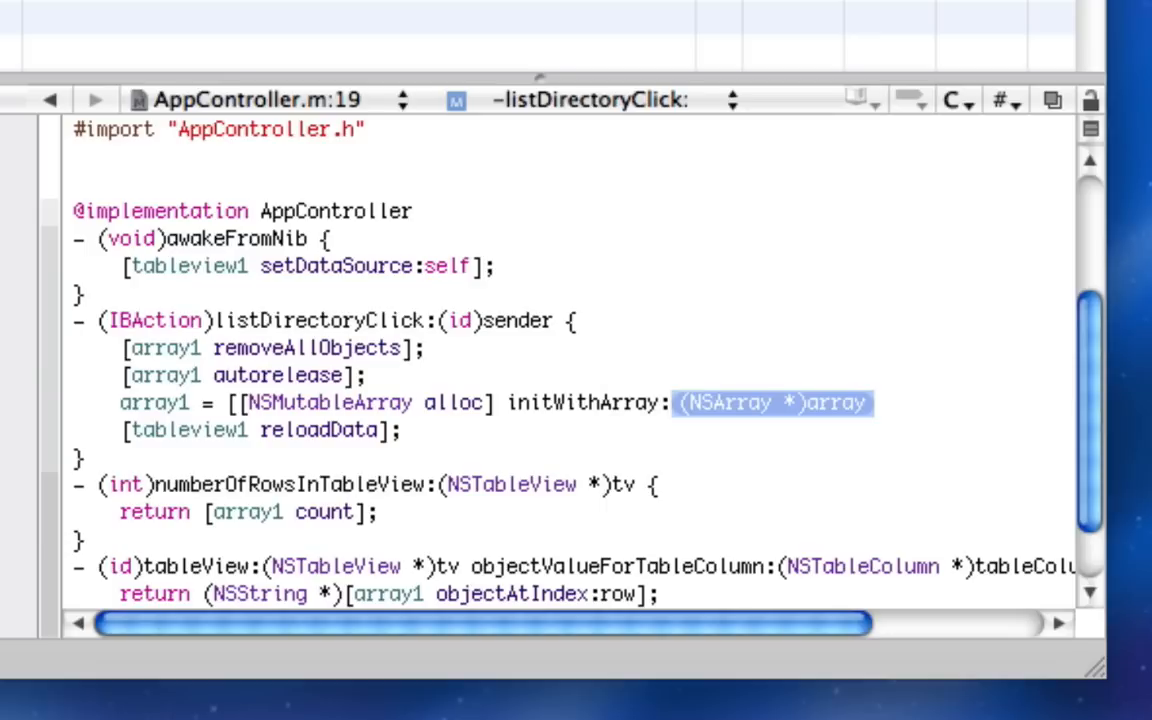
type("[[")
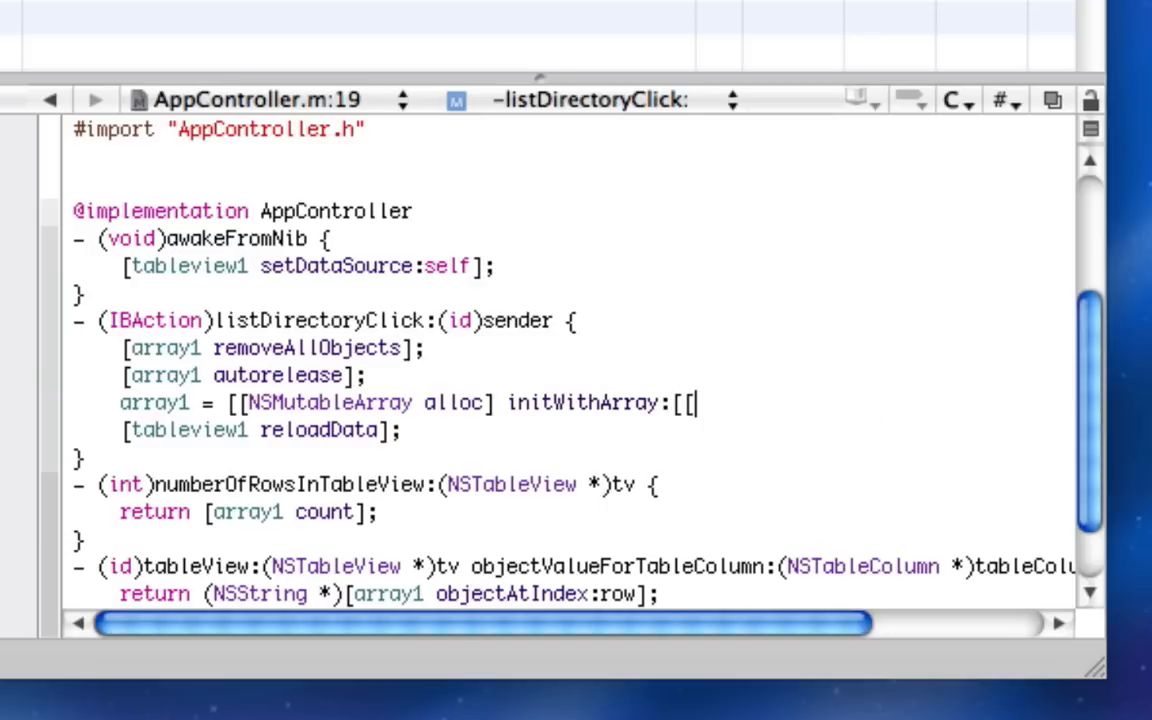
type("NSFileManager defaultManager] directoryContentsAtPath:[textfi")
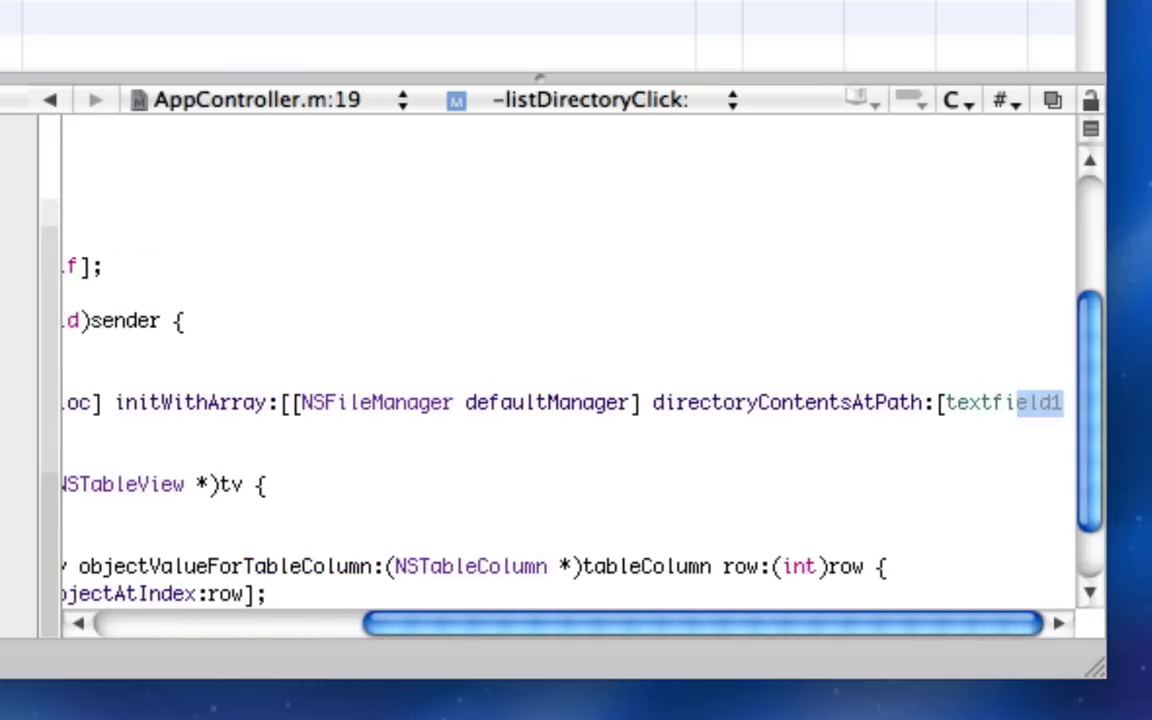
scroll("right", 3)
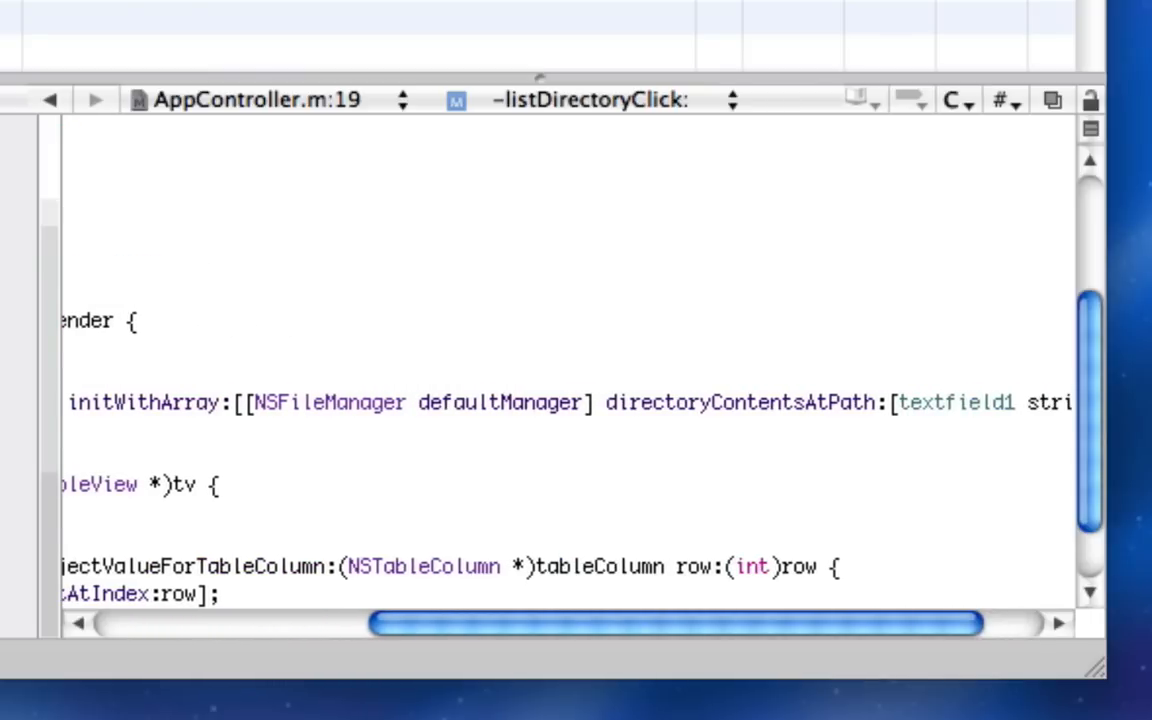
scroll("right", 3)
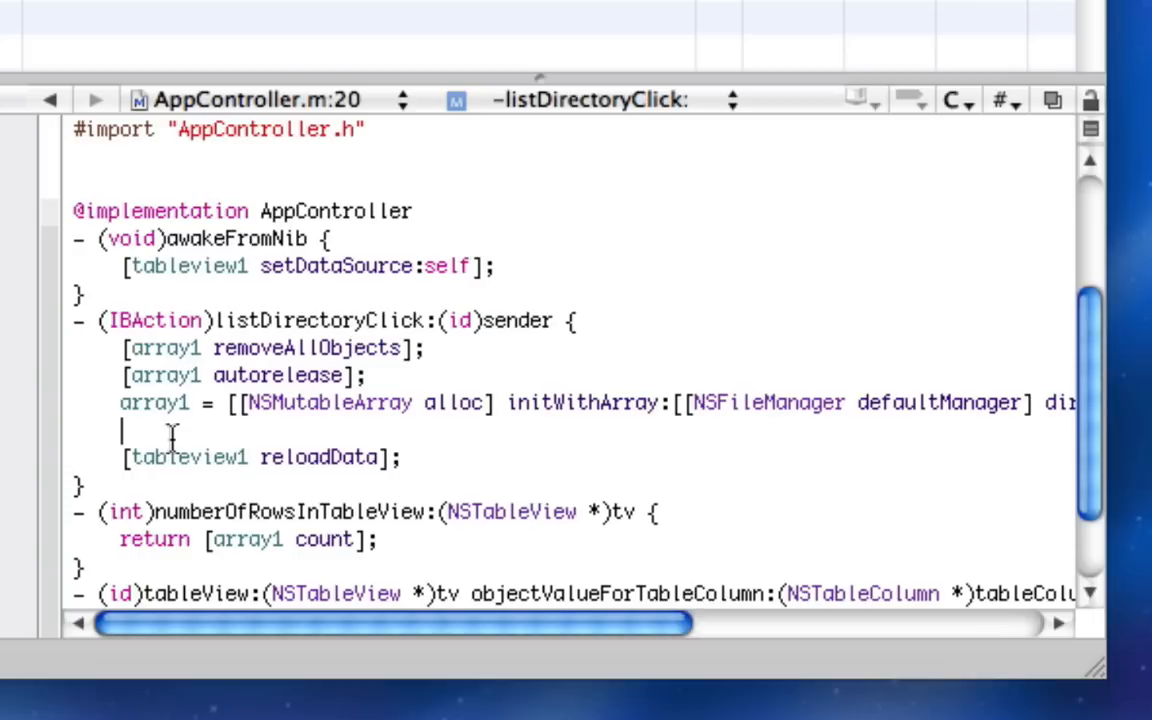
left_click_drag(390, 623, 740, 623)
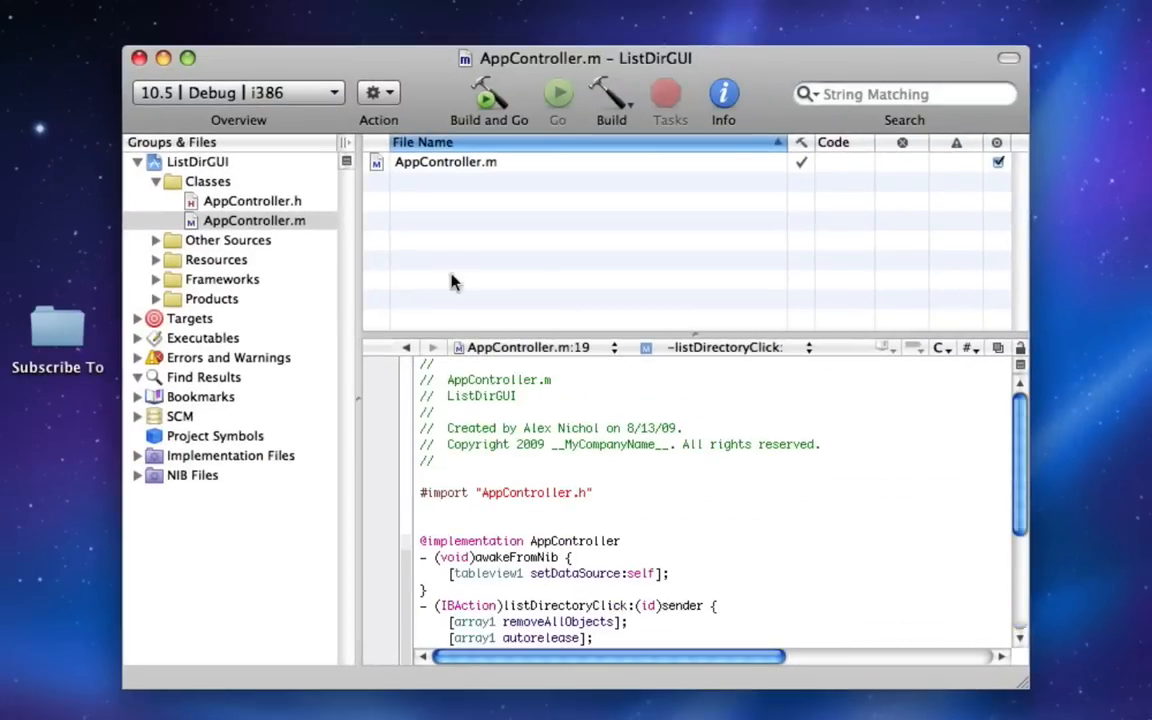
mouse_move(261, 166)
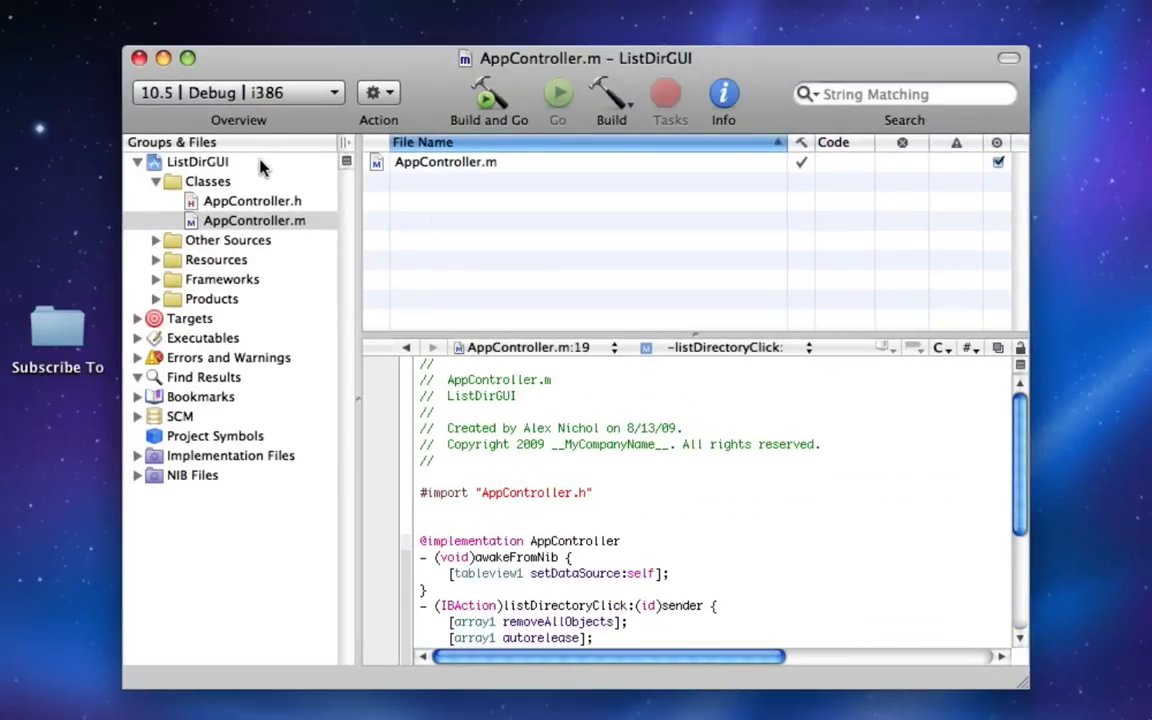
Show the ListDirGUI project files and open MainMenu.xib (English) in Interface Builder.
left_click(197, 161)
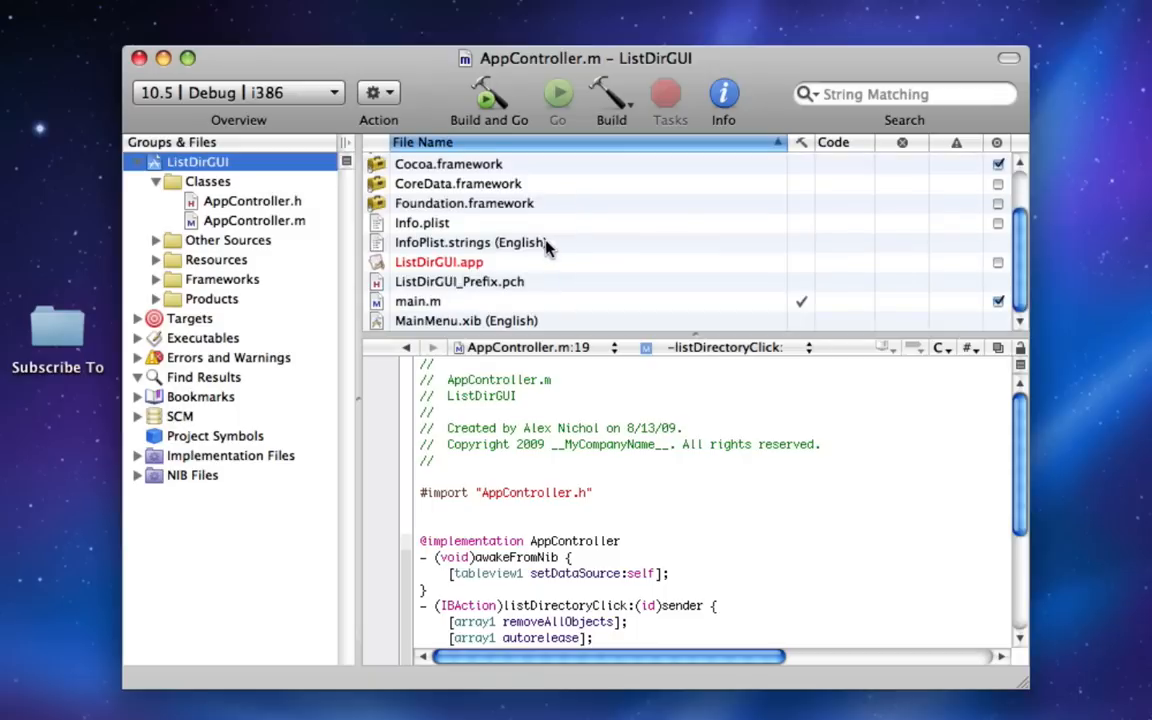
left_click(466, 320)
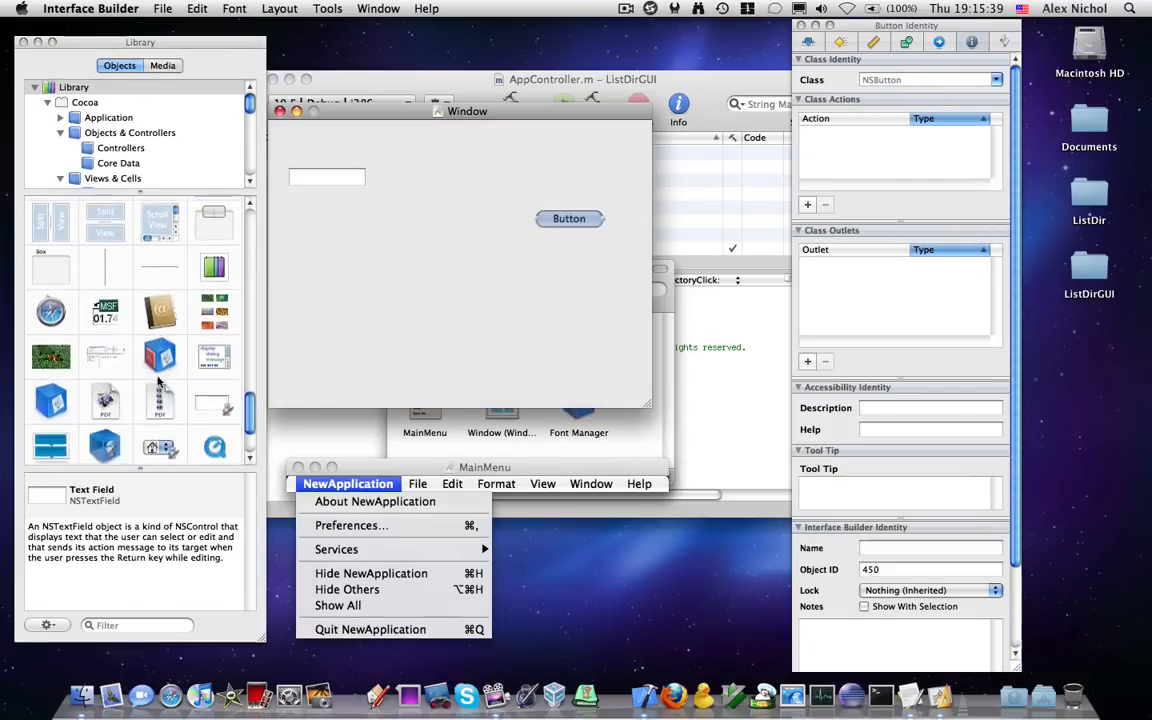
Move the button to the window's top right and reduce the table to one column.
scroll("down", 3)
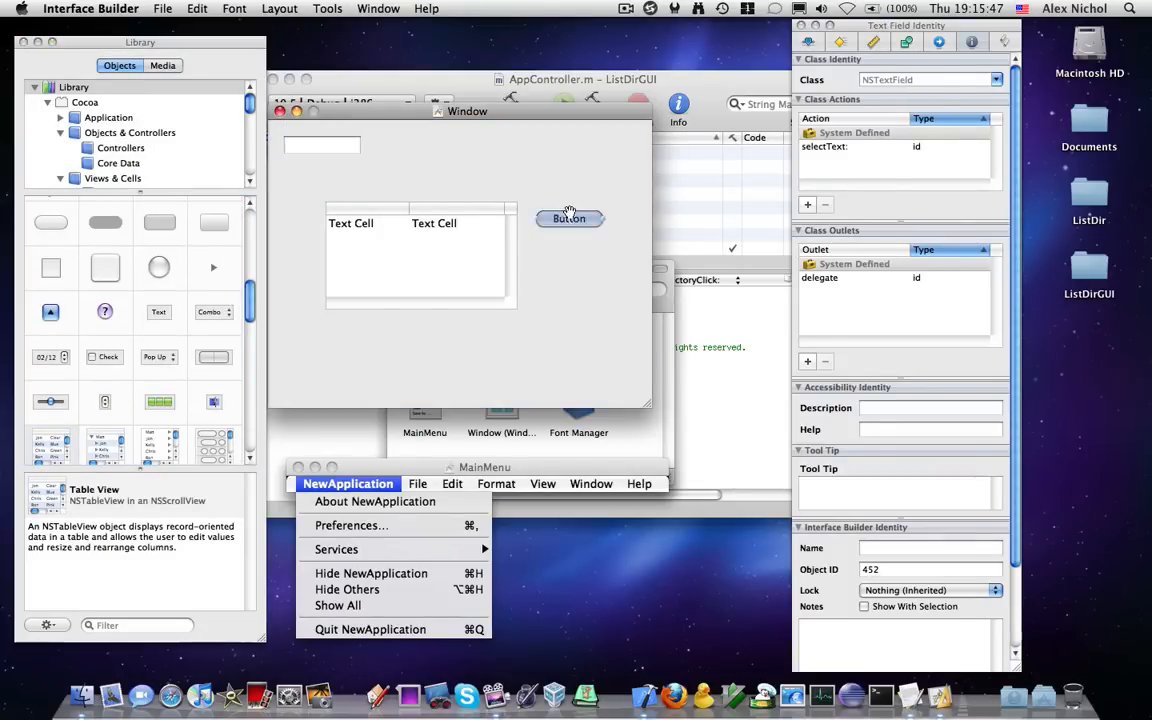
left_click_drag(568, 218, 601, 143)
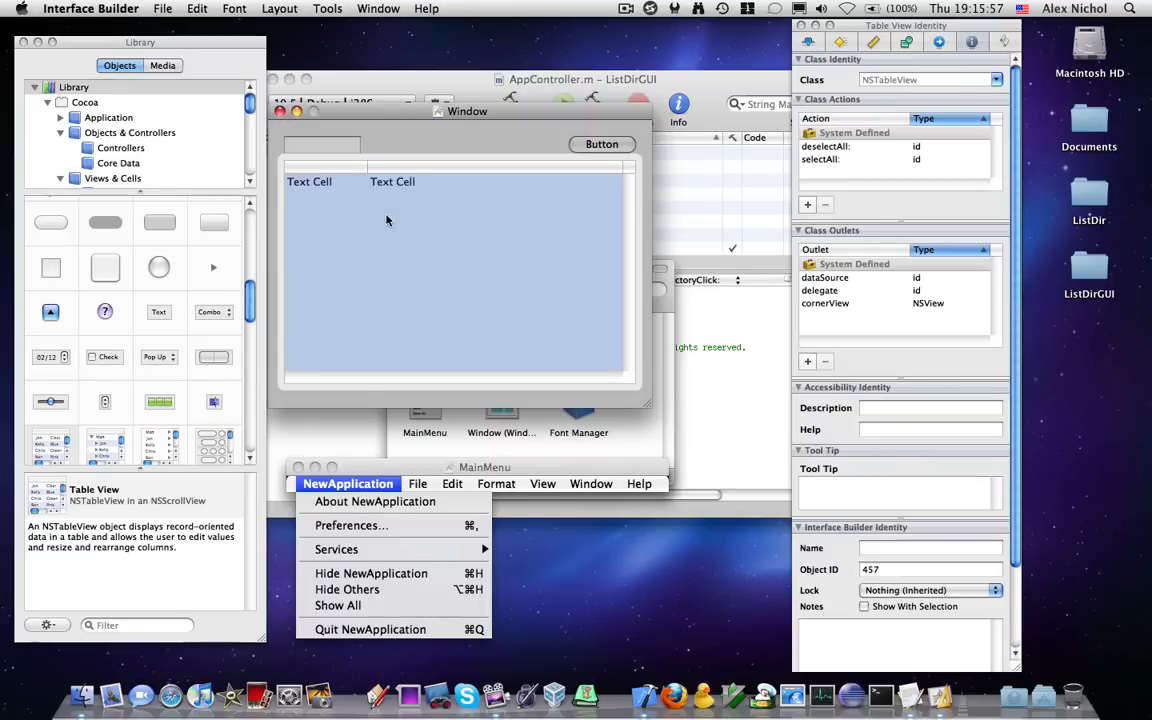
left_click(840, 41)
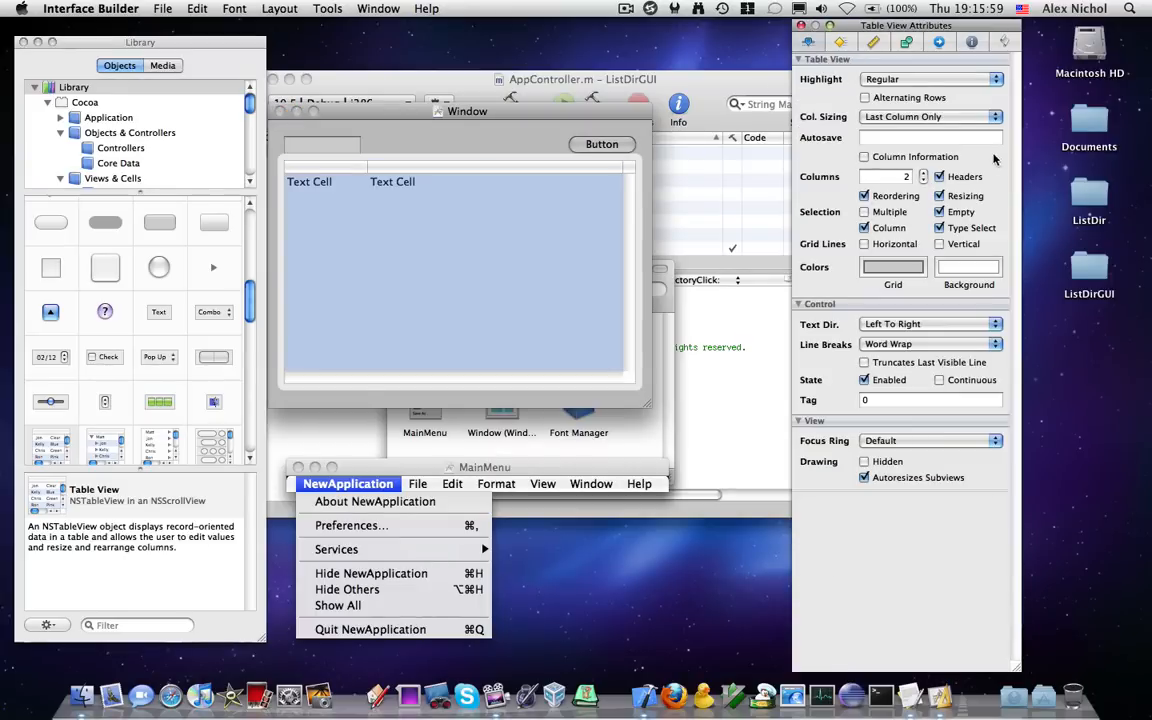
left_click(922, 182)
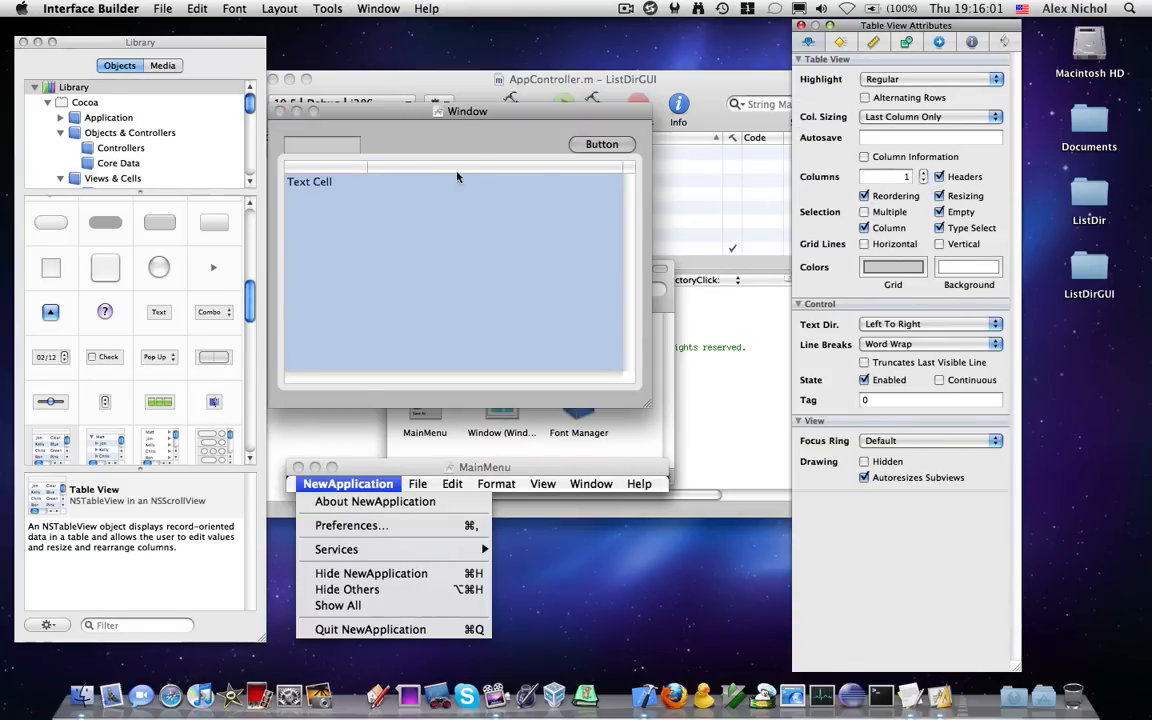
Widen the text field so it reaches the button.
left_click(455, 177)
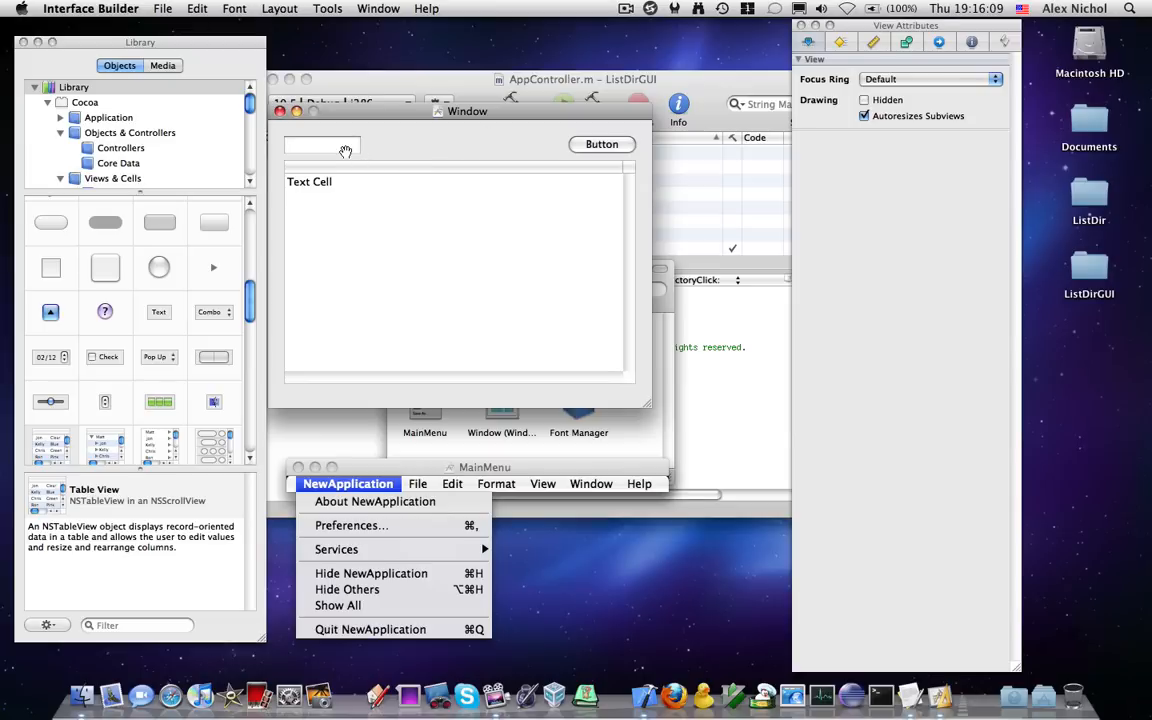
left_click(322, 145)
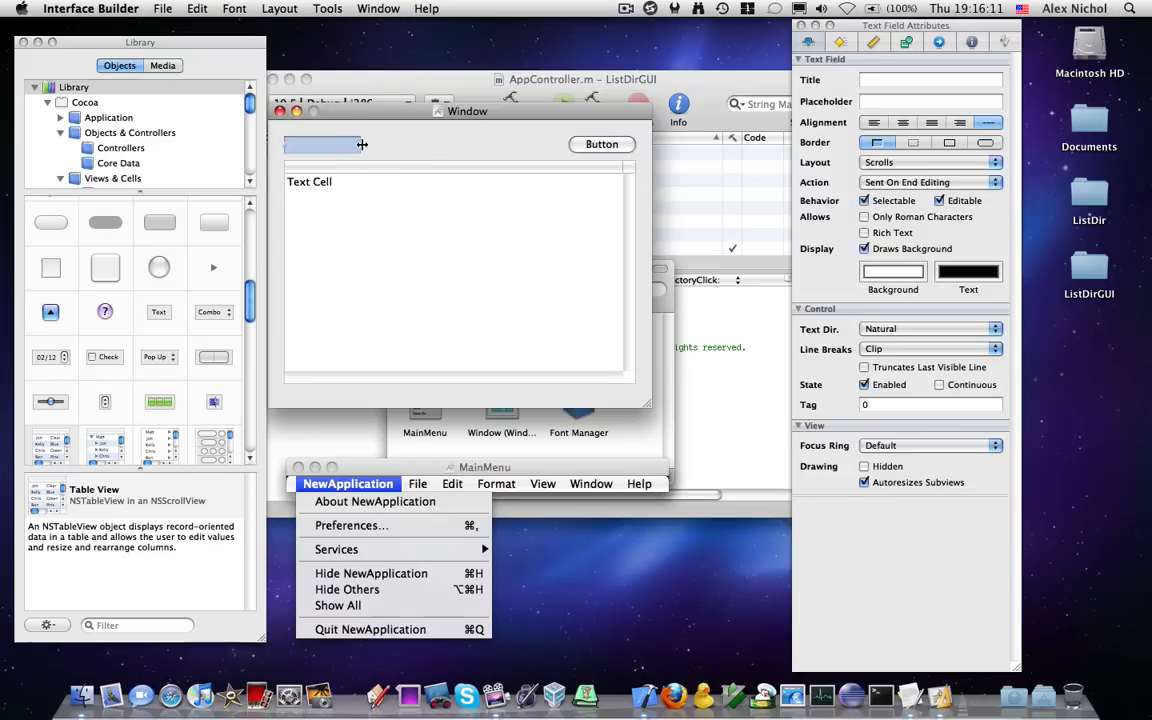
left_click_drag(363, 145, 565, 146)
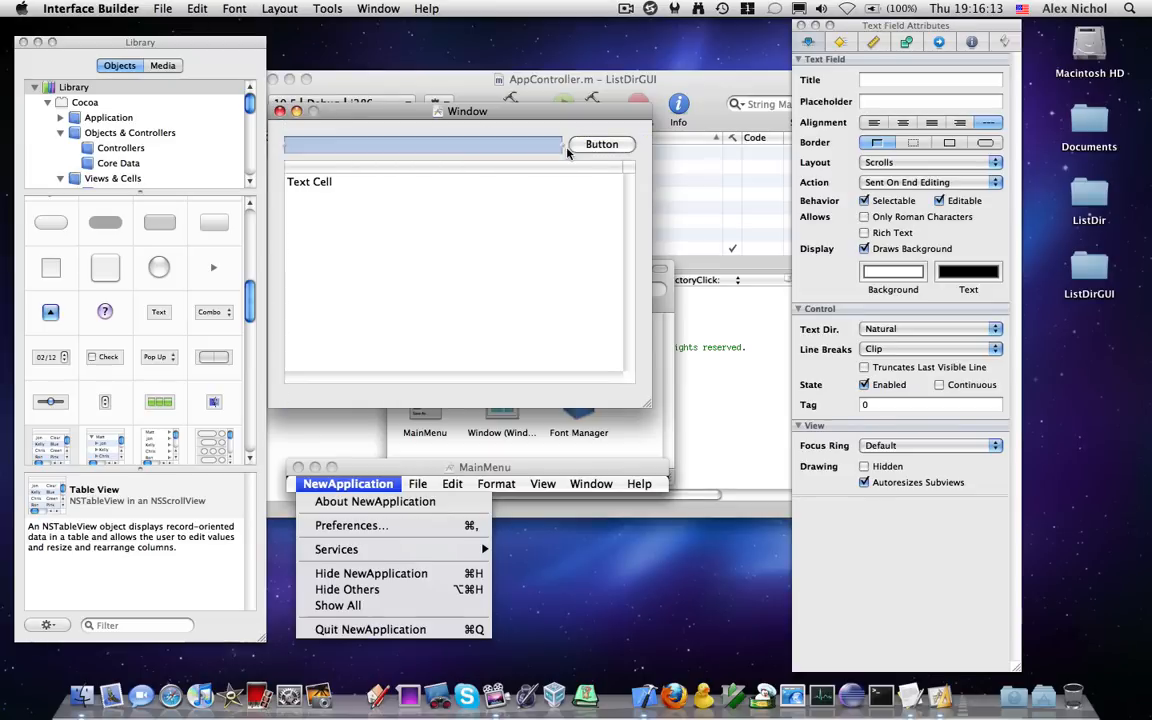
scroll("down", 3)
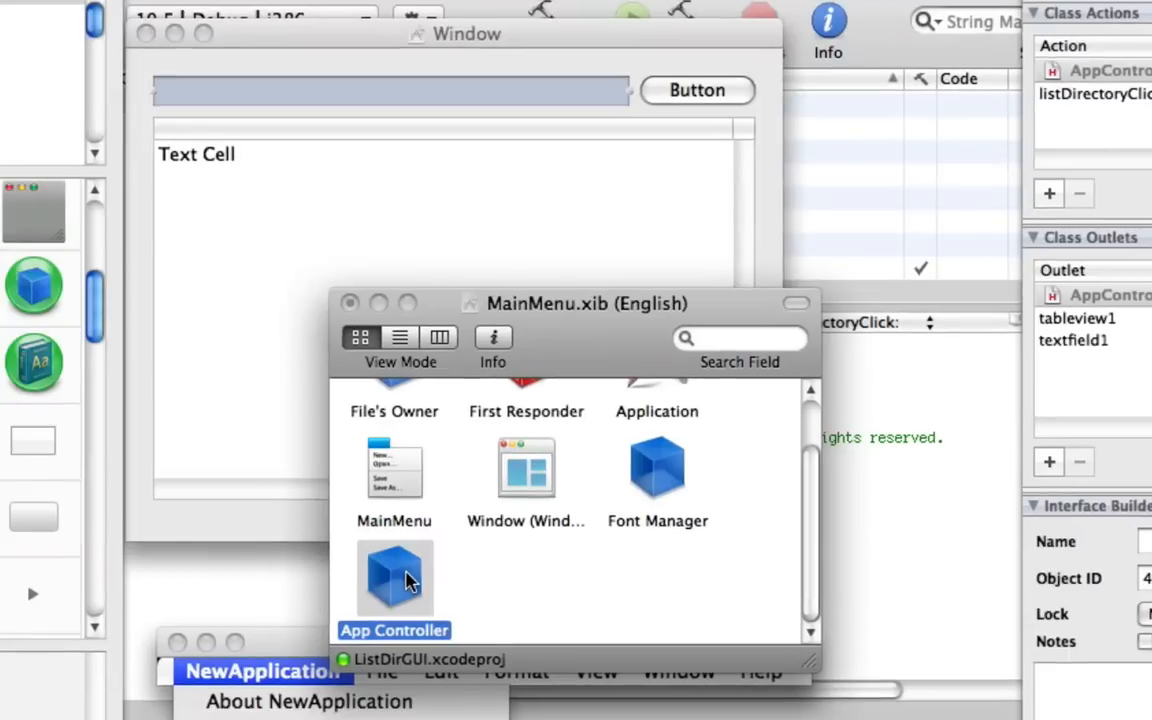
mouse_move(368, 363)
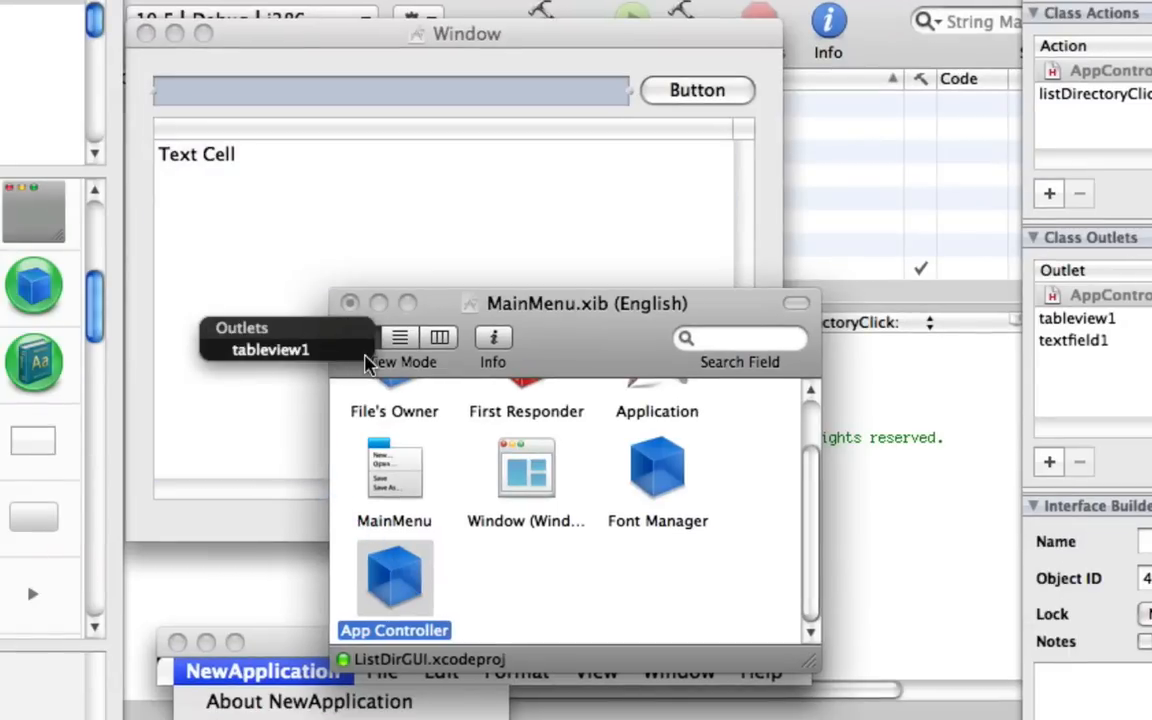
Control-drag from App Controller to the table view and connect the tableview1 outlet.
left_click_drag(393, 578, 400, 95)
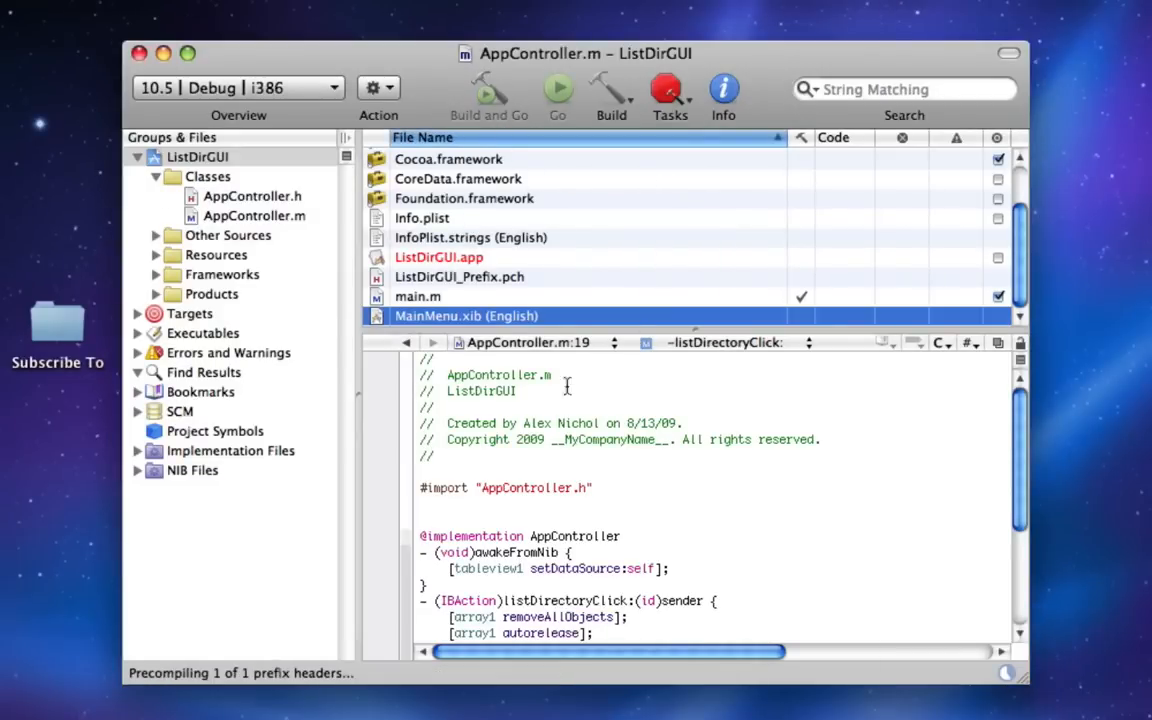
mouse_move(514, 412)
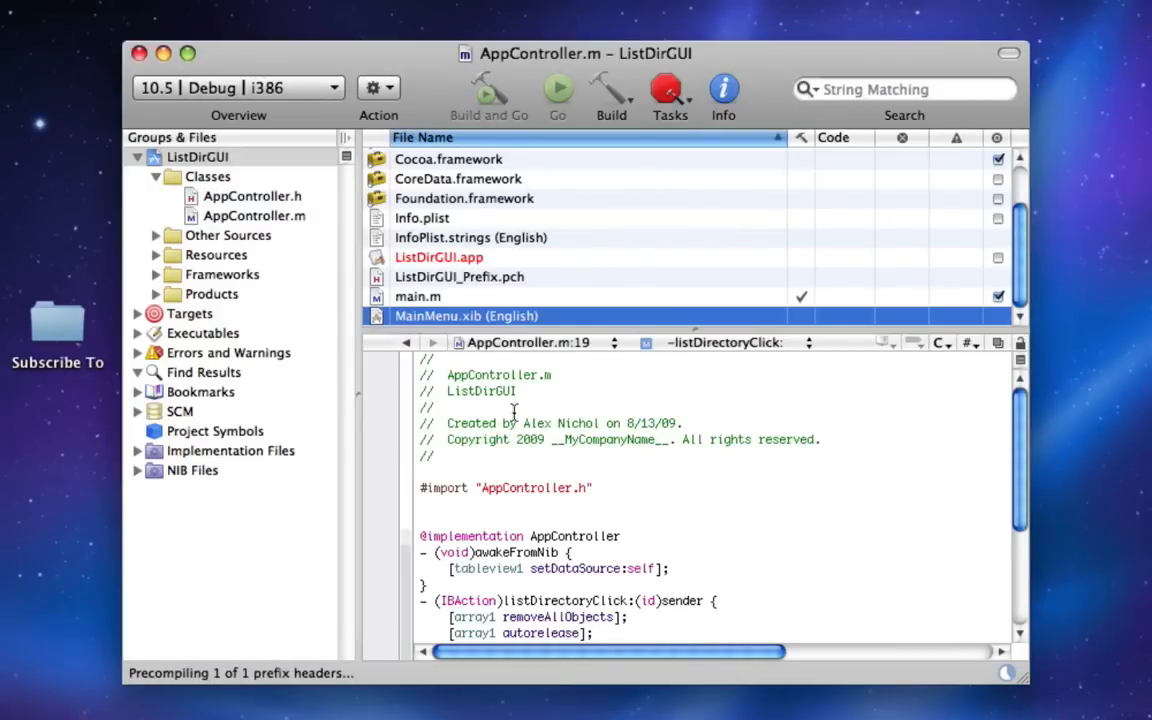
Enter /Applications in the path field, list and scroll its contents, then quit ListDirGUI.
left_click(489, 90)
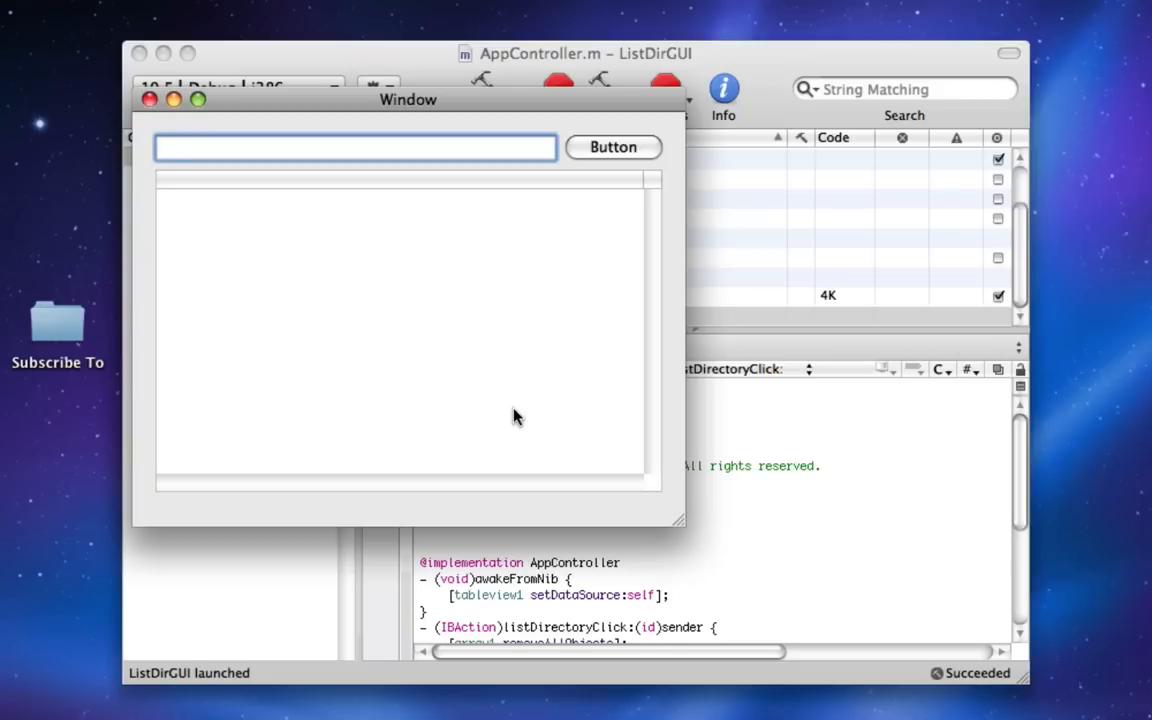
type("/")
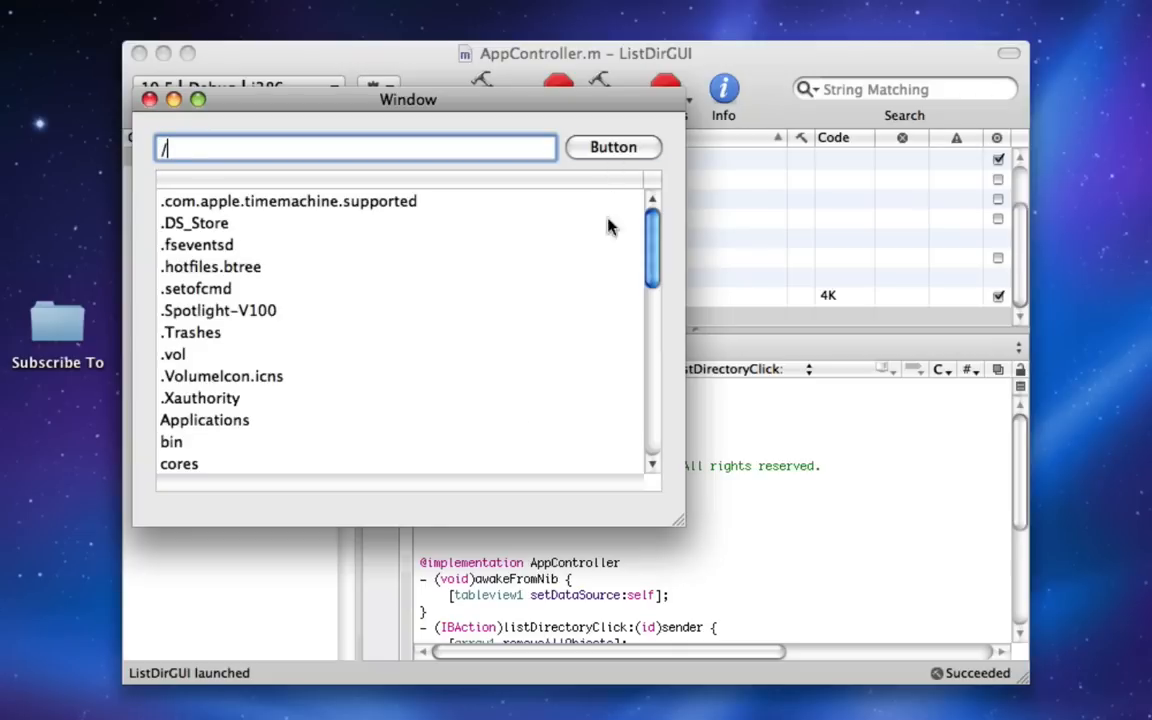
type("A")
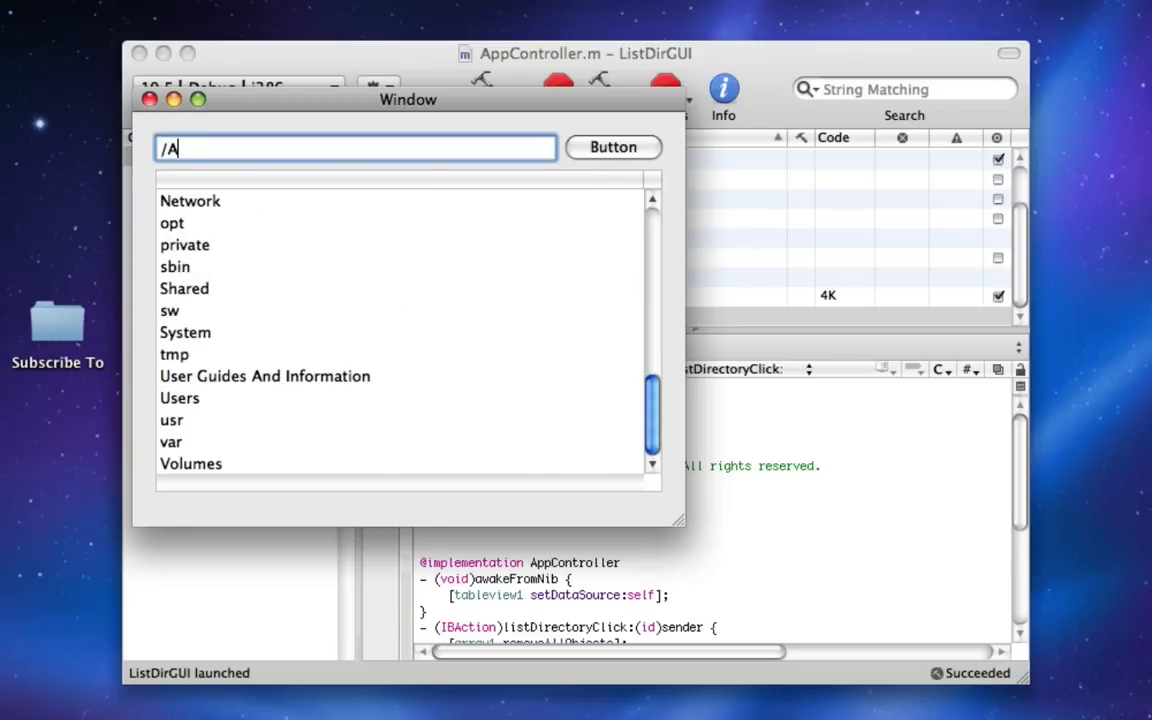
type("pplications")
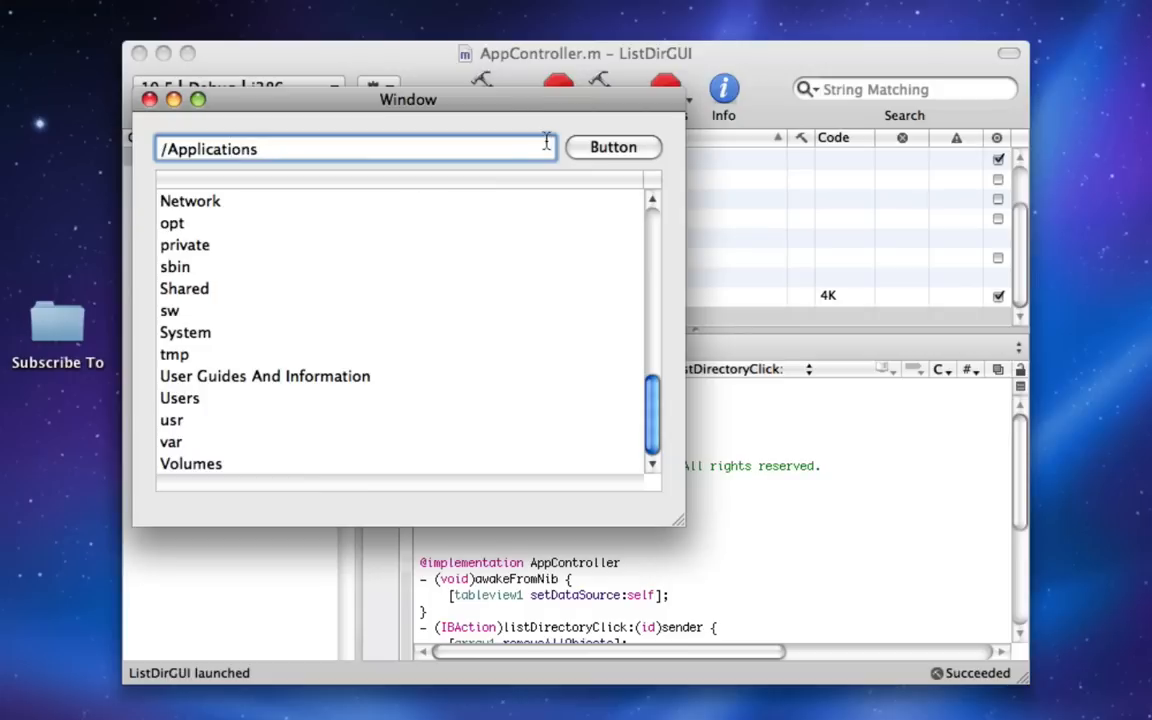
left_click(612, 147)
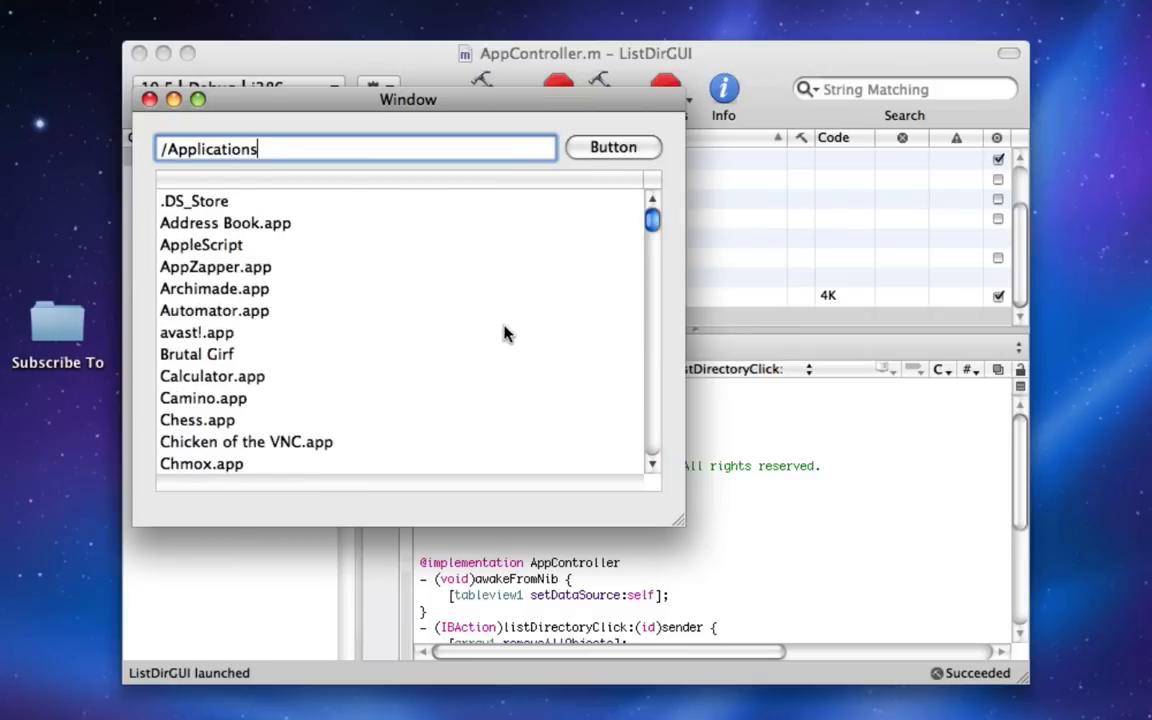
scroll("down", 3)
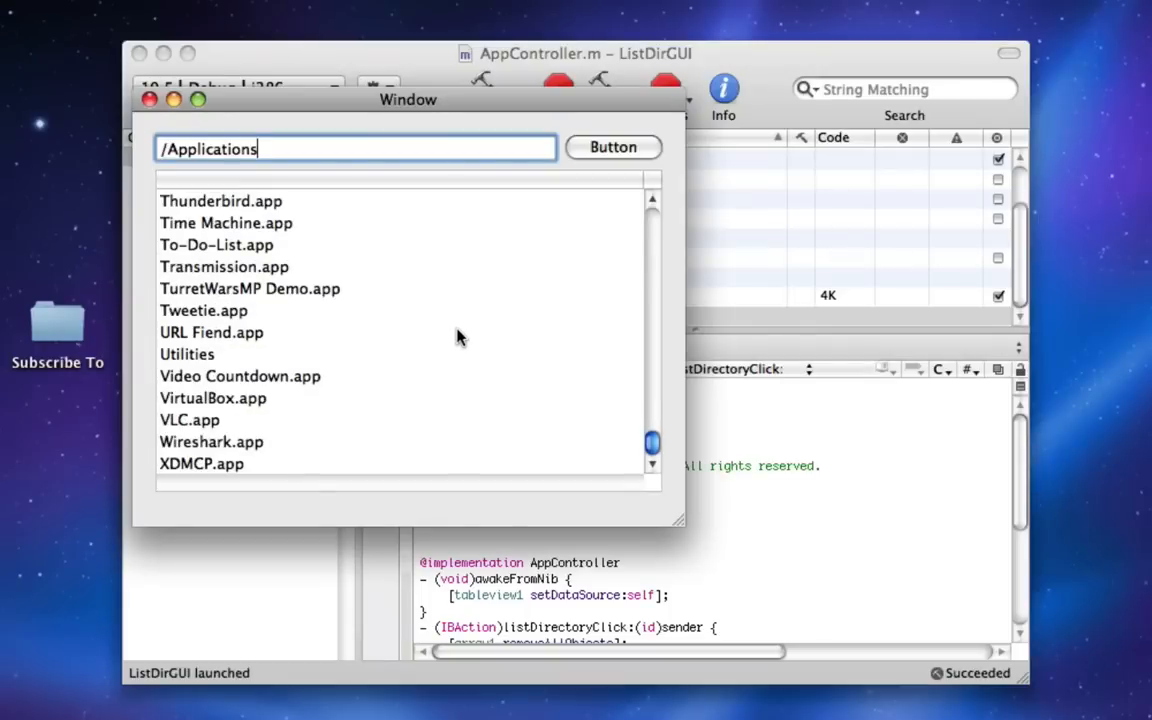
left_click(150, 99)
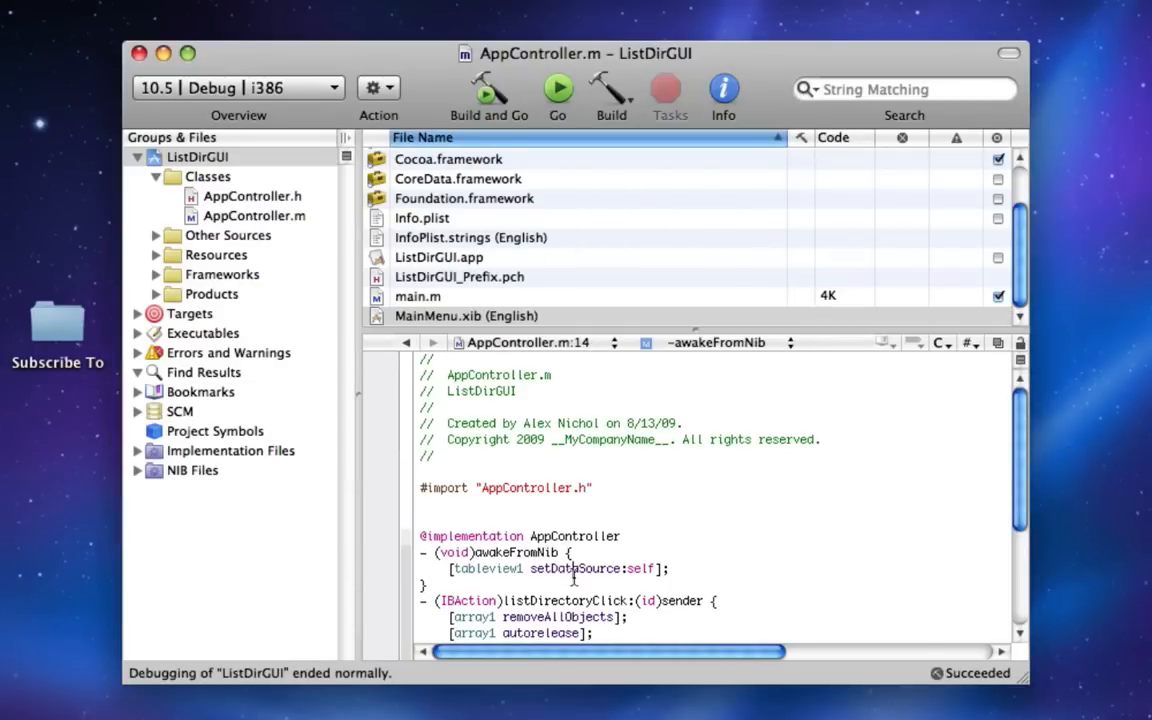